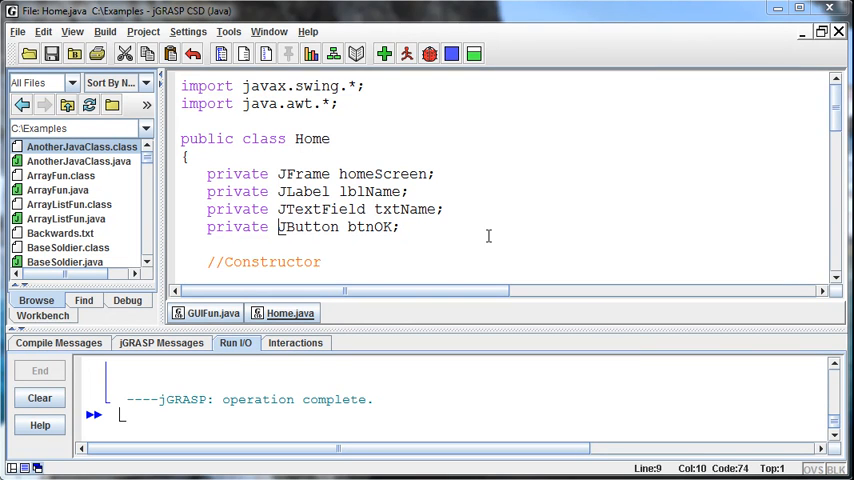
mouse_move(388, 76)
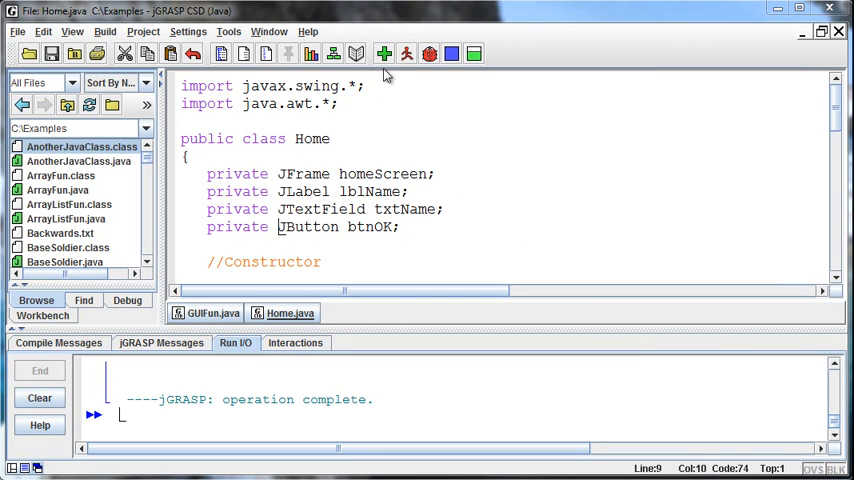
Step: Compile Home, then run GUIFun to view its name-entry window and close it
left_click(406, 54)
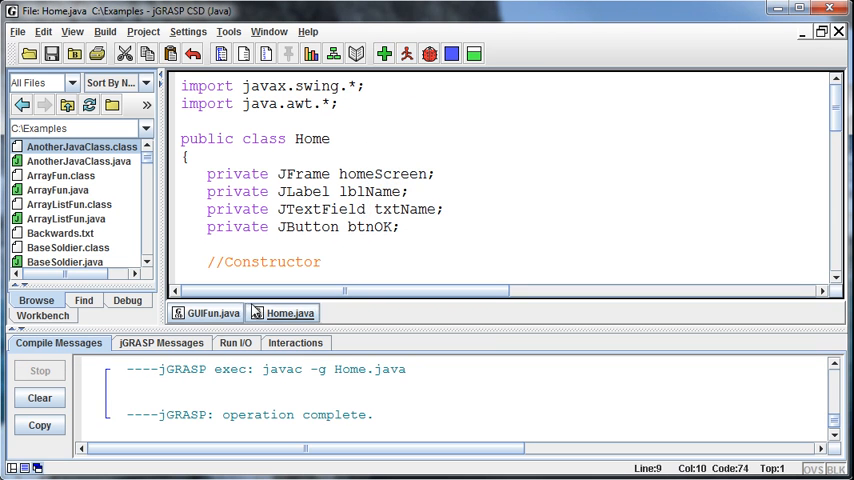
left_click(204, 312)
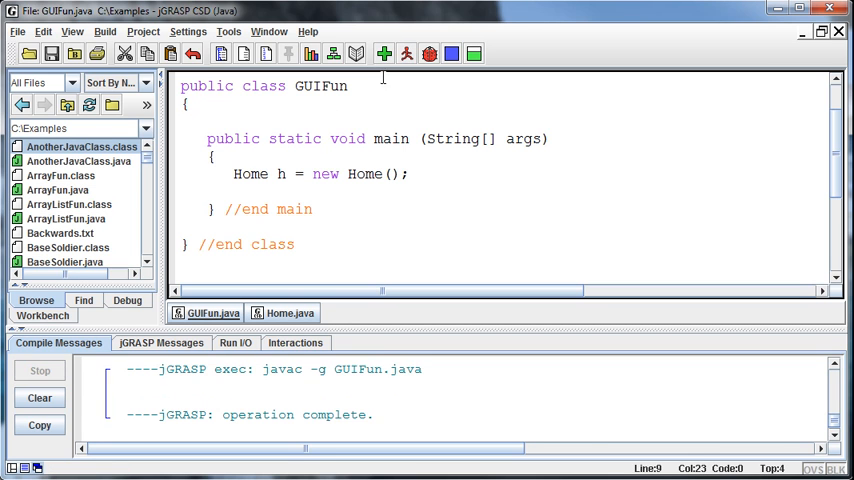
left_click(406, 52)
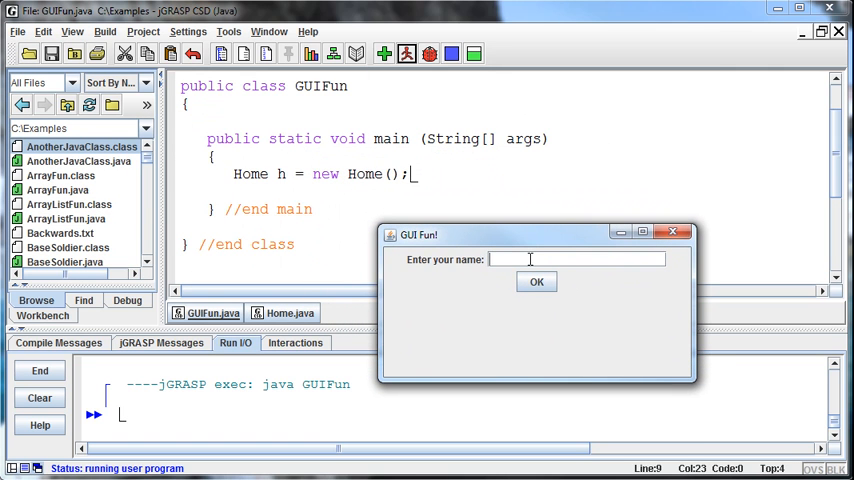
mouse_move(668, 264)
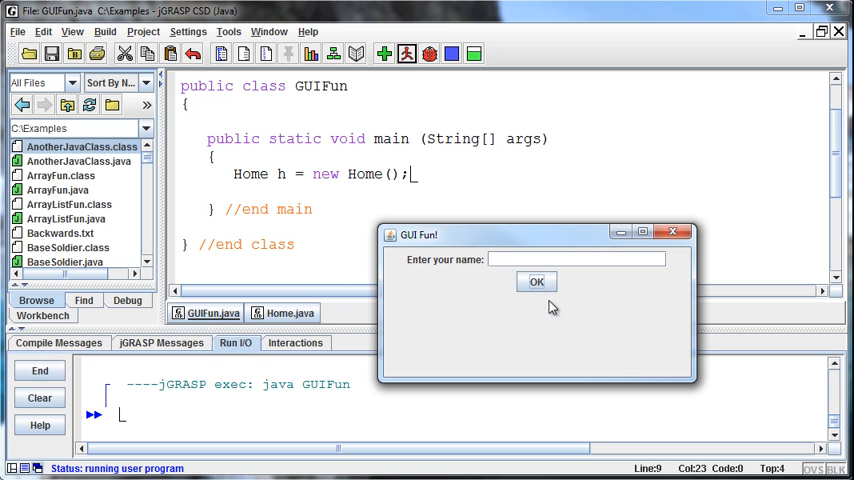
left_click(536, 280)
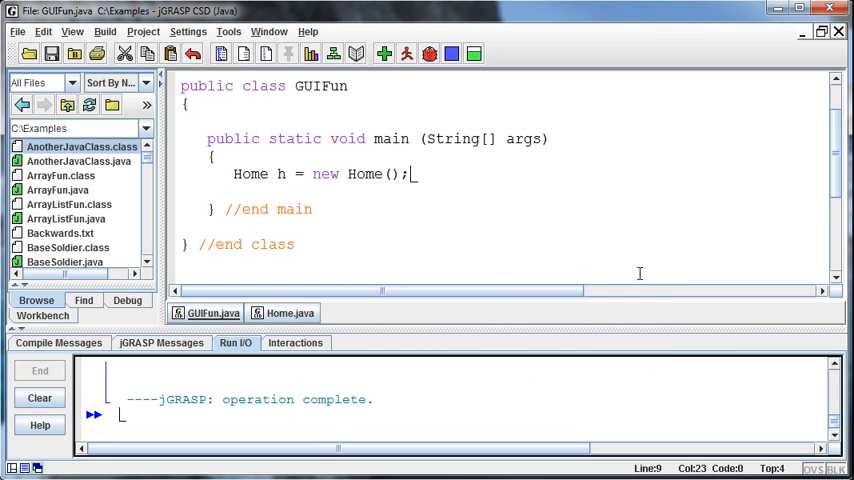
Step: Review Home.java and add //end main and //end class comments on its closing braces
left_click(288, 312)
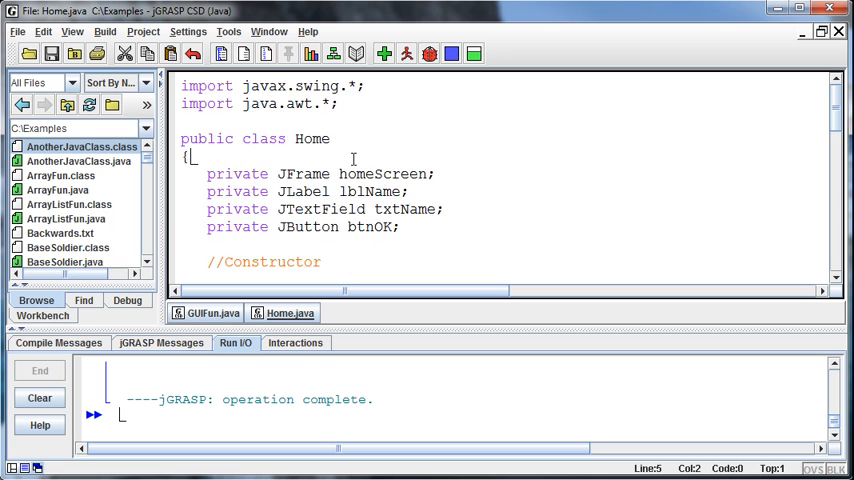
scroll("down", 3)
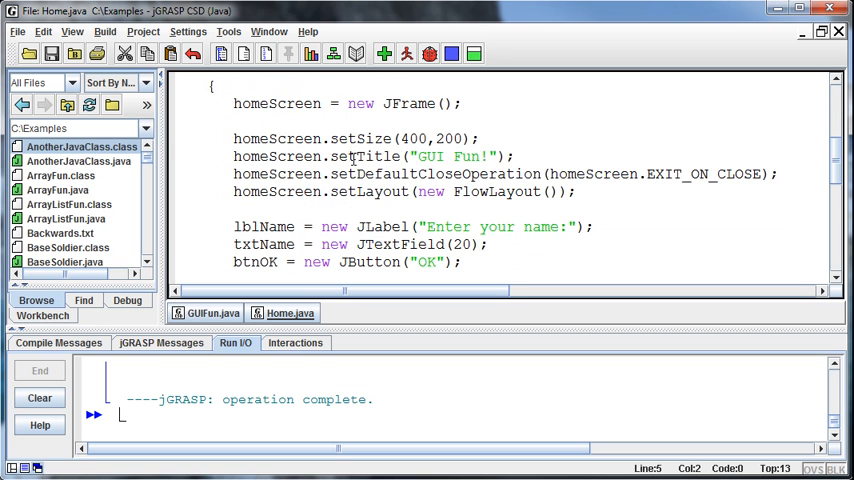
scroll("up", 3)
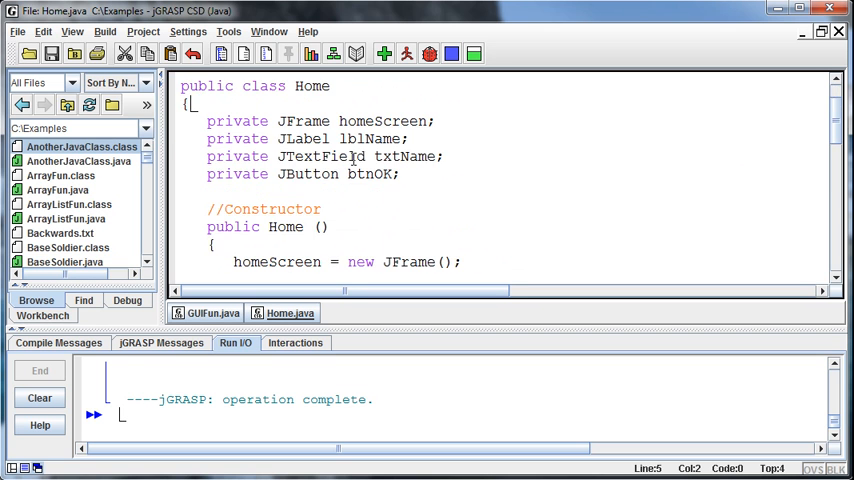
scroll("down", 3)
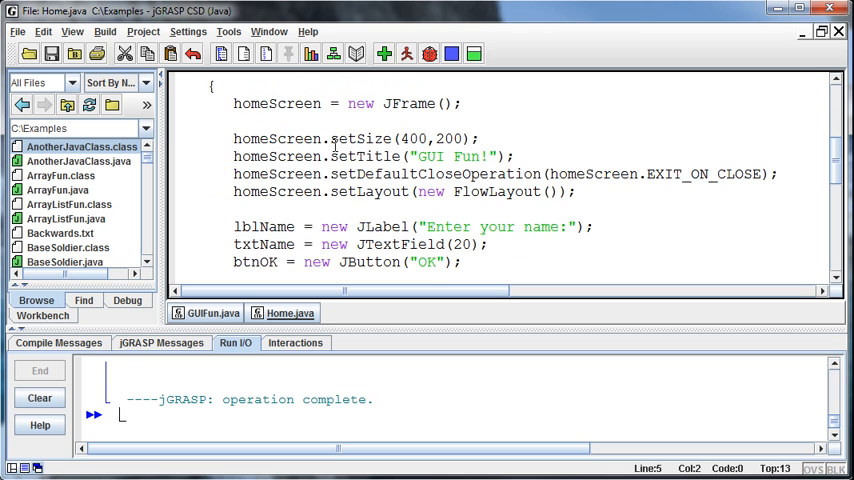
scroll("down", 3)
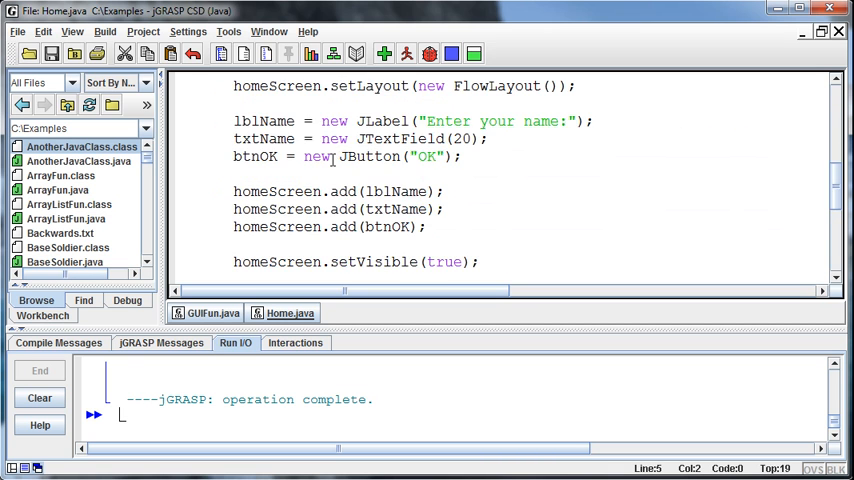
scroll("down", 3)
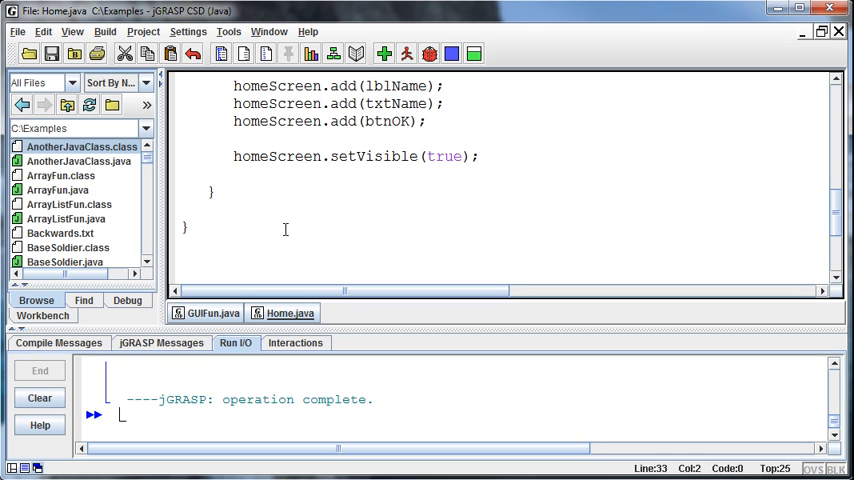
type("//end class")
type(" //end main")
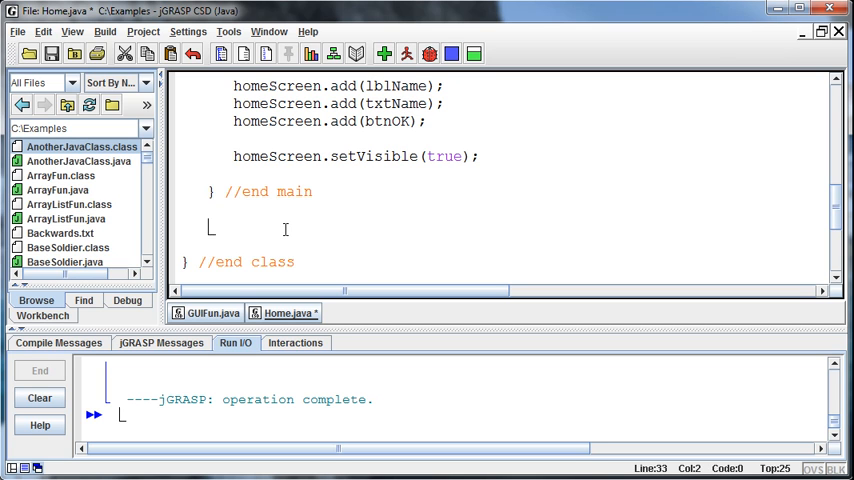
Step: Declare 'private class MyButtonListener implements ActionListener' with an empty body below the constructor
type("private")
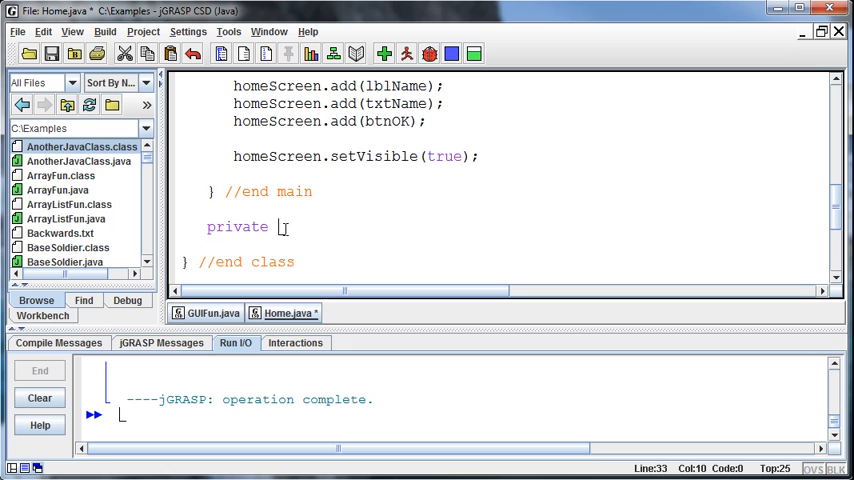
type("class")
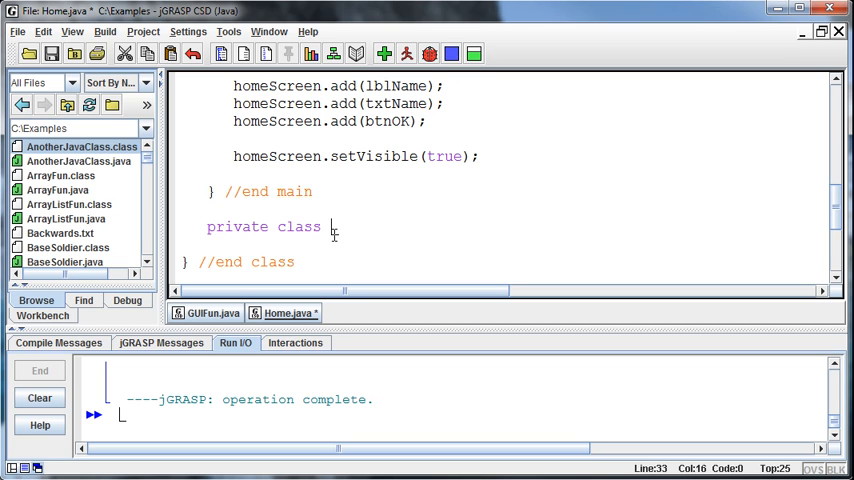
type("MyButtonL")
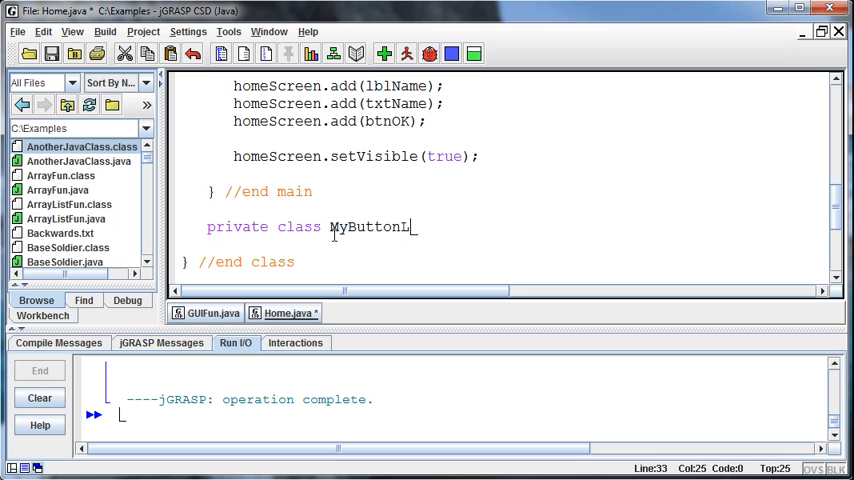
type("istener imple")
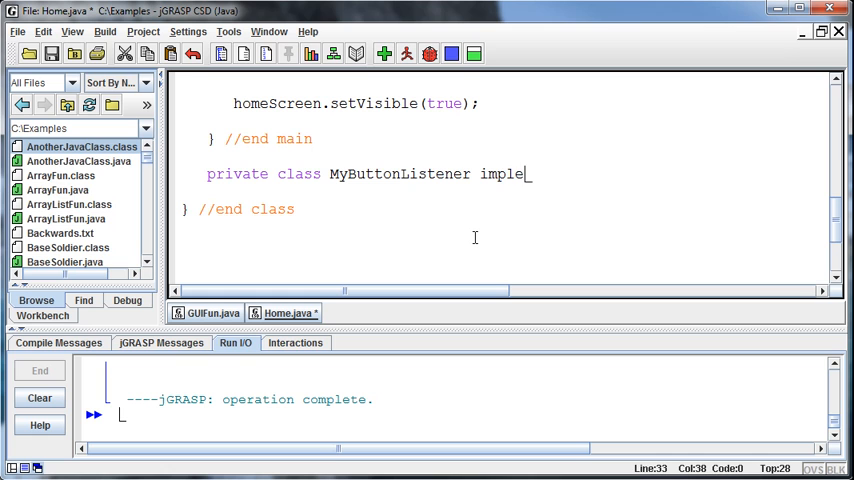
type("ments")
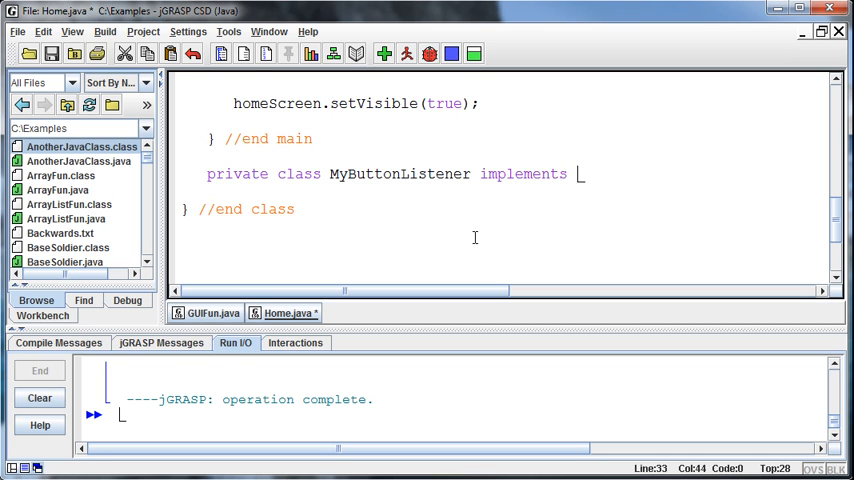
type("ActionListener")
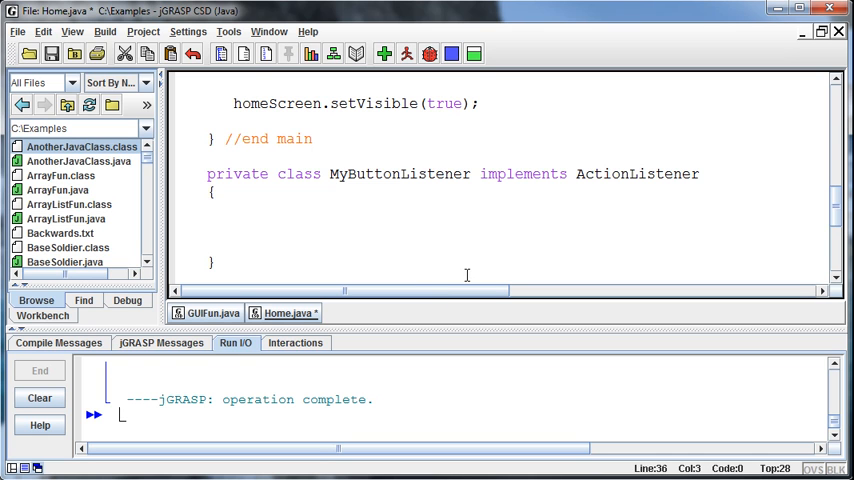
mouse_move(528, 260)
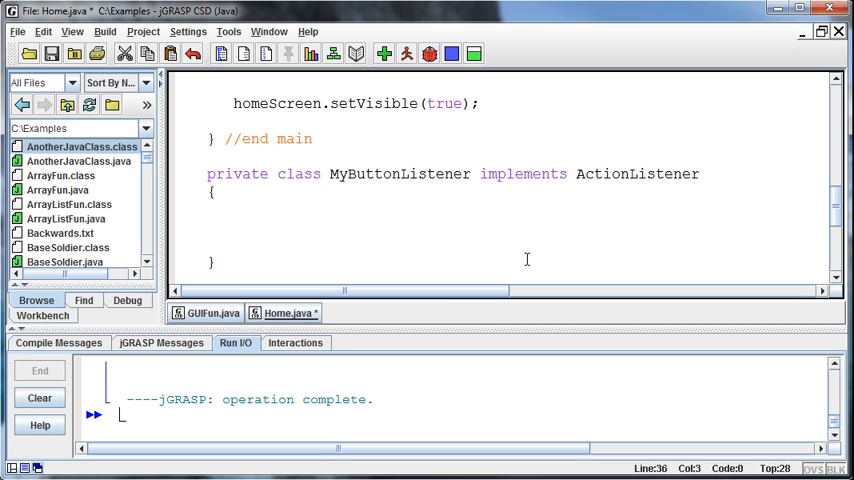
mouse_move(482, 198)
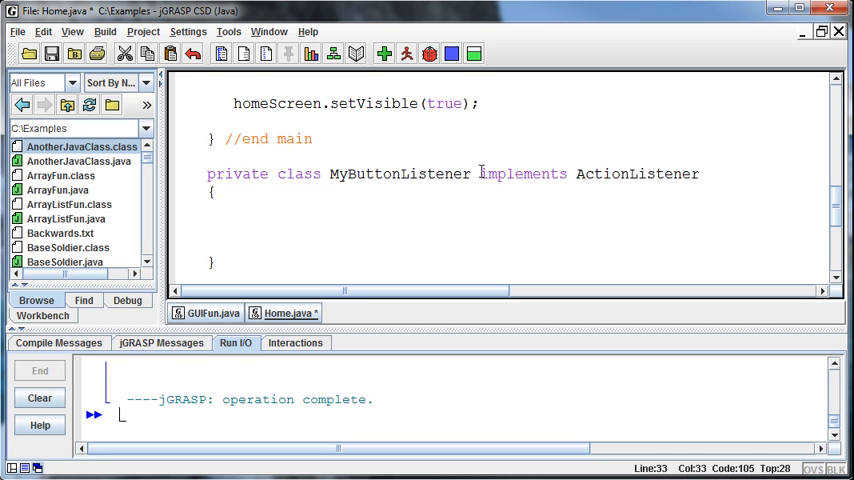
Step: Walk through the class header parts, then compile Home and get the ActionListener cannot-find-symbol error
double_click(522, 172)
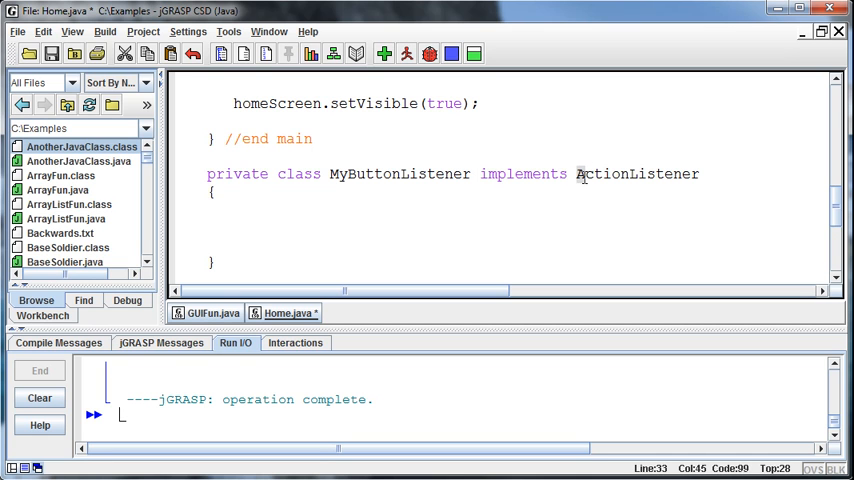
left_click(478, 172)
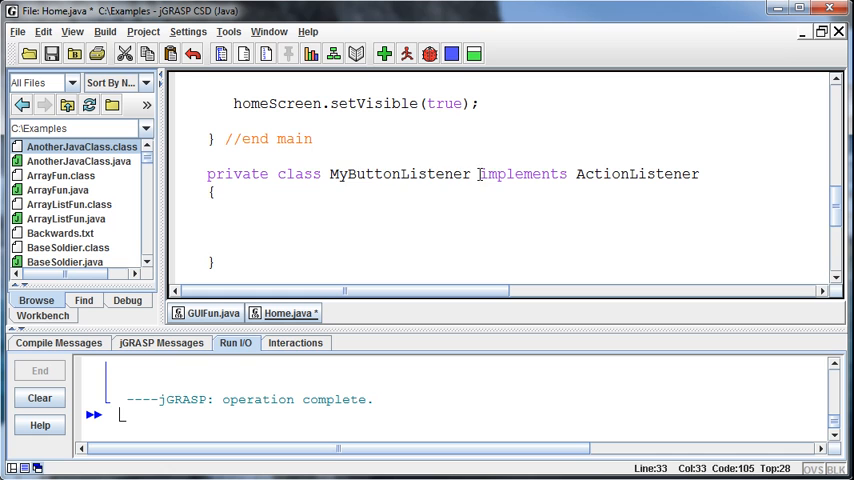
left_click(330, 174)
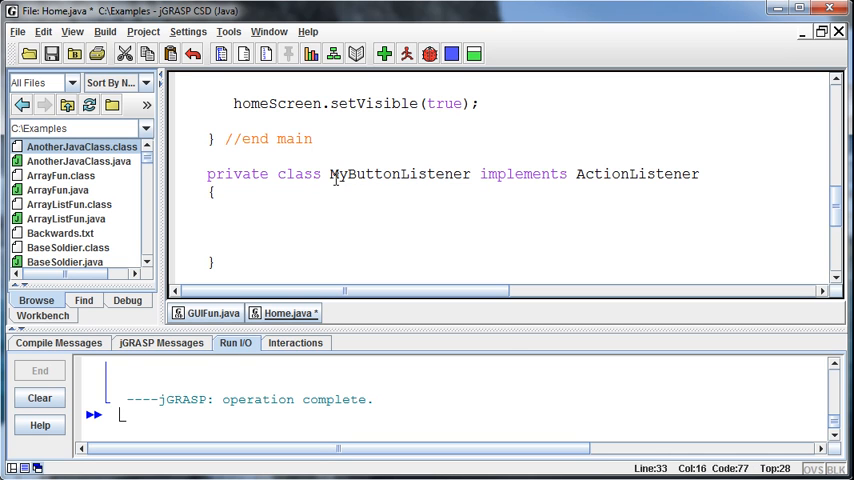
mouse_move(336, 180)
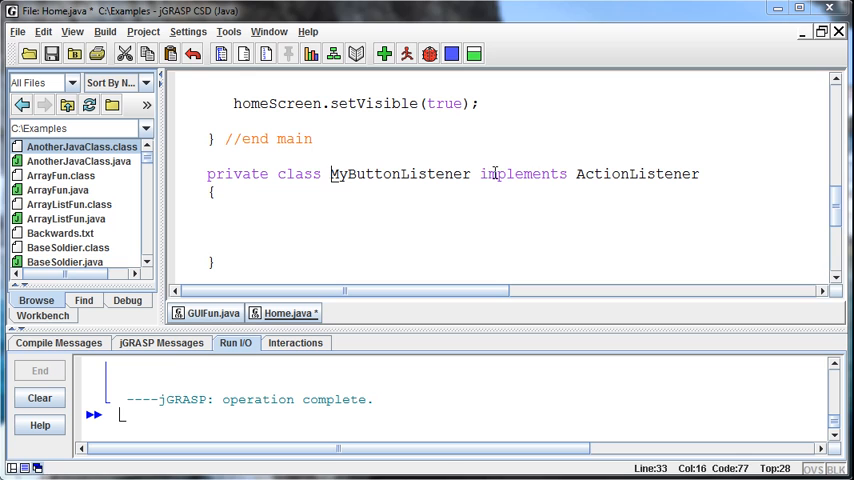
double_click(522, 172)
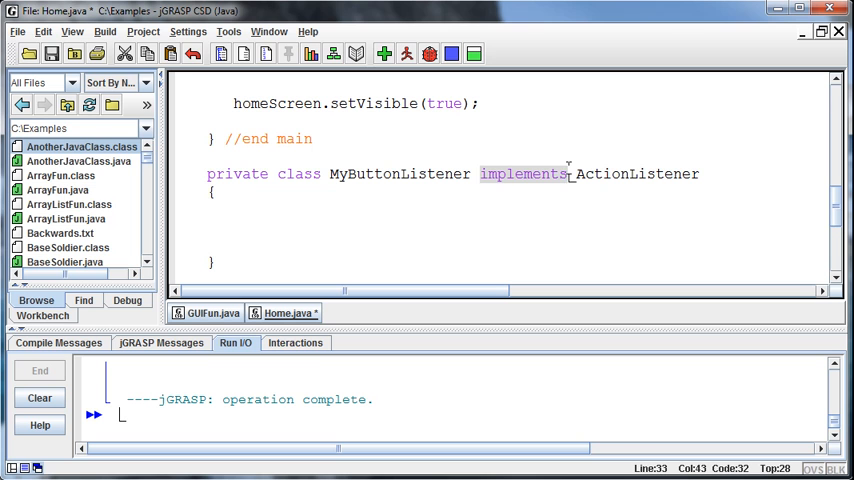
mouse_move(240, 218)
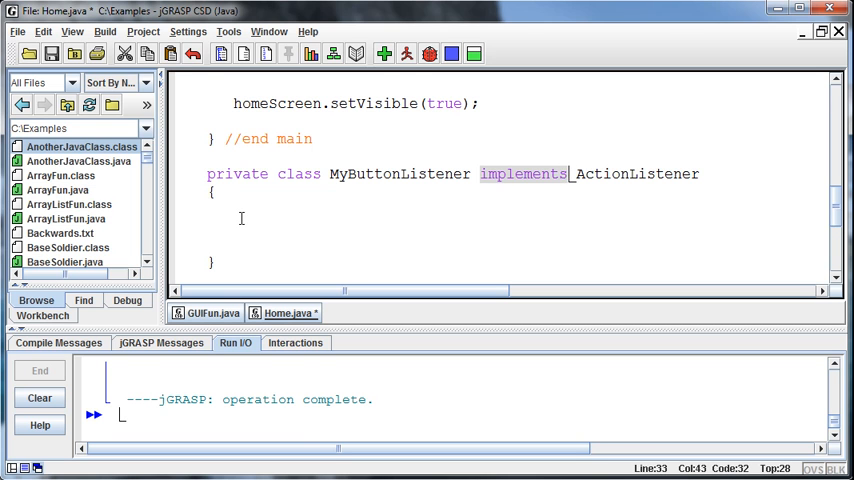
left_click(384, 52)
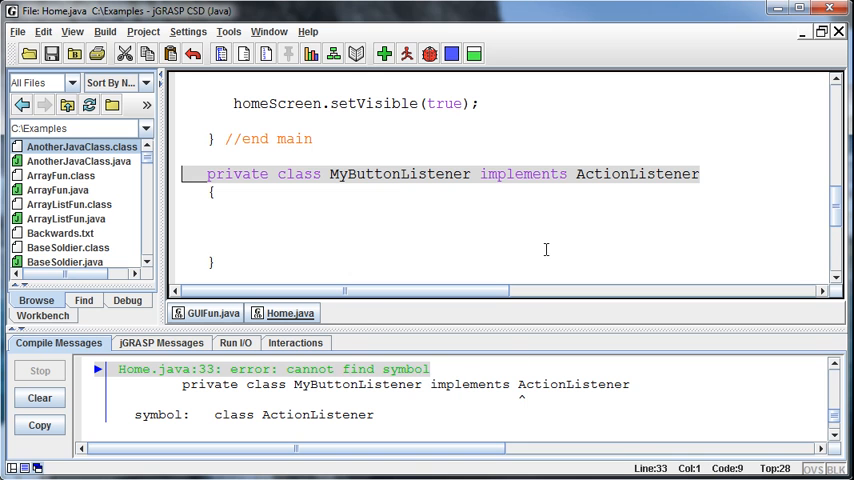
Step: Add 'import java.awt.event.*;' below the existing imports in Home.java
left_click(702, 174)
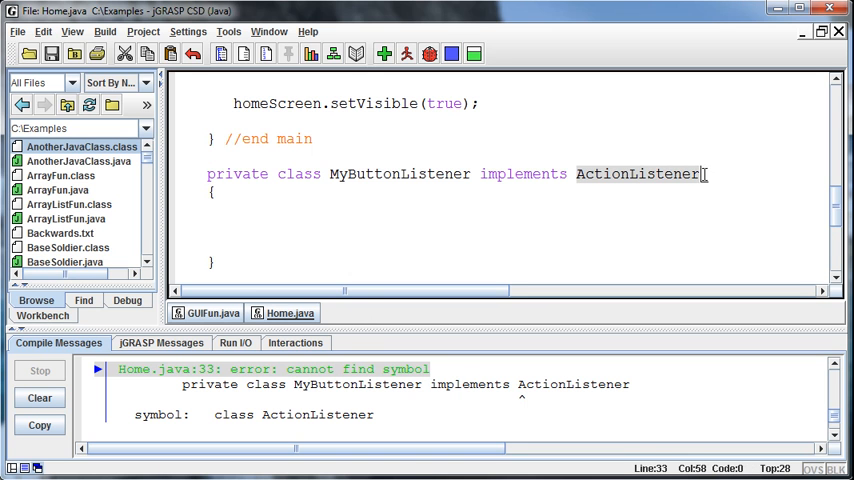
scroll("up", 3)
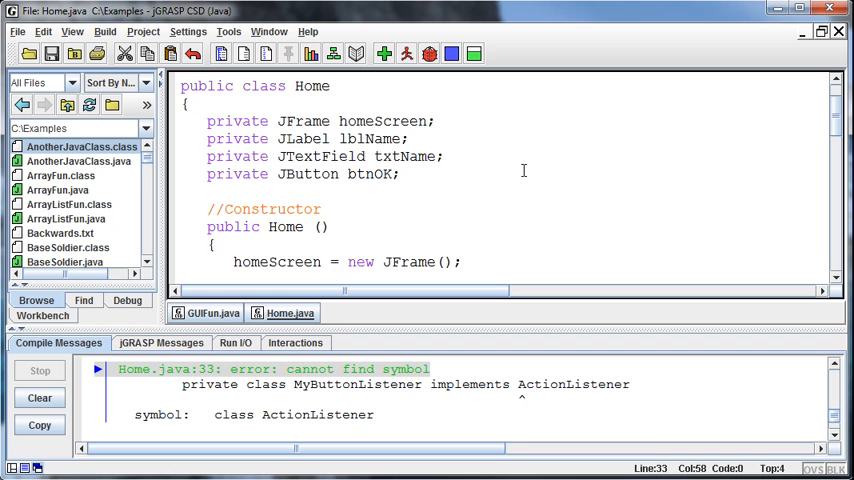
scroll("up", 3)
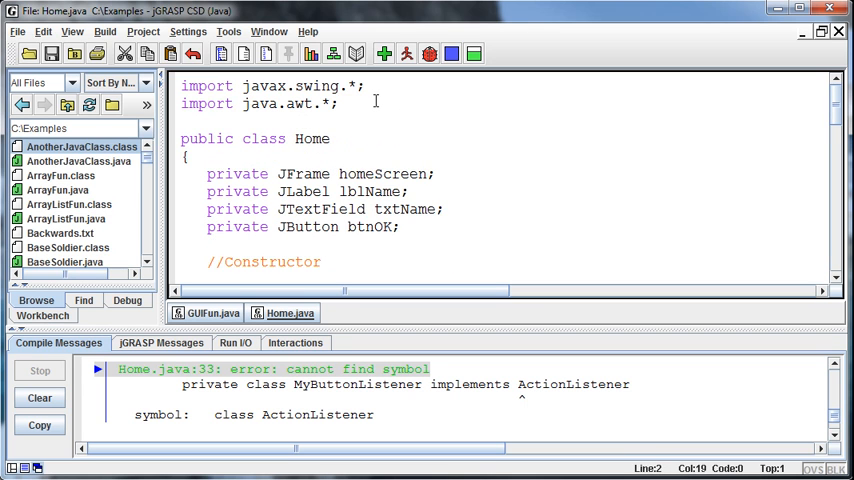
type("import")
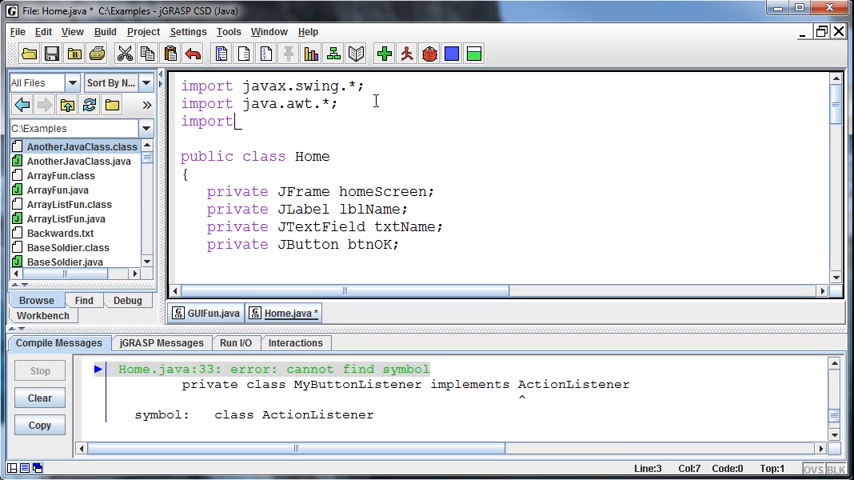
type("java.")
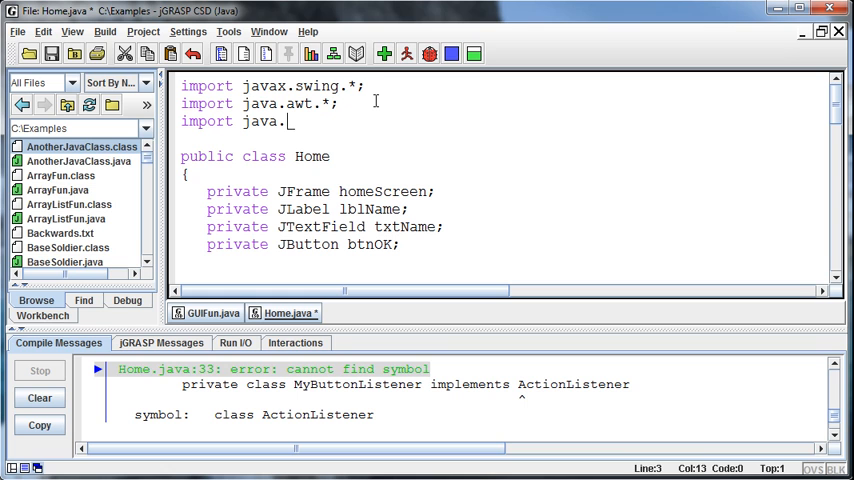
type("awt.ev")
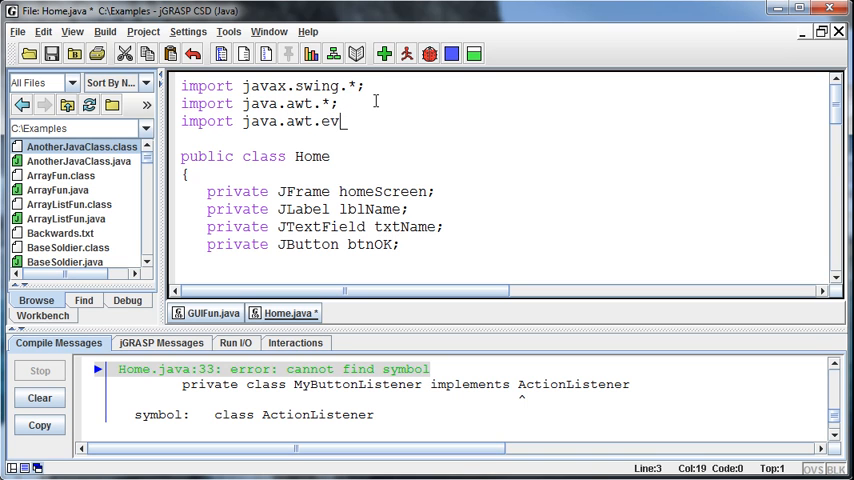
type("ent.*;")
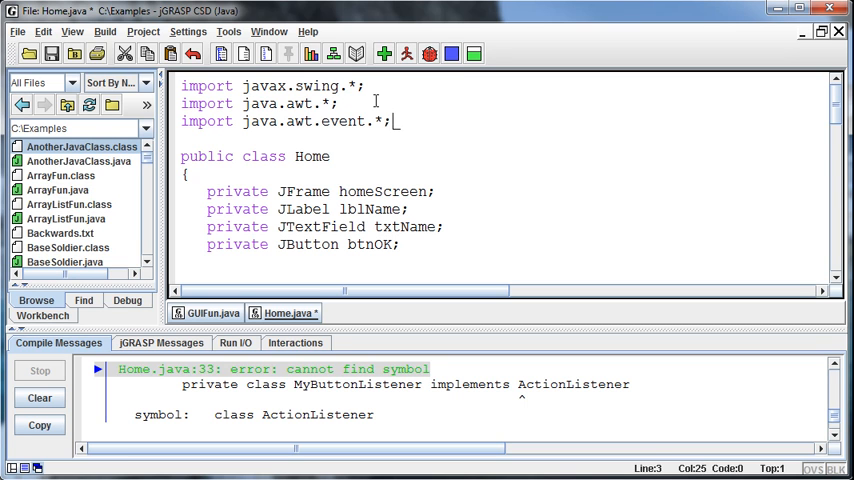
Step: Recompile Home, now getting the MyButtonListener must-override-method error
left_click(332, 104)
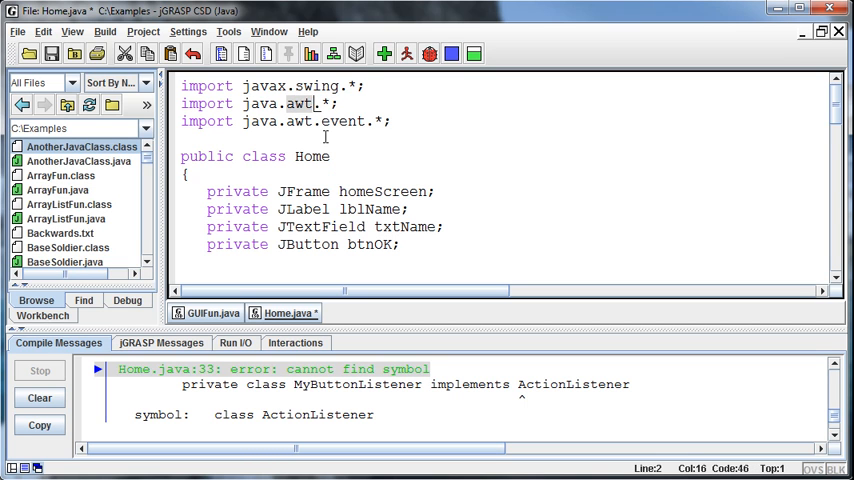
left_click(324, 120)
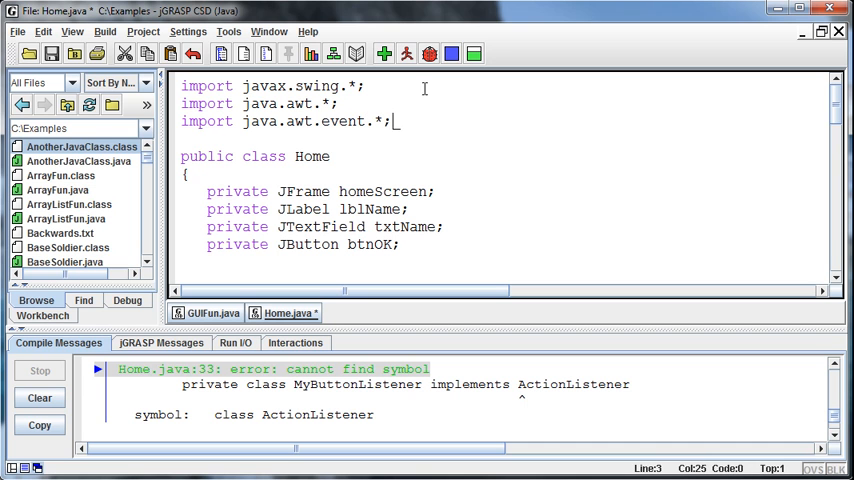
left_click(408, 54)
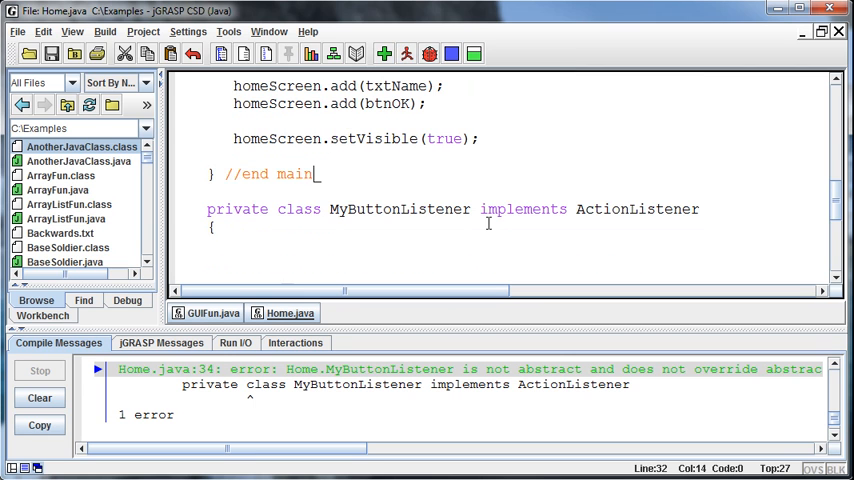
Step: Write the 'public void actionPerformed (ActionEvent e)' method header inside MyButtonListener
scroll("down", 3)
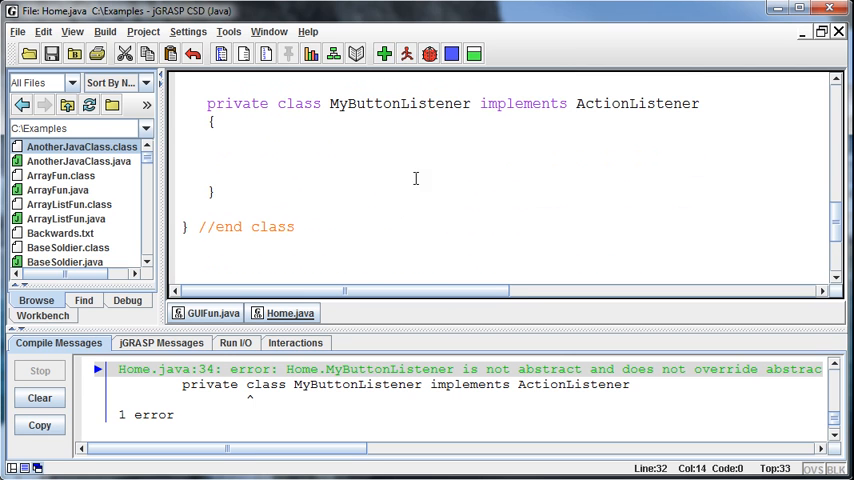
left_click(236, 156)
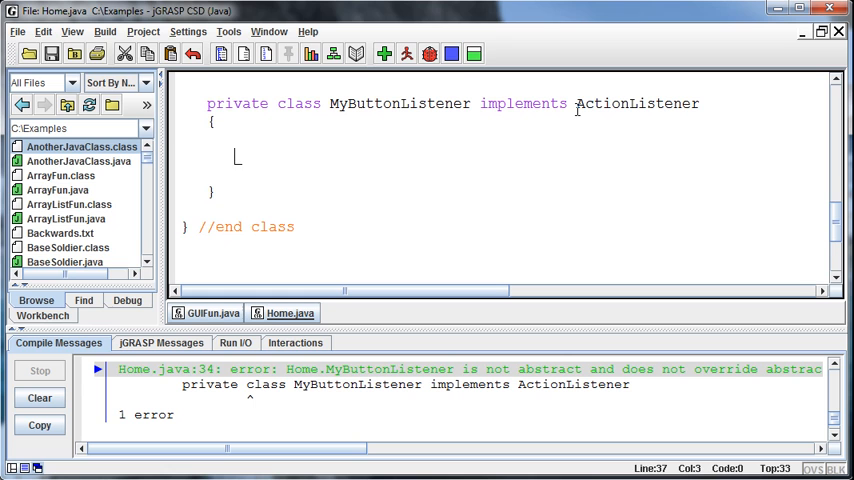
type("public")
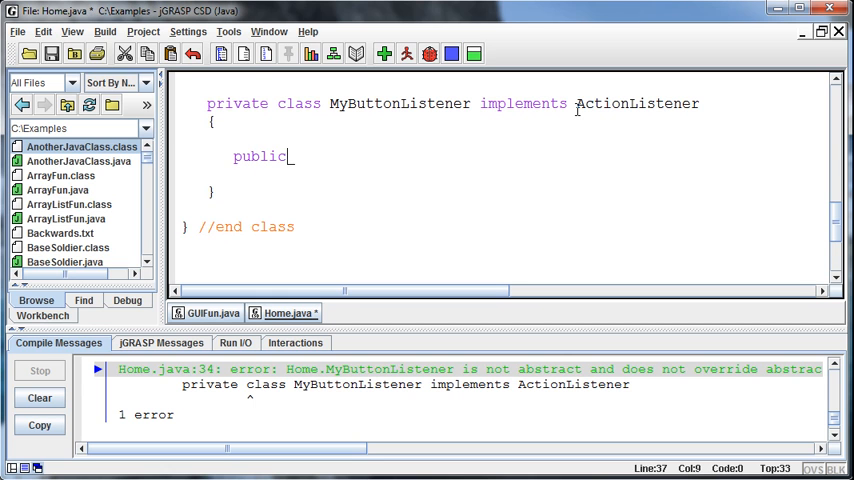
type("void")
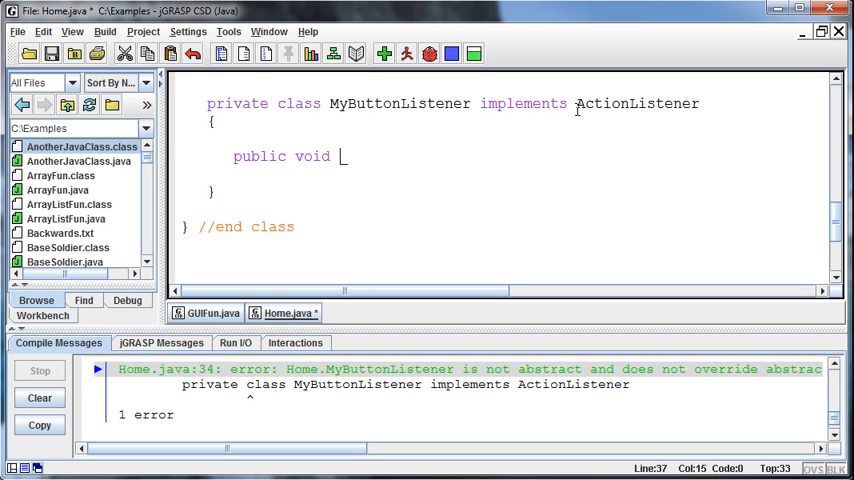
type("actionPerfo")
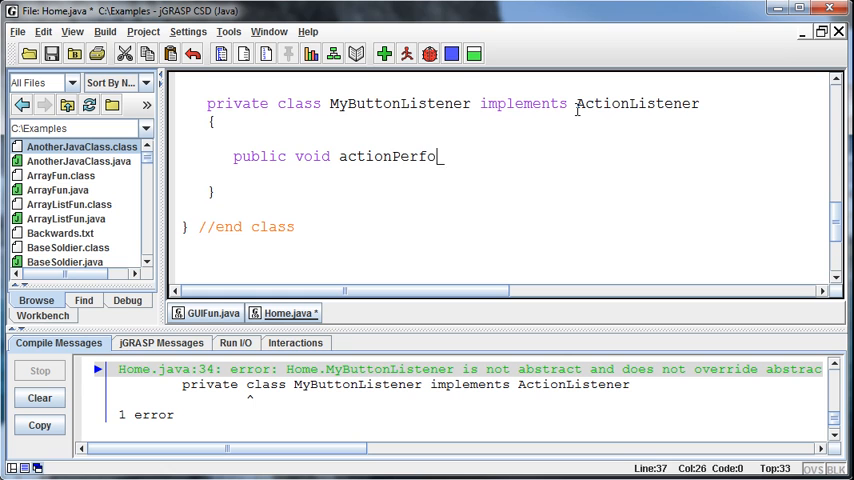
type("rmed")
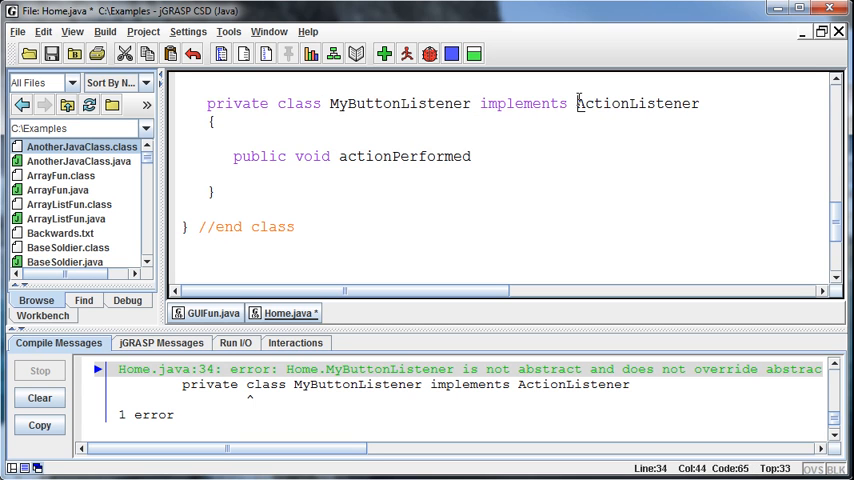
left_click(476, 156)
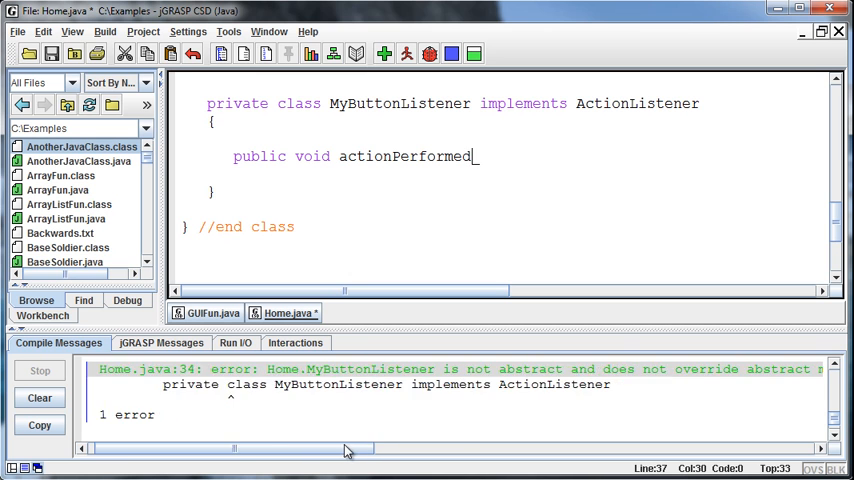
scroll("right", 3)
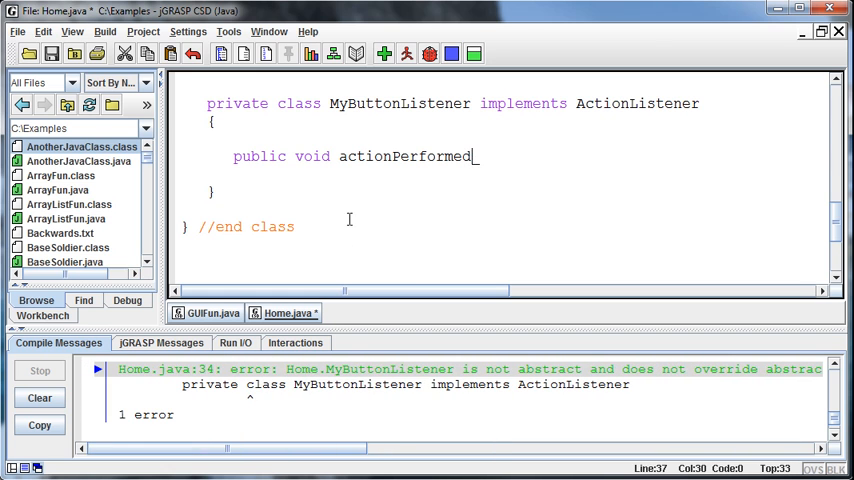
mouse_move(524, 150)
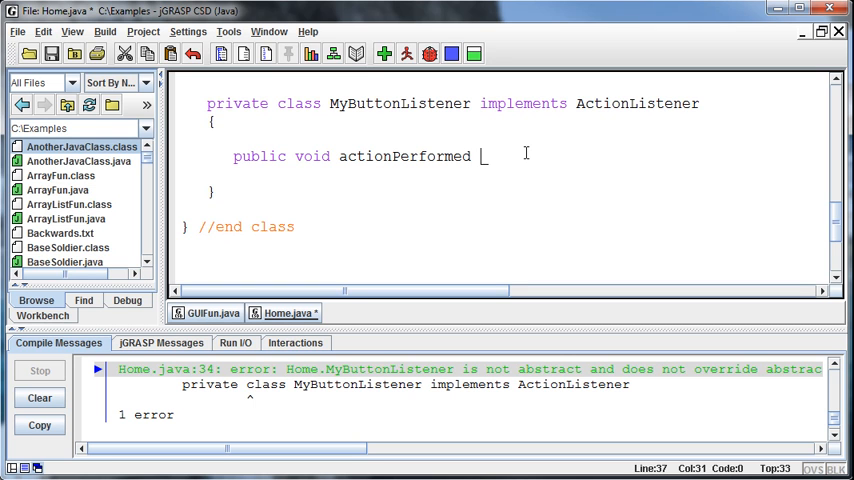
type("(")
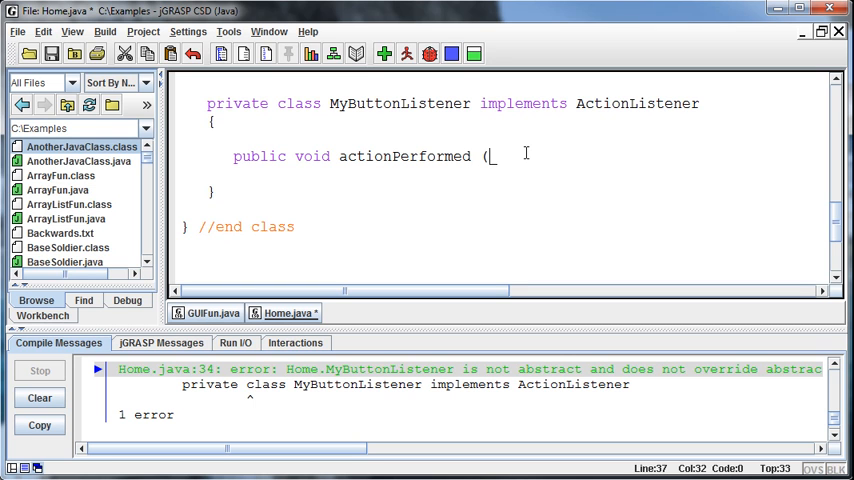
type("ActionEve")
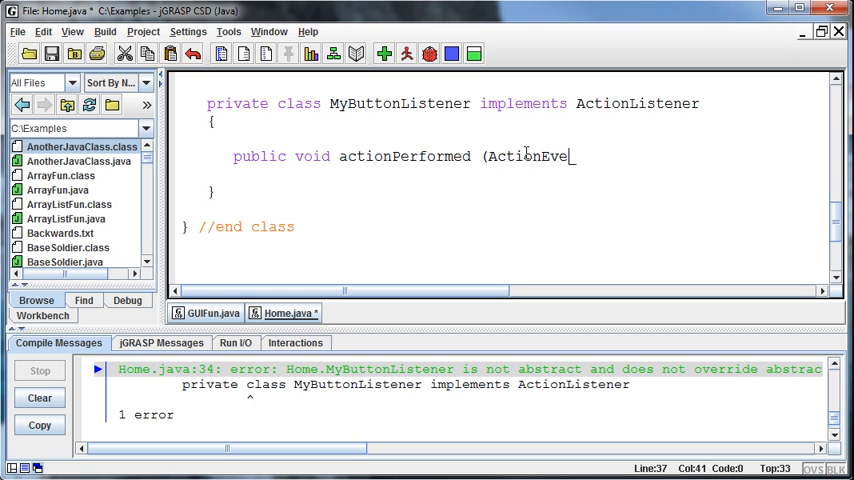
type("nt")
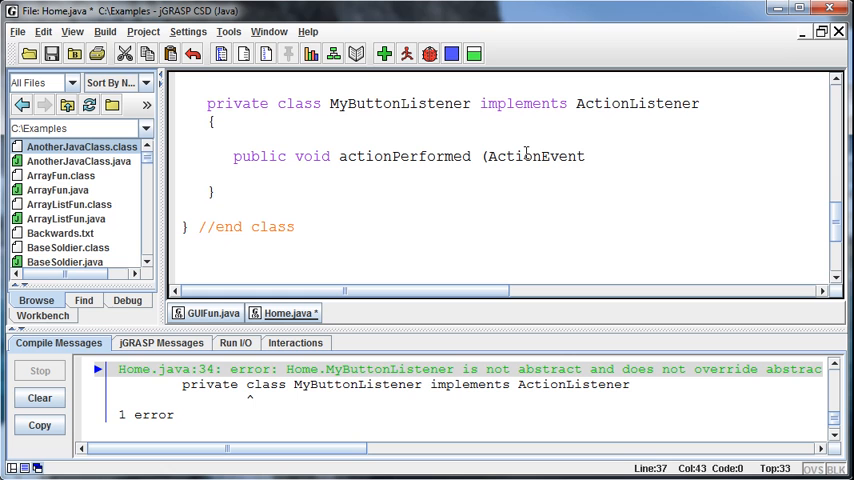
type("e)")
type("{")
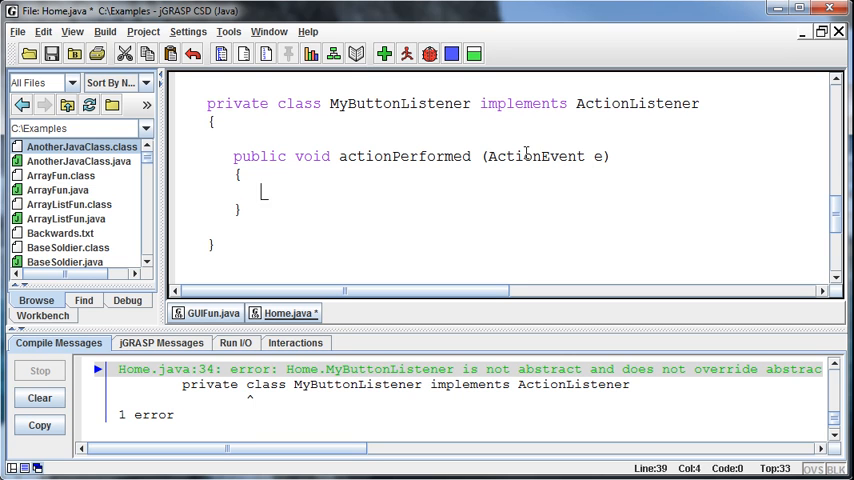
Step: Give actionPerformed a body printing "This worked" with System.out.println
type("System.")
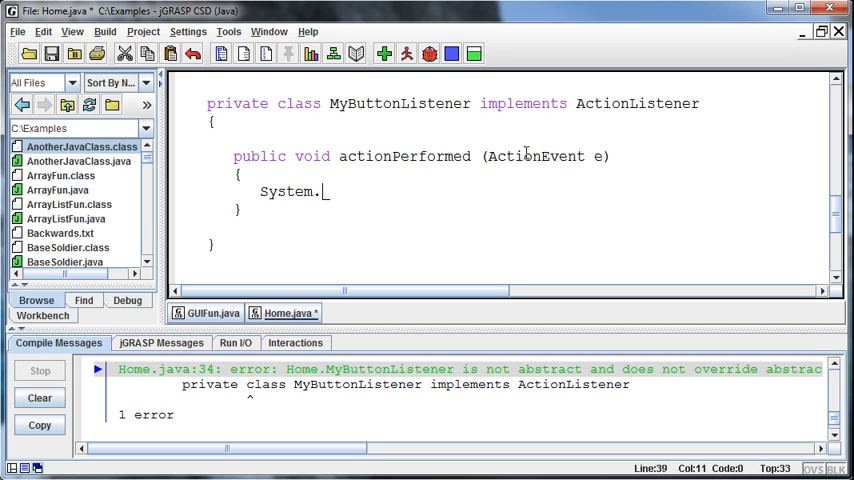
type("out.println(\"T")
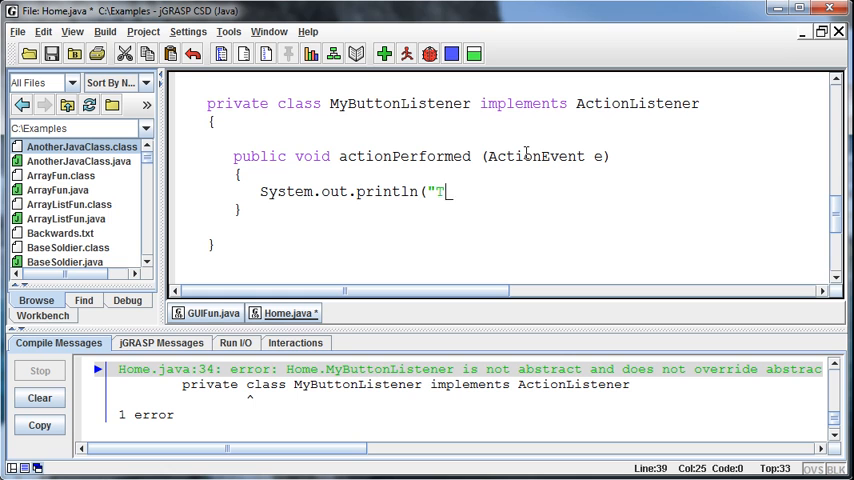
type("his worked\"")
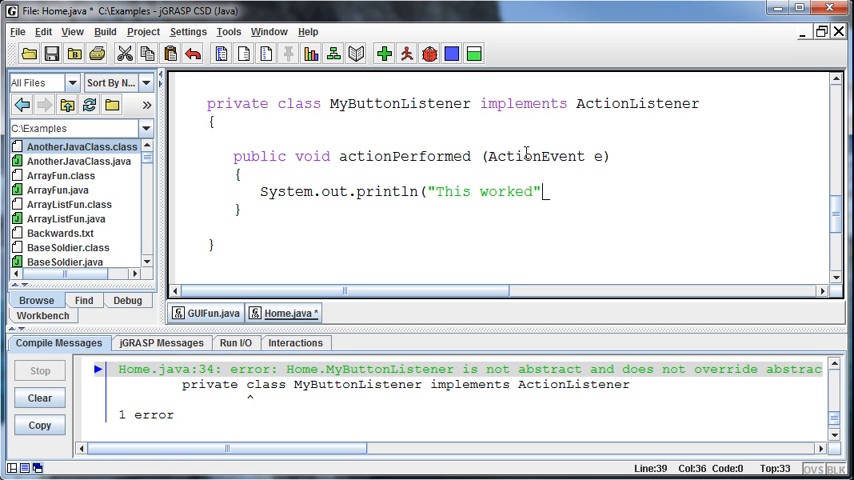
type(");")
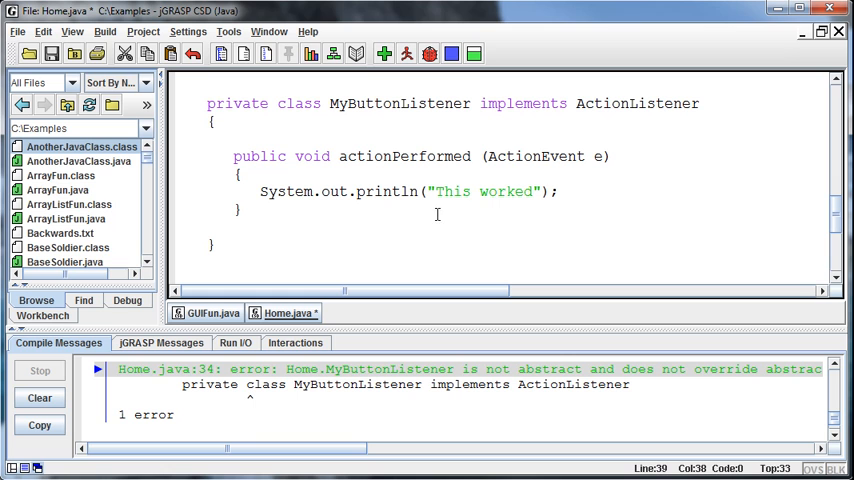
mouse_move(464, 204)
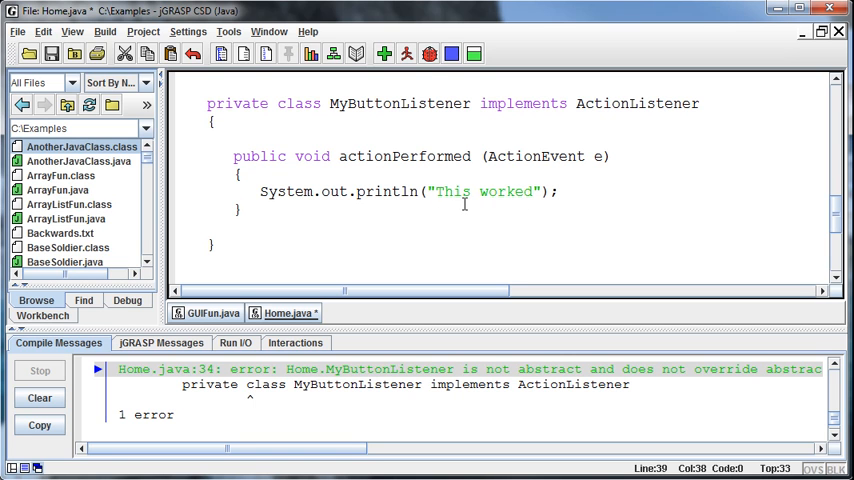
left_click(406, 52)
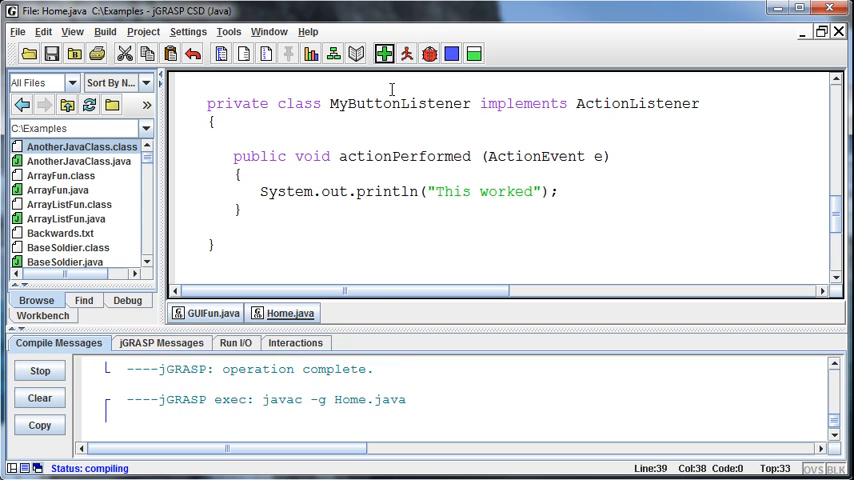
left_click(208, 312)
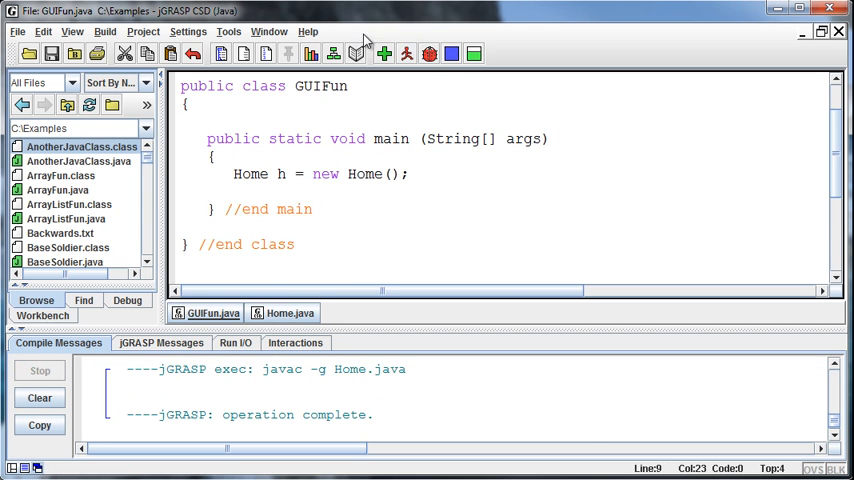
left_click(406, 54)
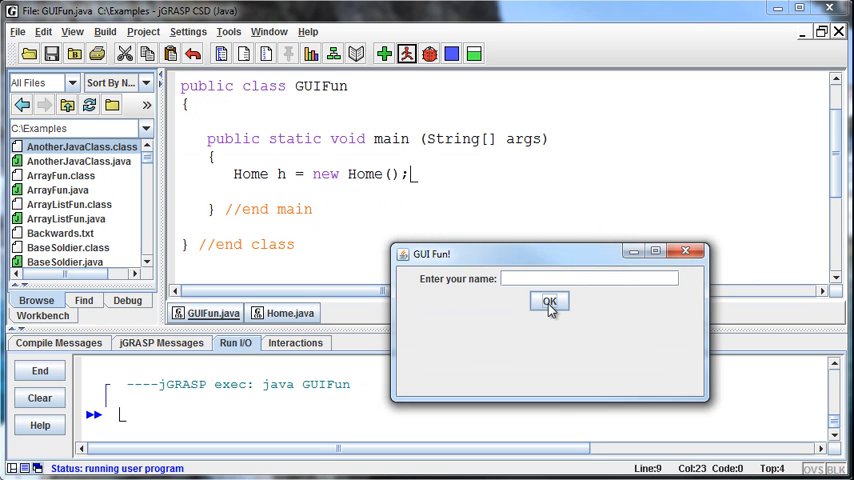
mouse_move(672, 266)
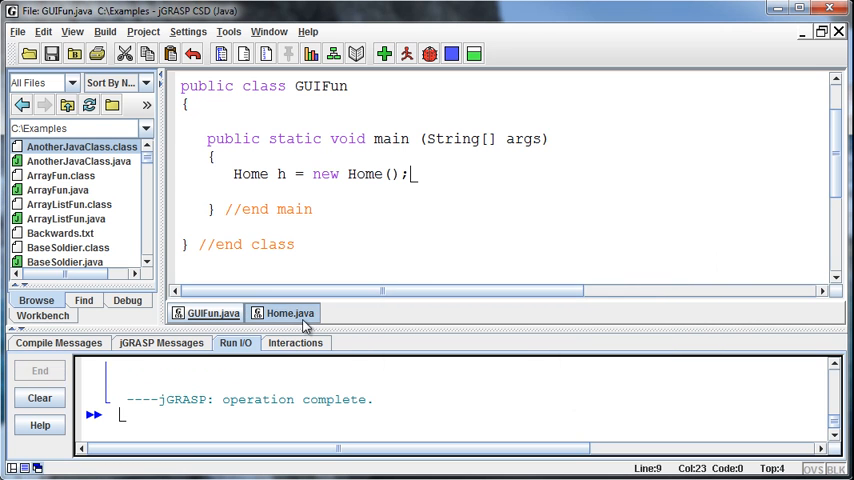
left_click(288, 312)
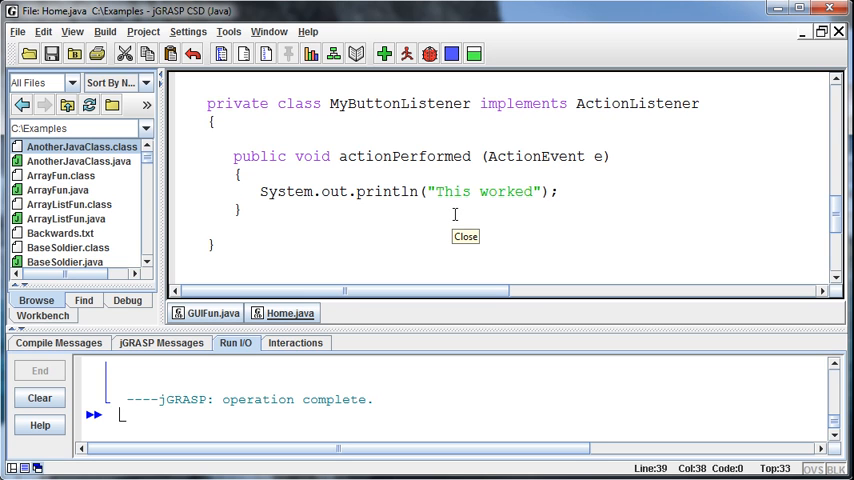
left_click(466, 236)
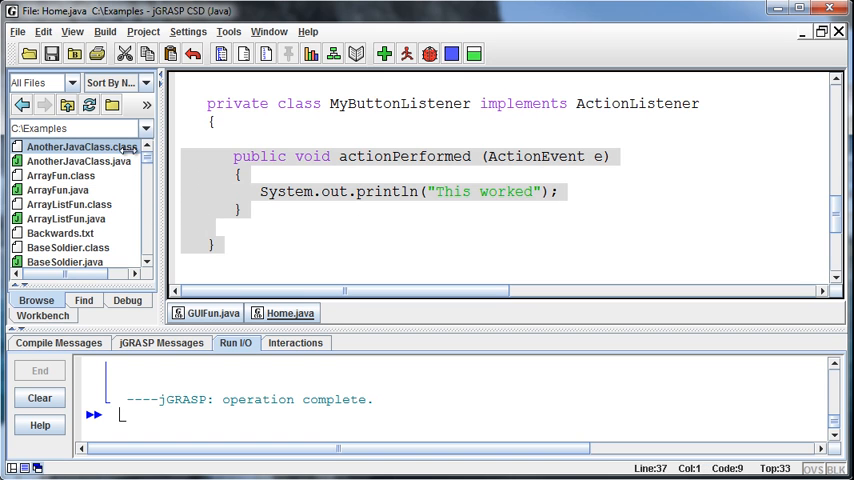
left_click(272, 104)
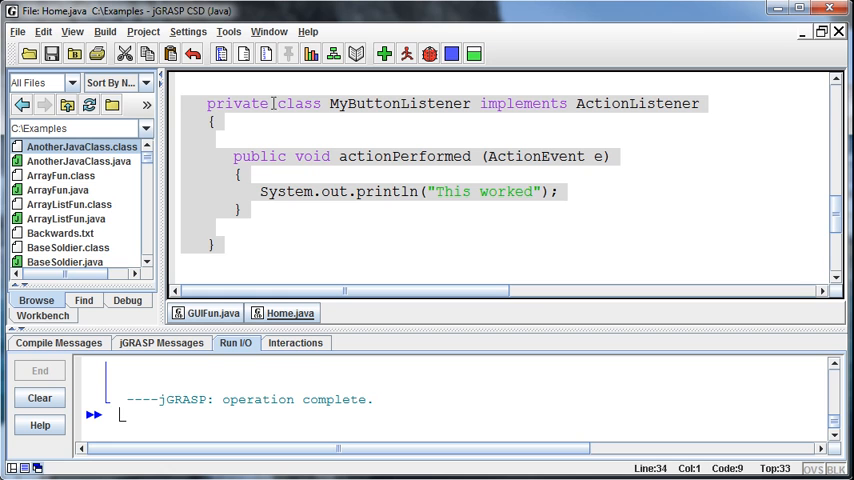
left_click(436, 118)
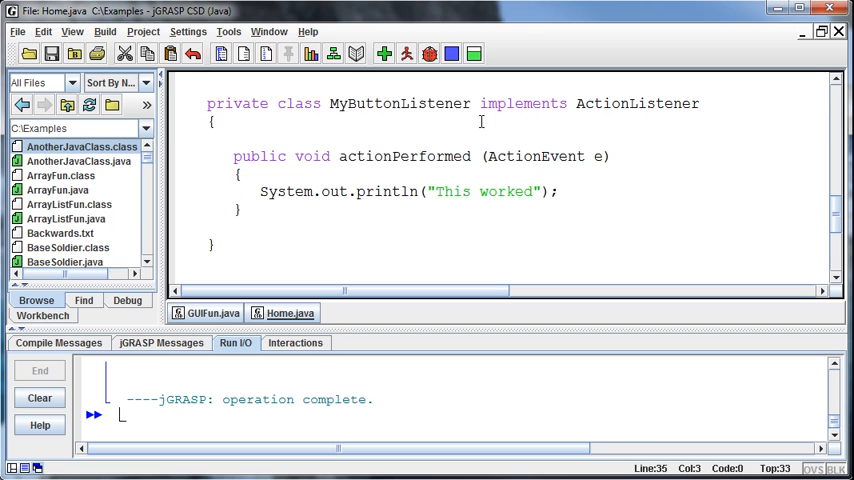
Step: Add a btnOK.addActionListener(); call below the OK button creation in the constructor
scroll("up", 3)
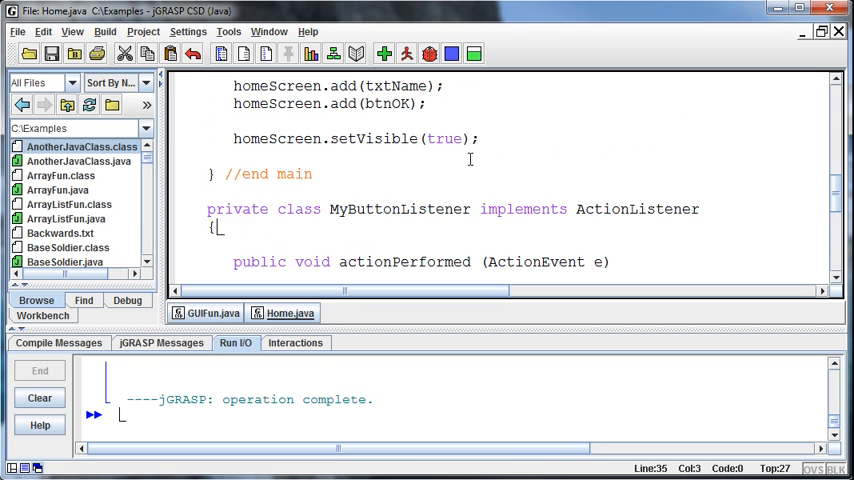
scroll("up", 3)
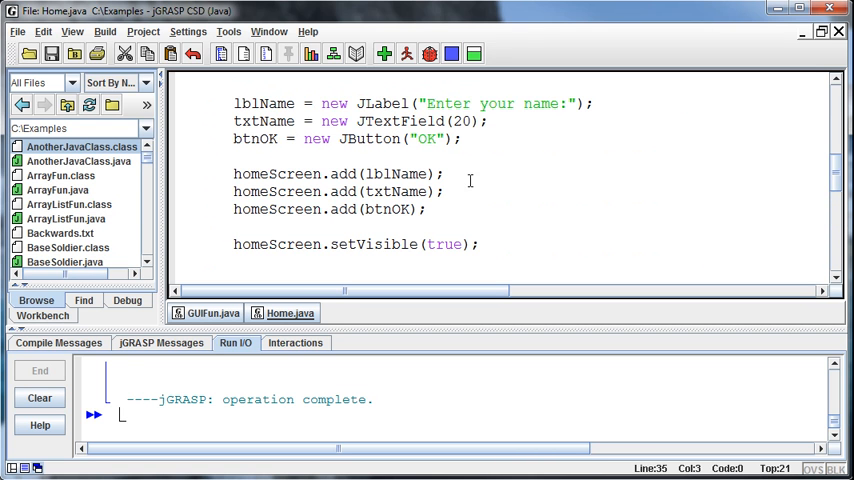
mouse_move(358, 132)
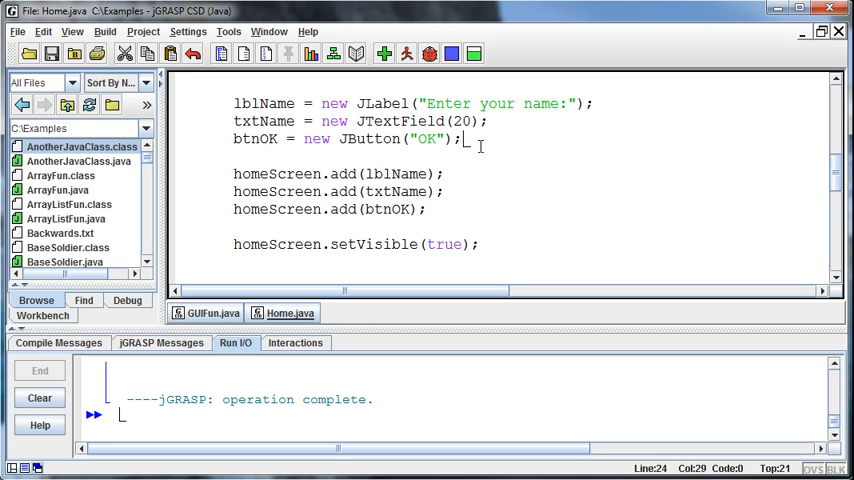
type("b")
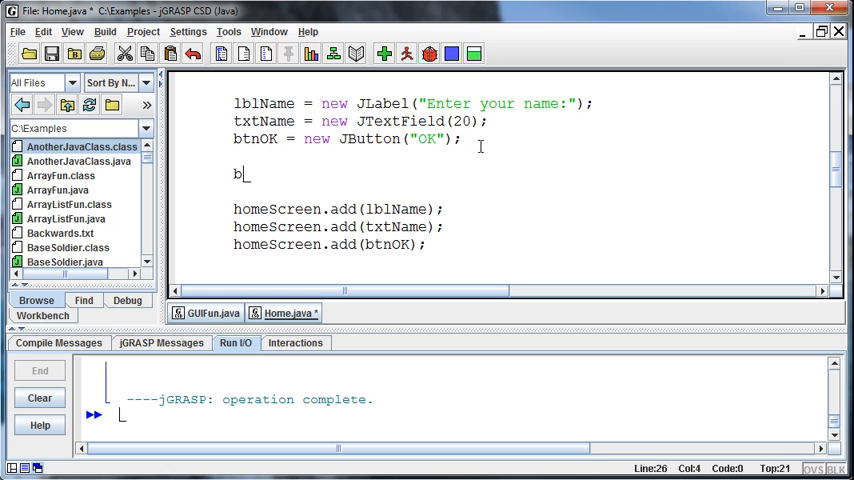
type("tnOK.")
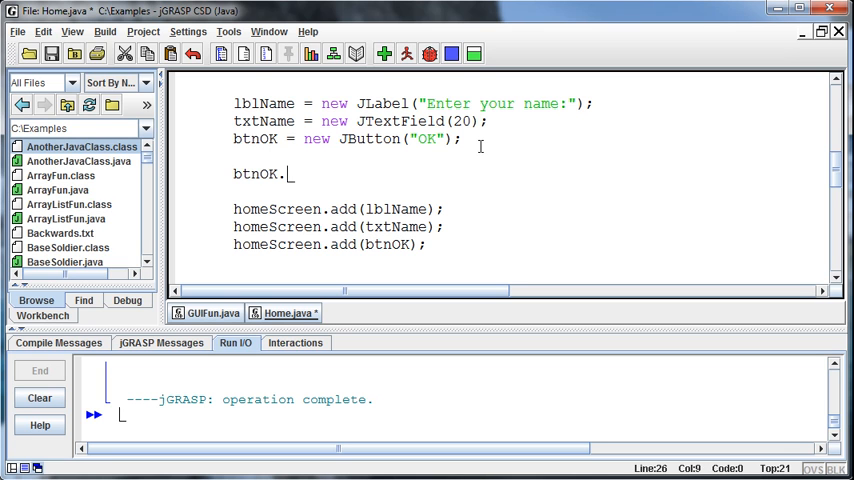
type("addAc")
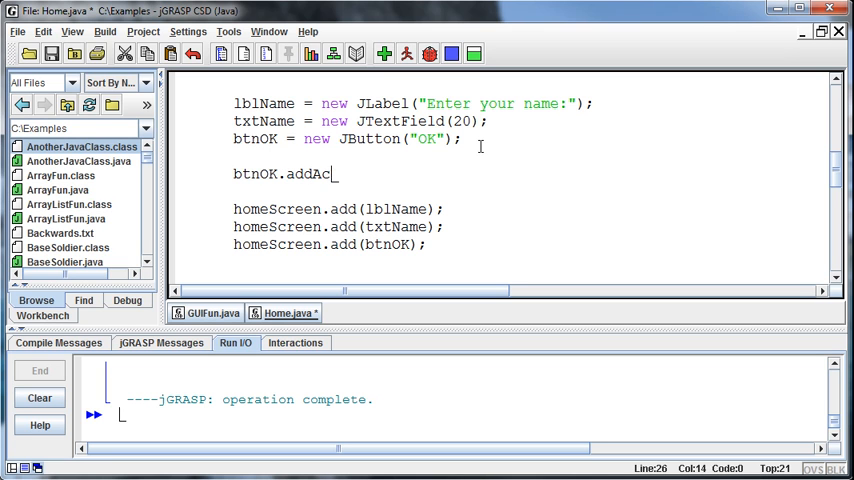
type("tionListener")
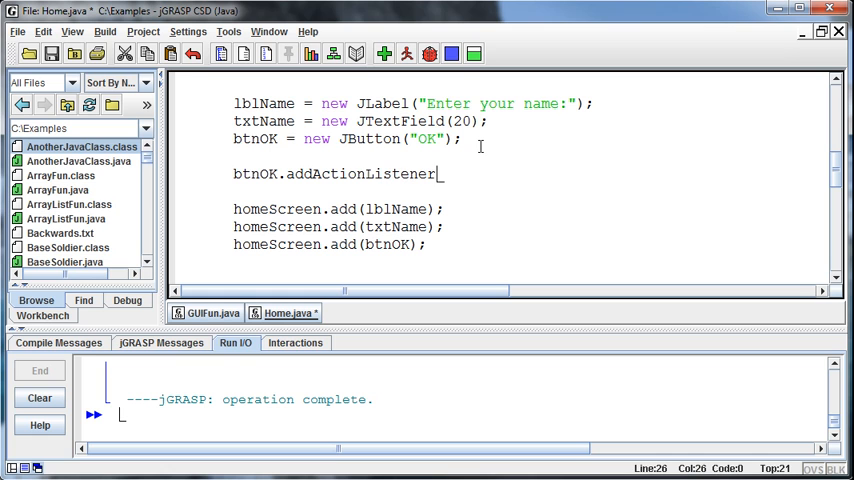
type("();")
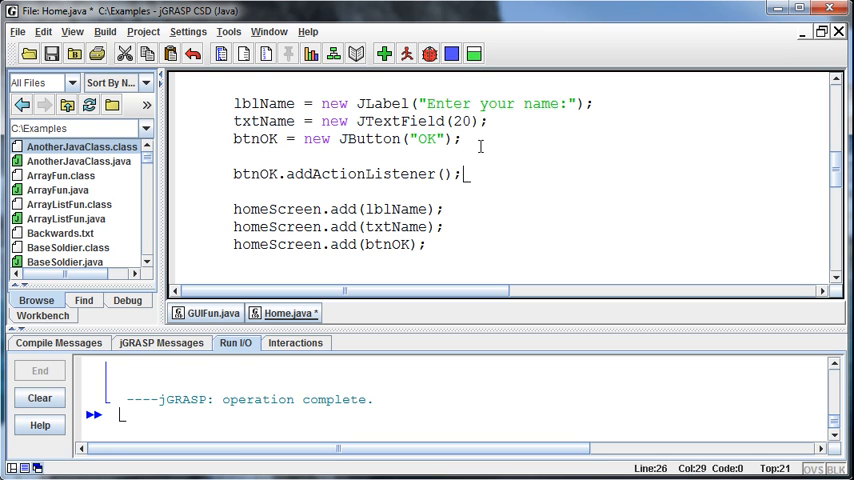
Step: Pass new MyButtonListener() as the argument to btnOK.addActionListener
scroll("down", 3)
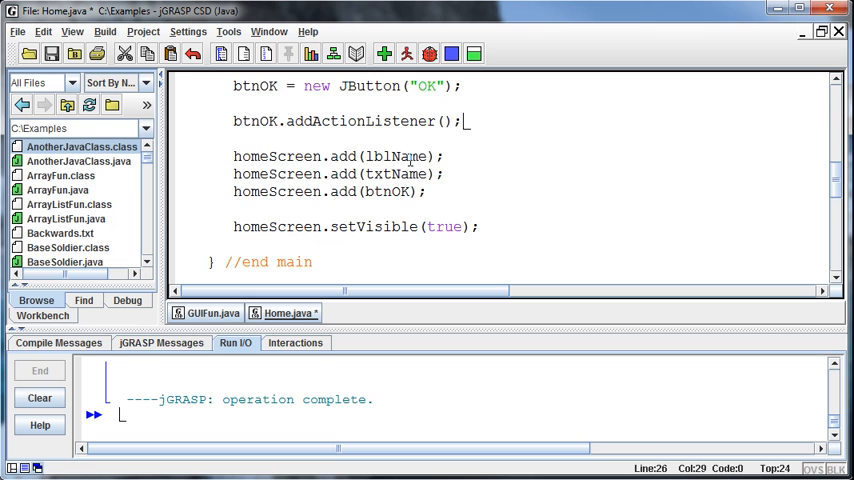
scroll("down", 3)
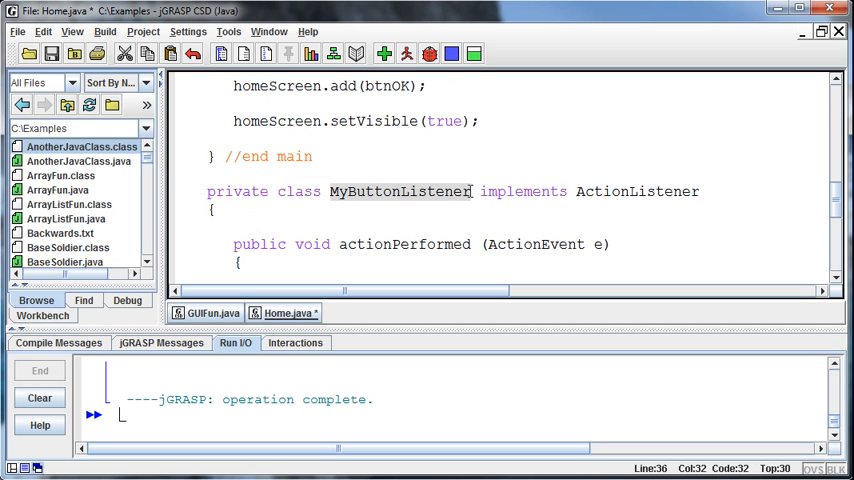
scroll("down", 3)
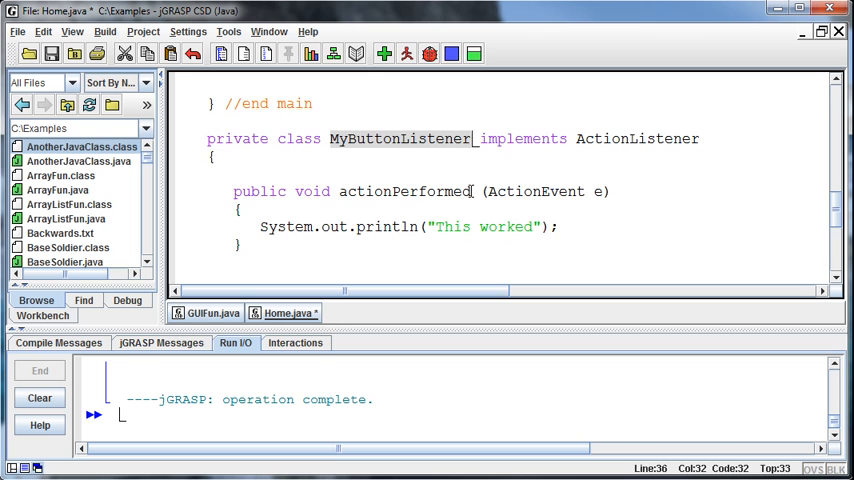
scroll("up", 3)
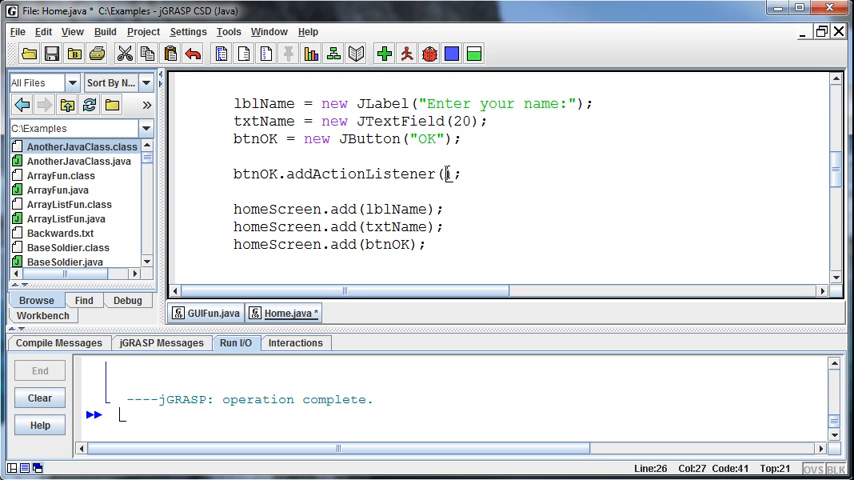
type("new")
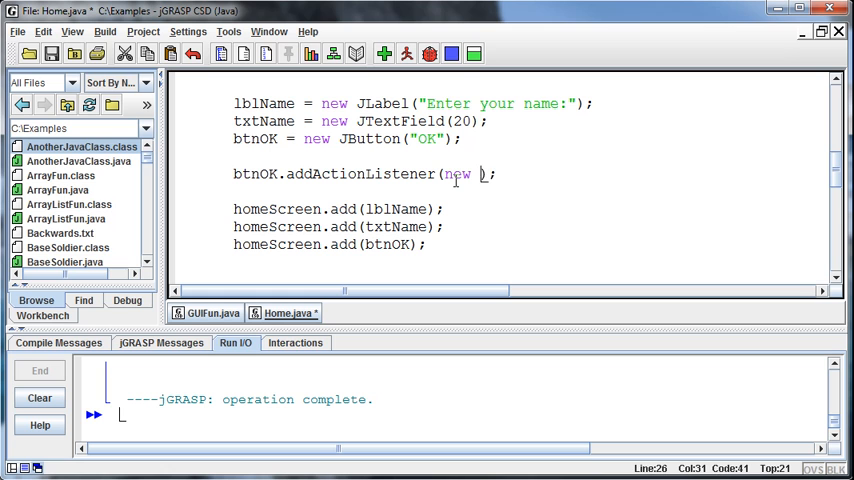
type("M")
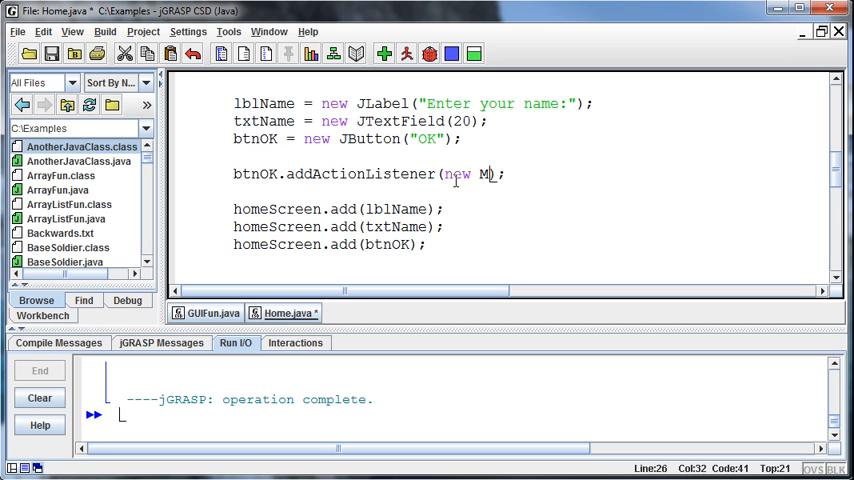
type("yButtonListe")
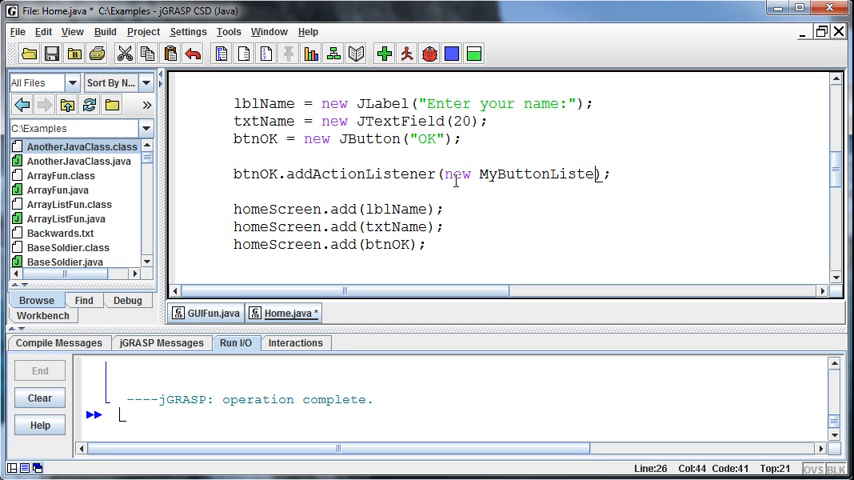
type("ner()")
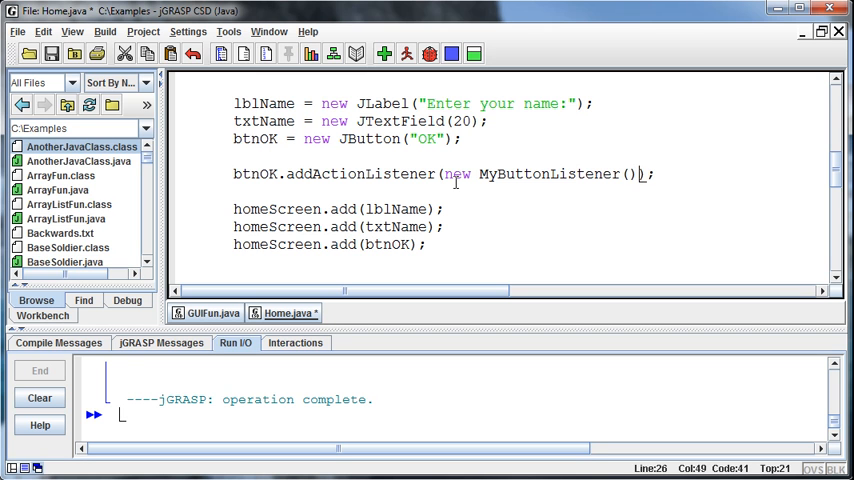
scroll("up", 3)
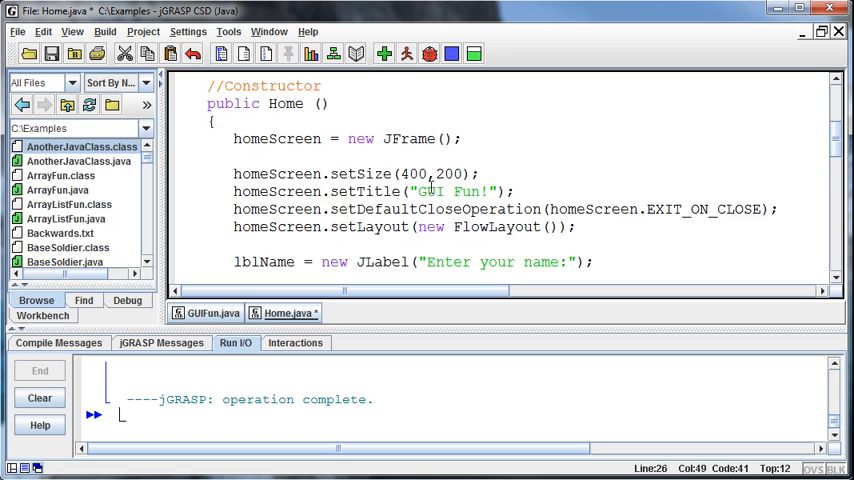
scroll("up", 3)
type("Button")
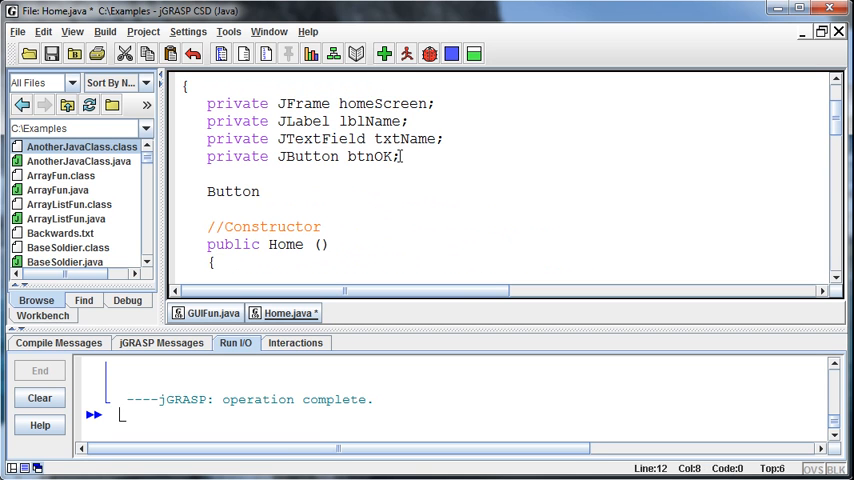
type("MyButt")
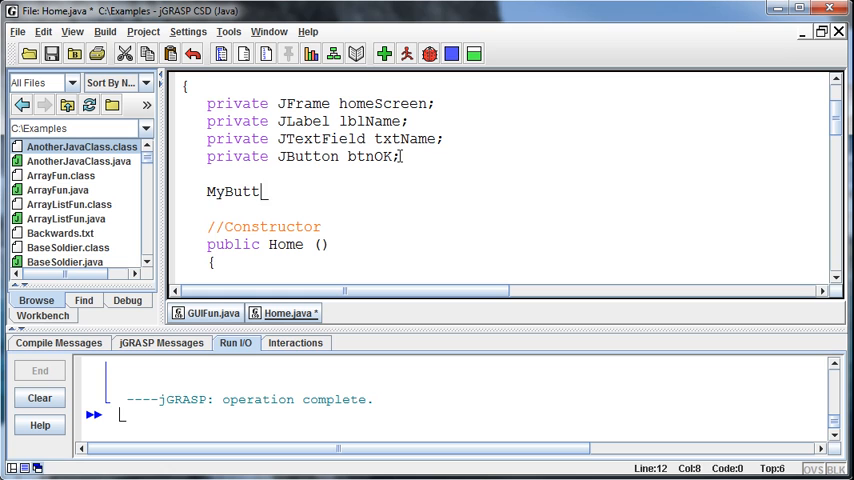
type("onListener")
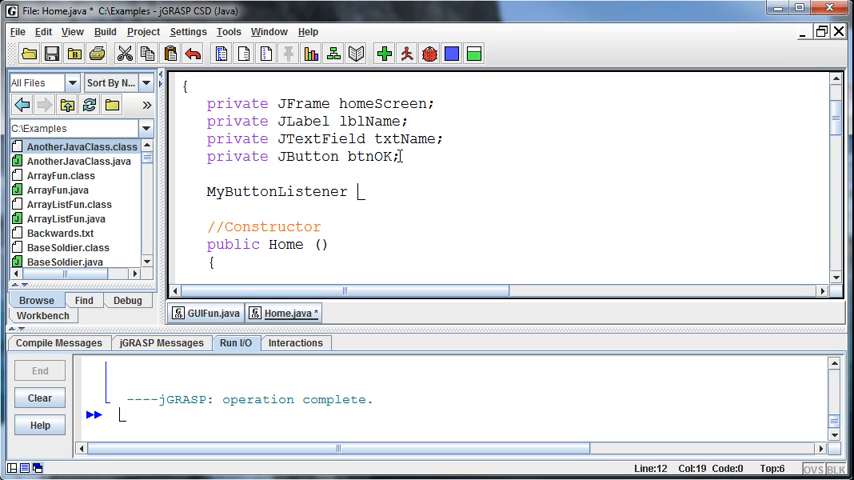
type("something")
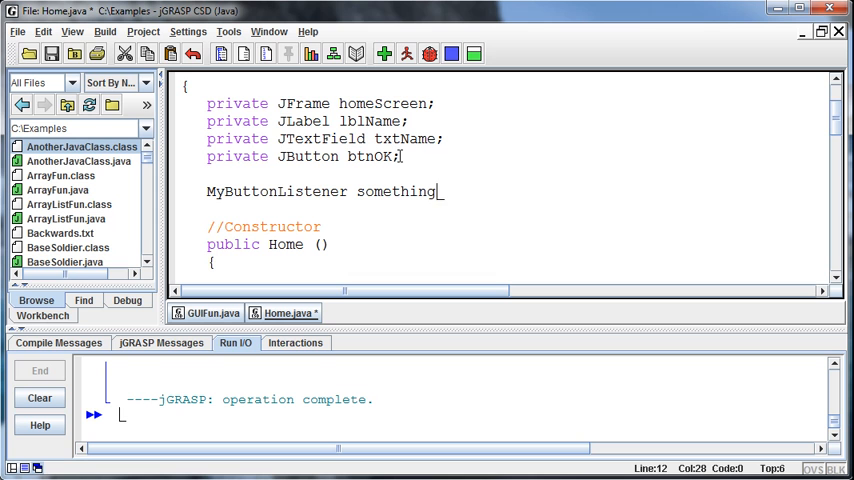
type("= new")
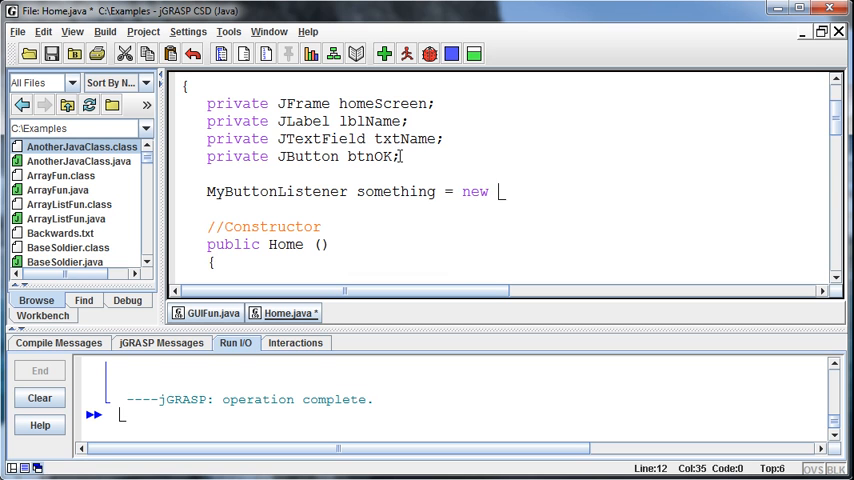
scroll("down", 3)
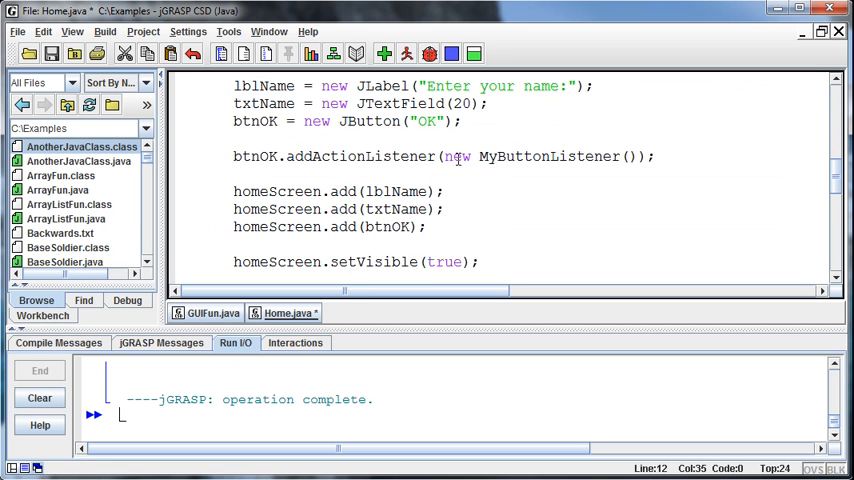
mouse_move(474, 172)
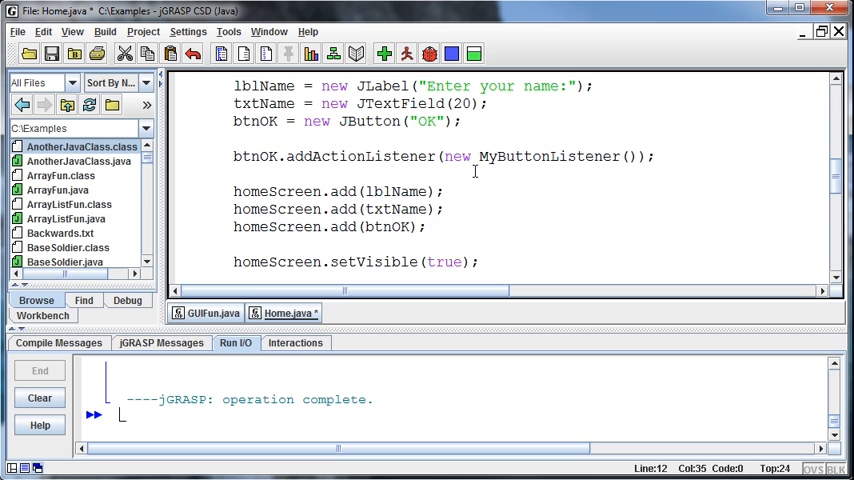
scroll("up", 3)
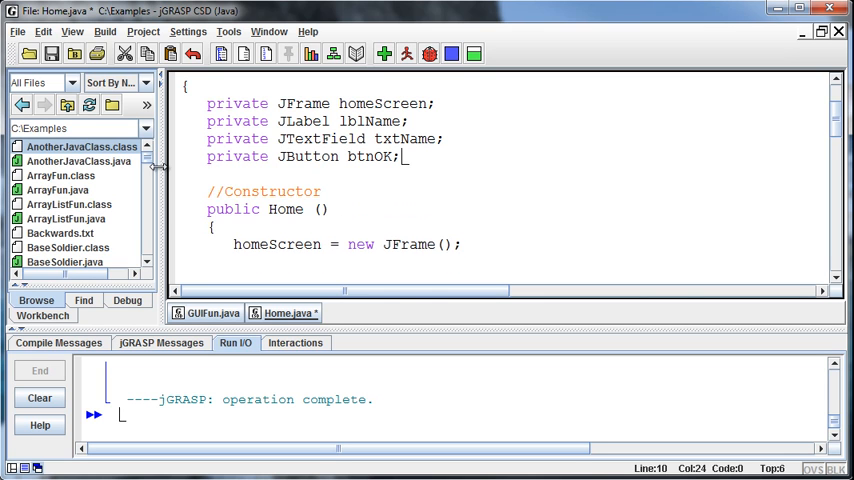
mouse_move(464, 204)
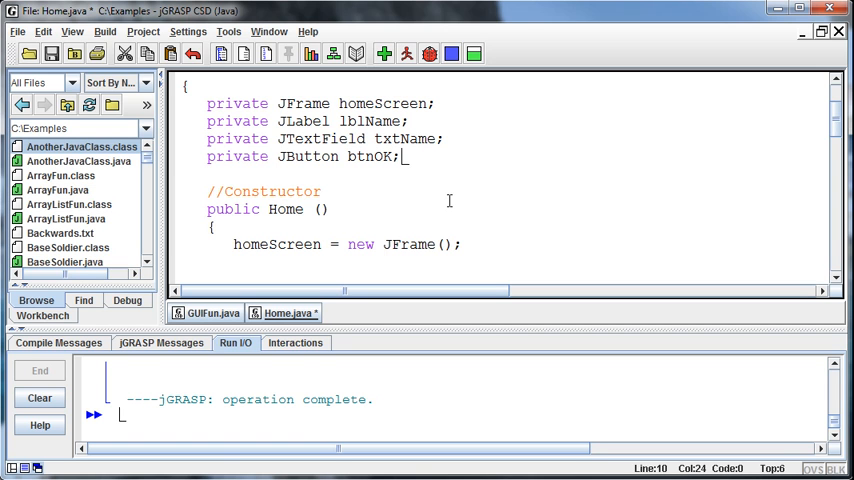
scroll("down", 3)
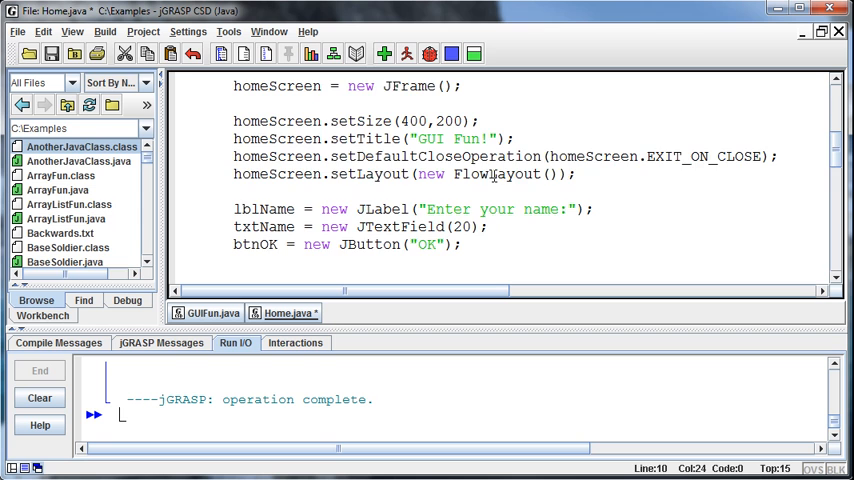
scroll("down", 3)
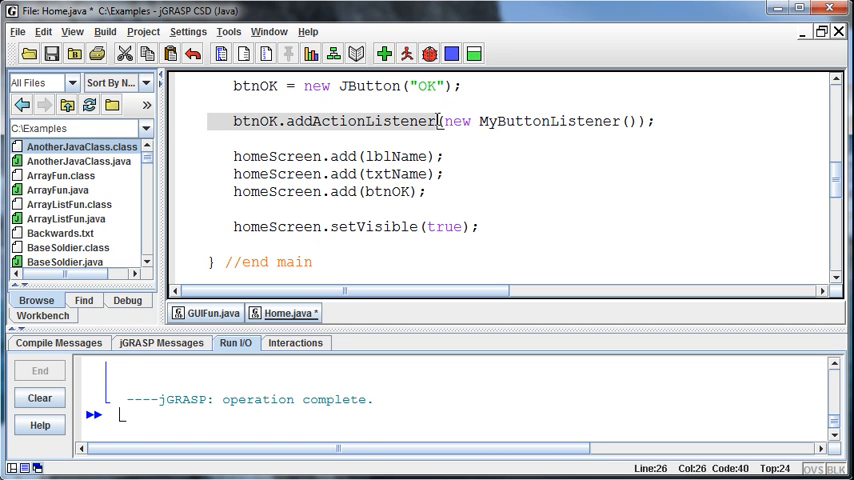
Step: Run GUIFun, click OK to print "This worked" repeatedly, close the window and return to Home.java
left_click(408, 54)
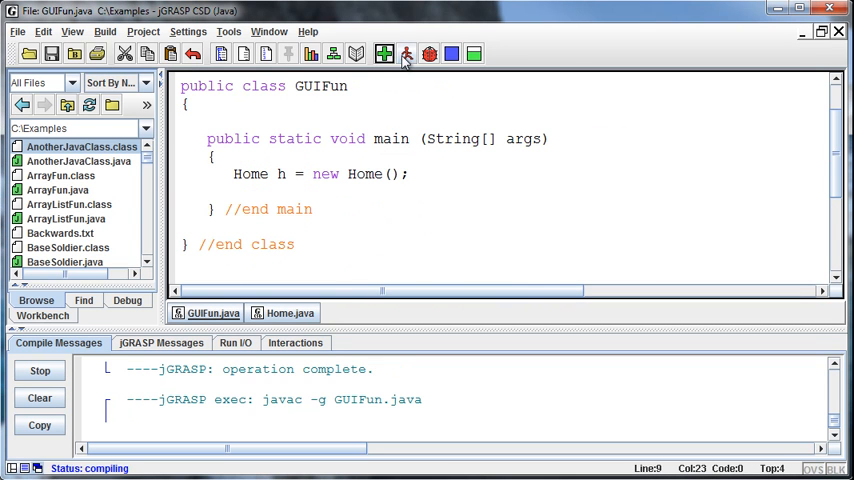
left_click(408, 54)
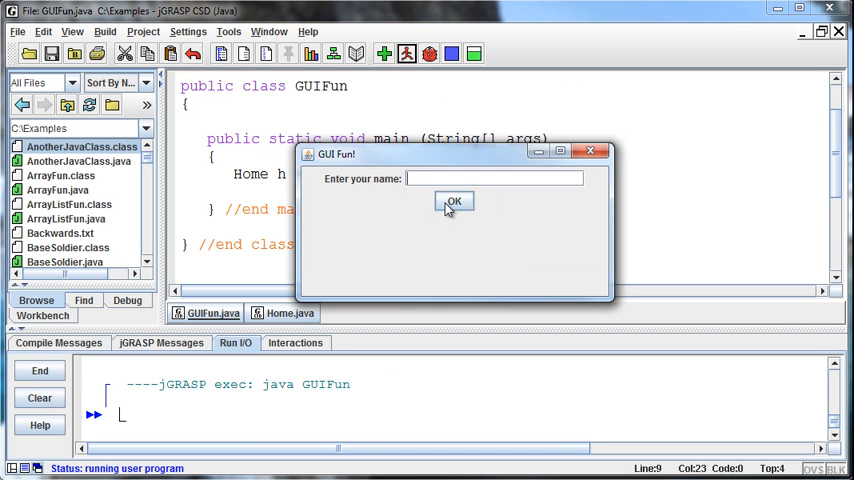
left_click(454, 200)
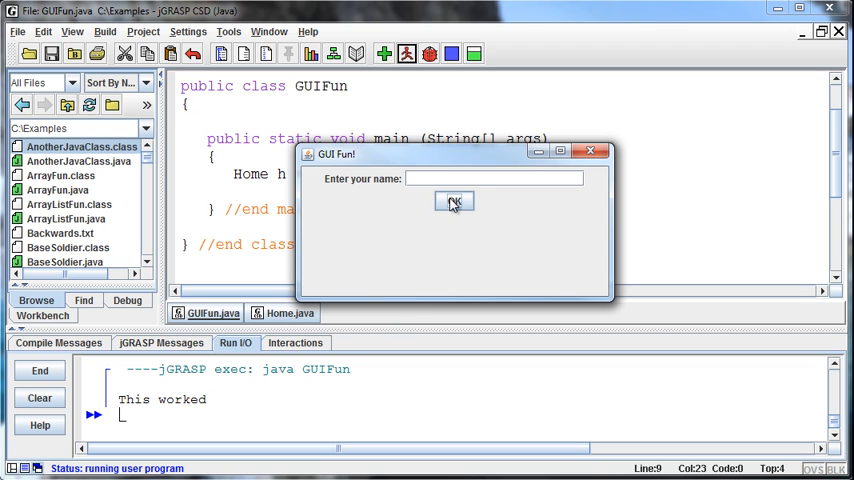
left_click(454, 200)
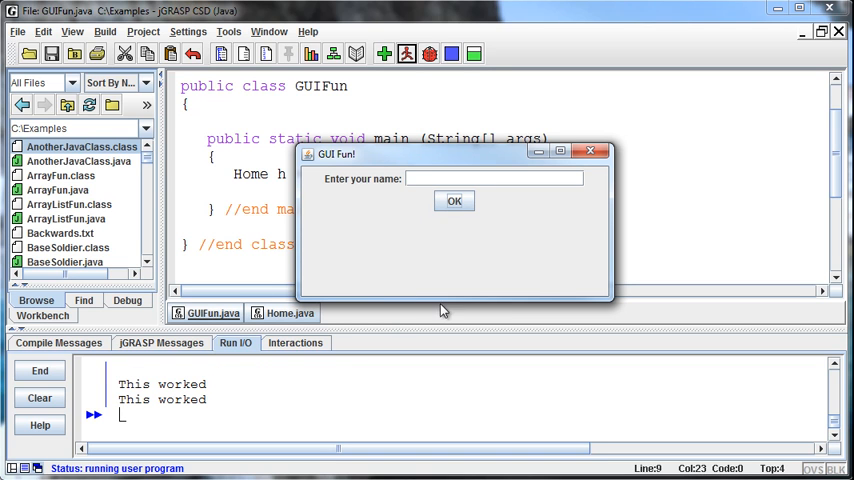
mouse_move(436, 378)
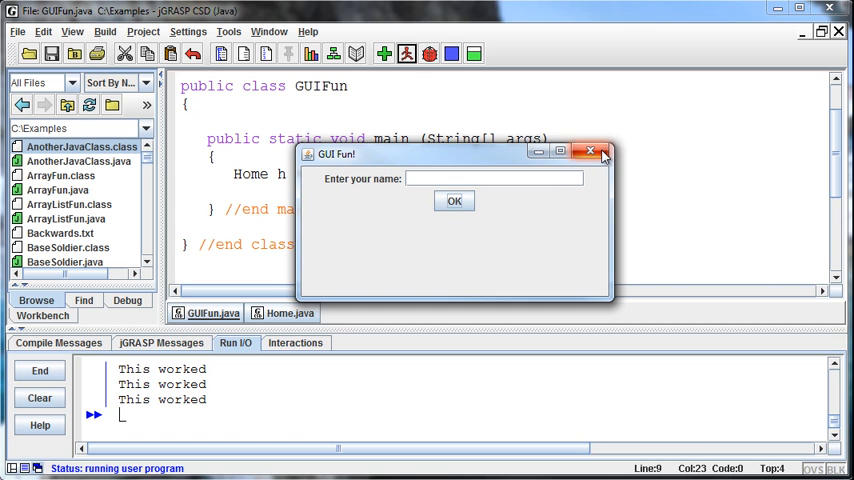
left_click(604, 152)
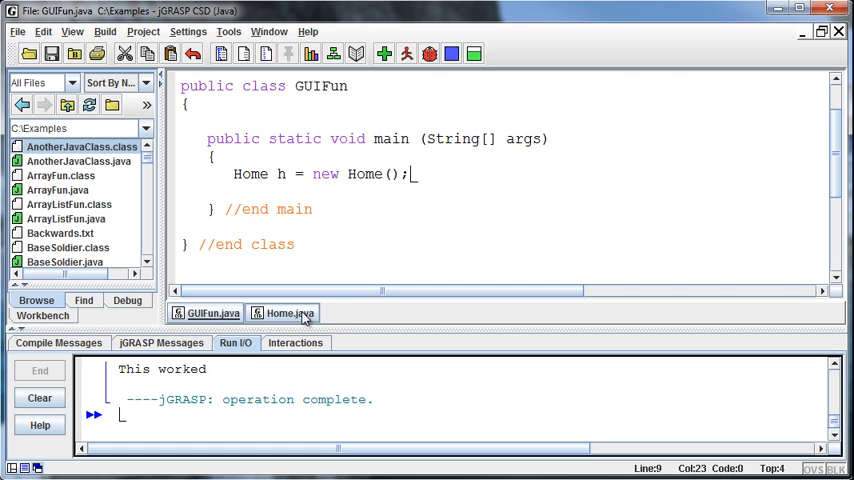
left_click(288, 312)
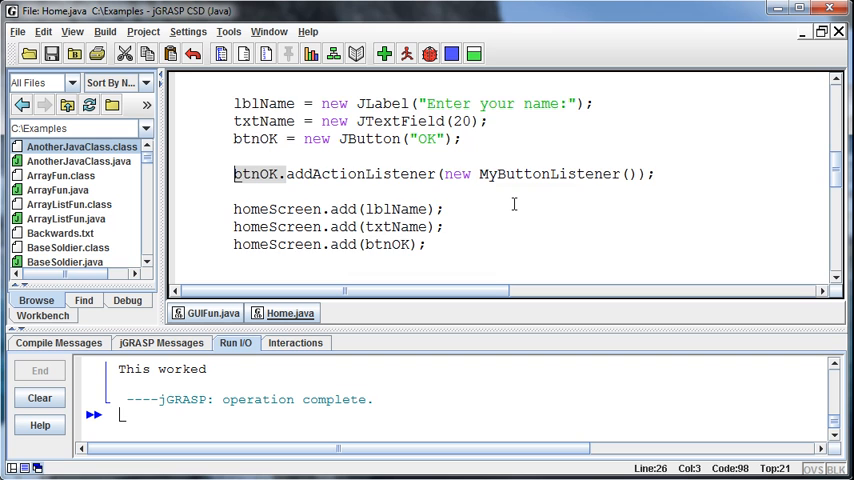
Step: Declare 'private MyButtonListener listen1 = new MyButtonListener();' among Home's fields
scroll("up", 3)
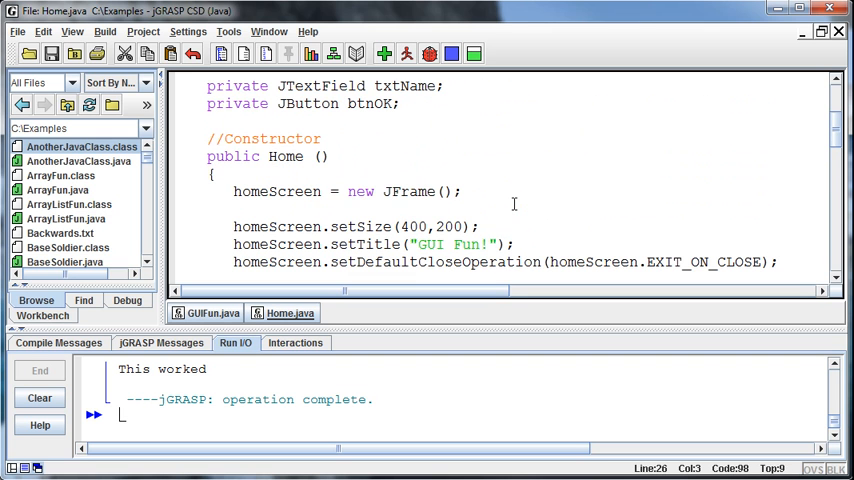
scroll("up", 3)
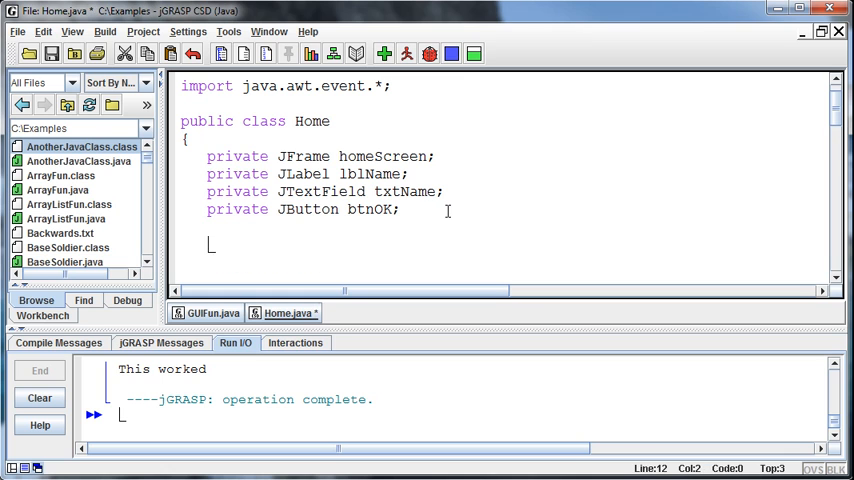
type("private")
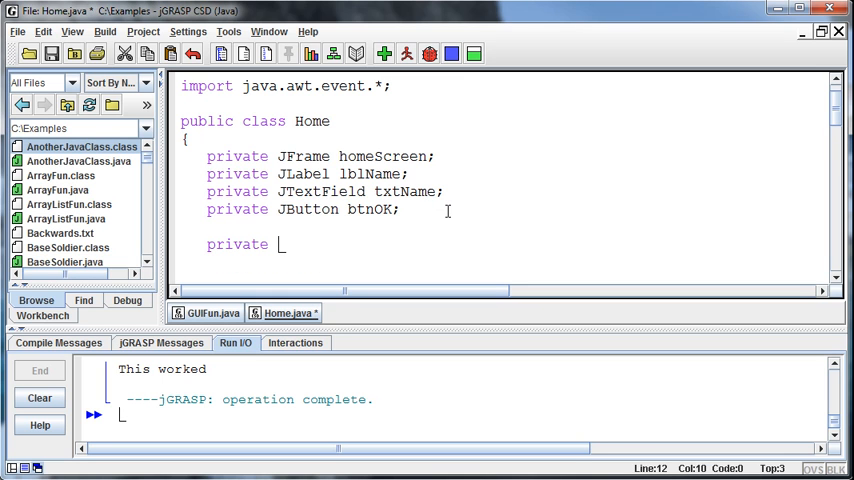
type("MyB")
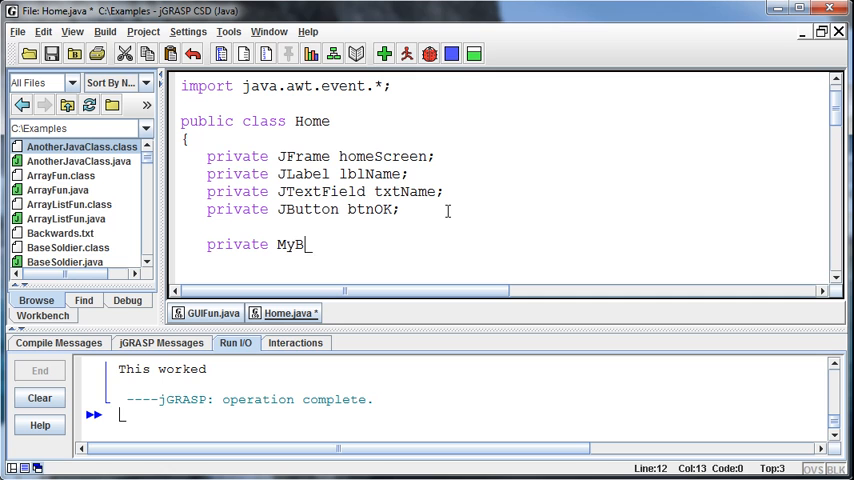
type("uttonList")
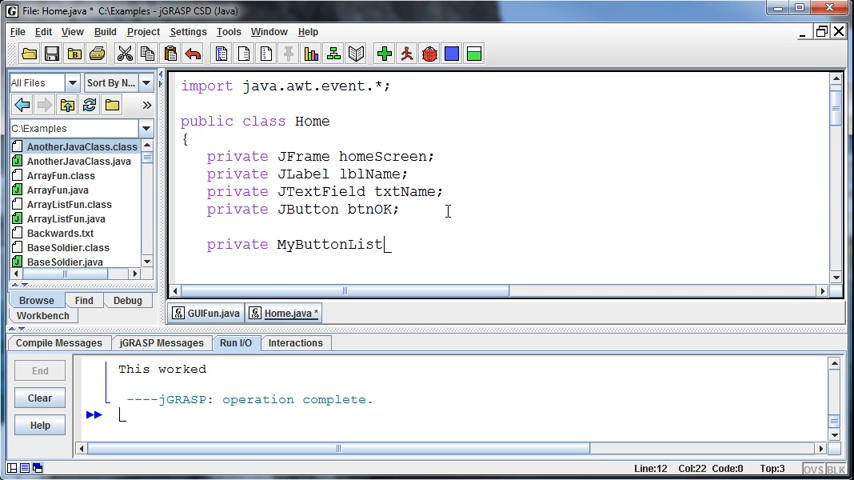
type("ener")
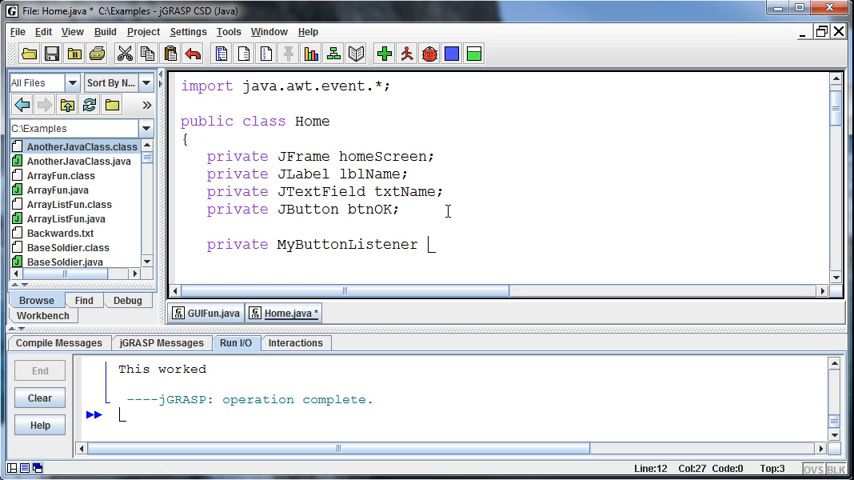
type("l")
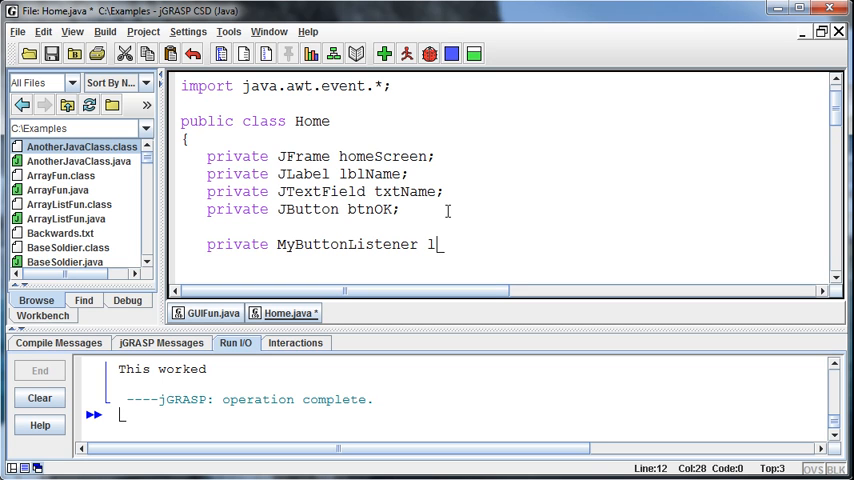
type("1")
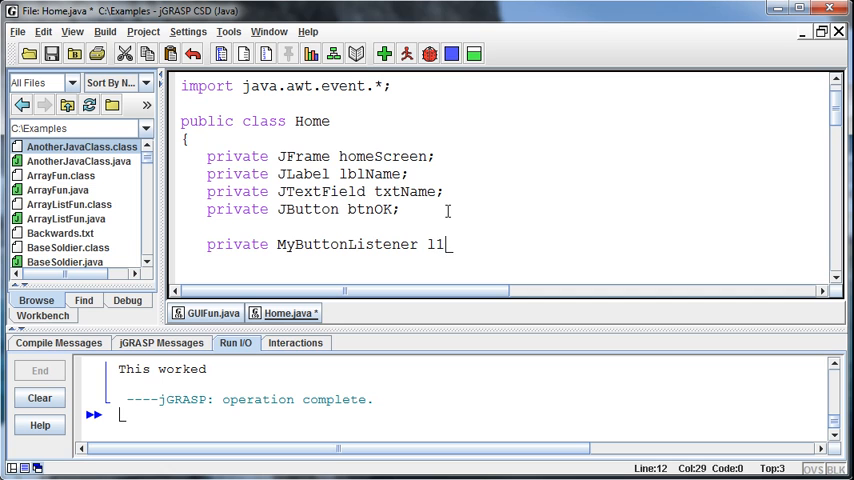
key("BackSpace")
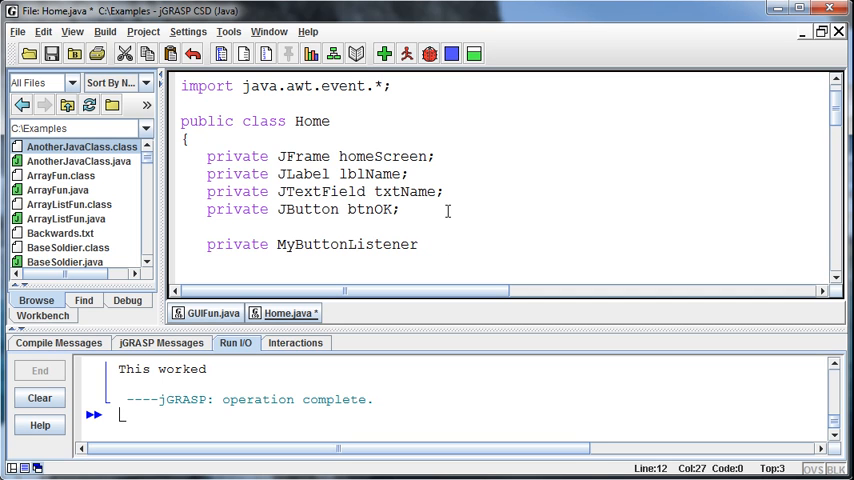
type("listen1")
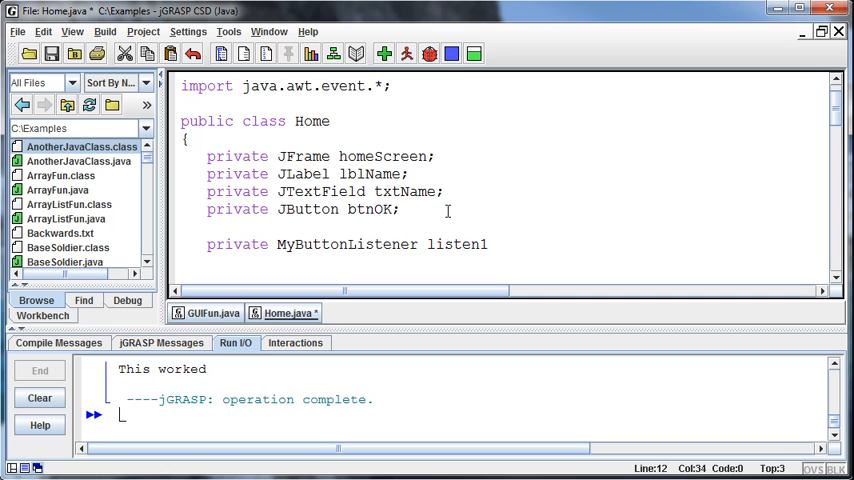
type("= new")
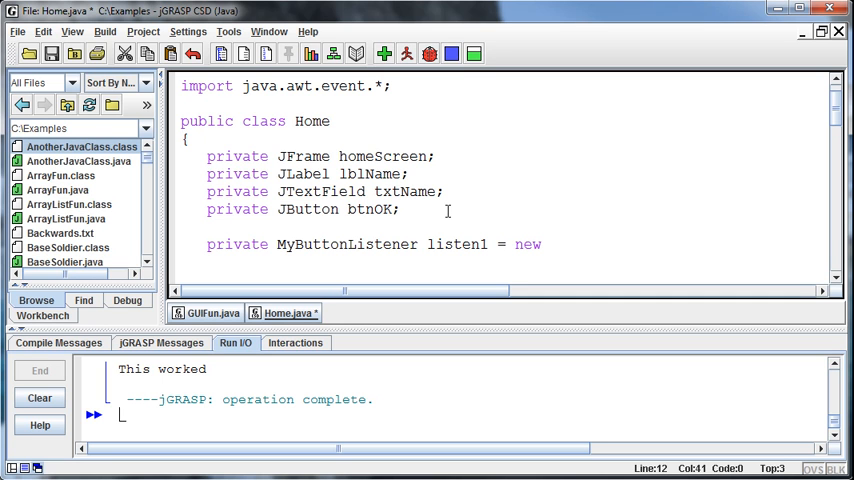
type("MyButton")
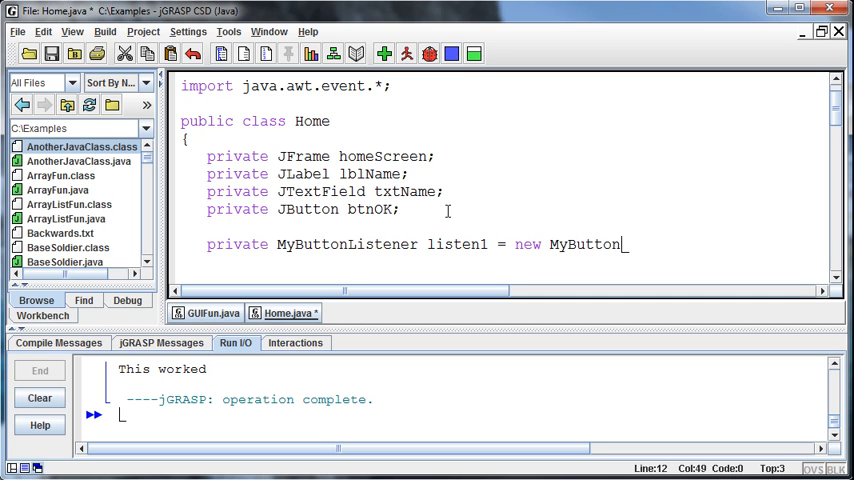
type("Listener")
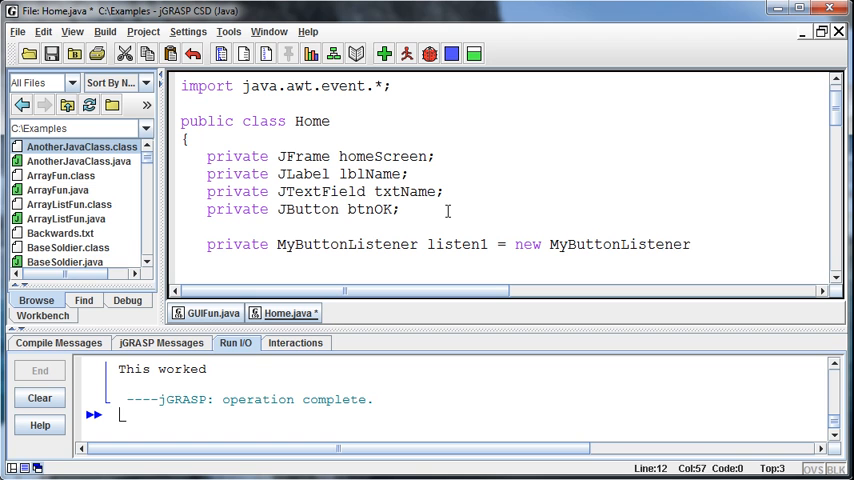
type("();")
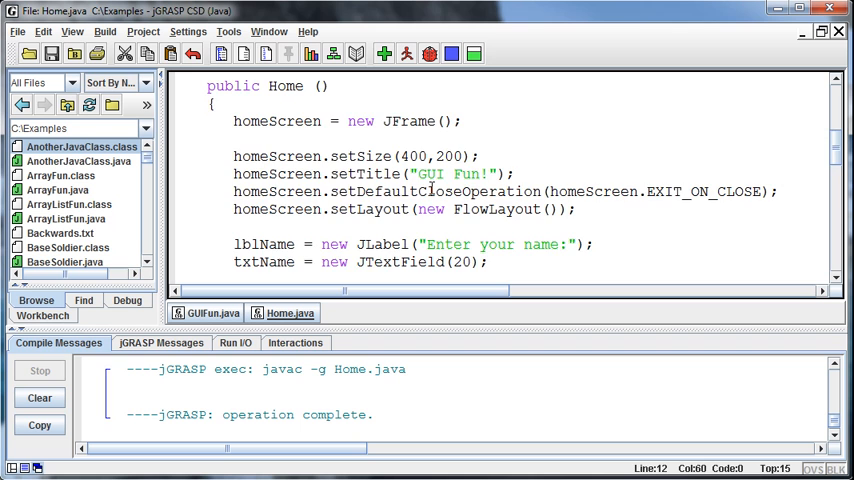
Step: Replace new MyButtonListener() with listen1 in btnOK.addActionListener and recompile Home
scroll("down", 3)
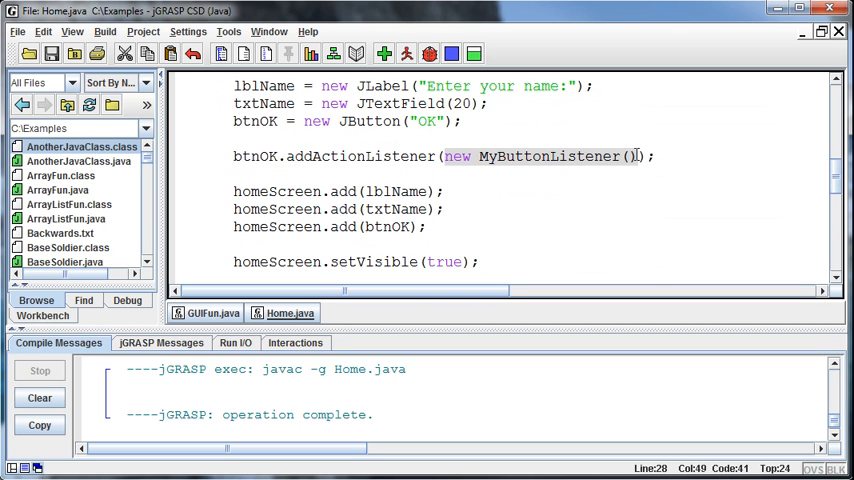
type("listen1")
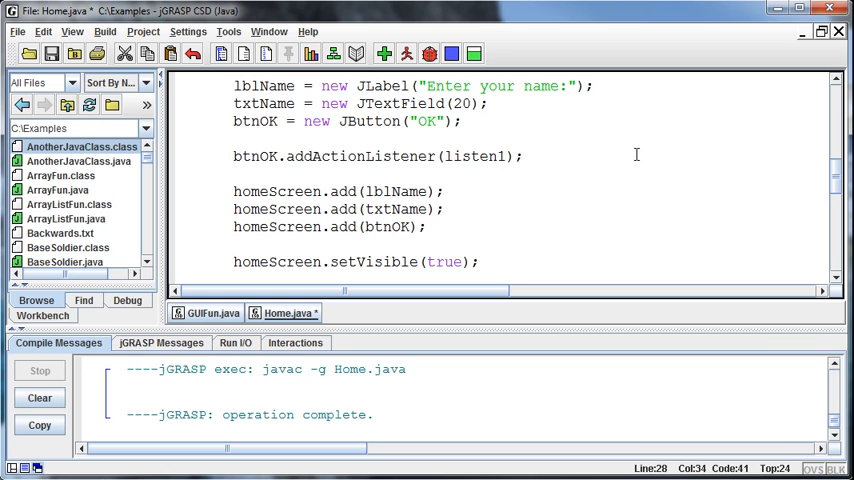
left_click(384, 54)
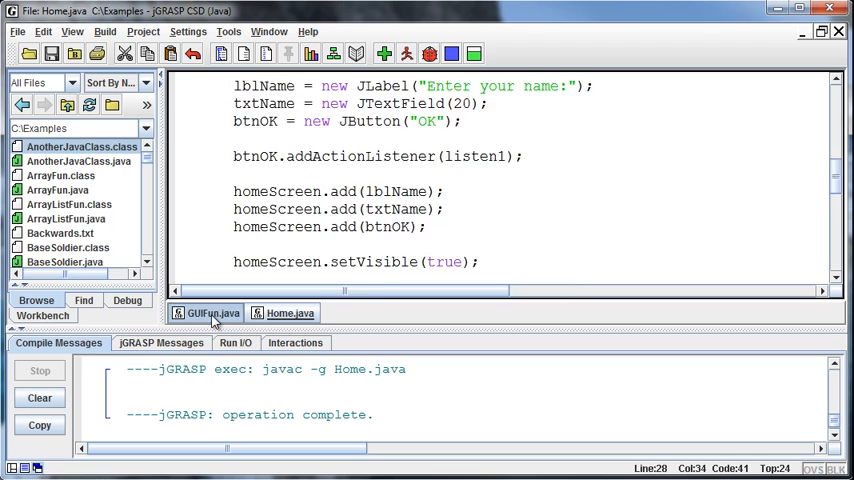
Step: Run GUIFun, enter the name Spencer, press OK to print "This worked", and close the window
left_click(210, 312)
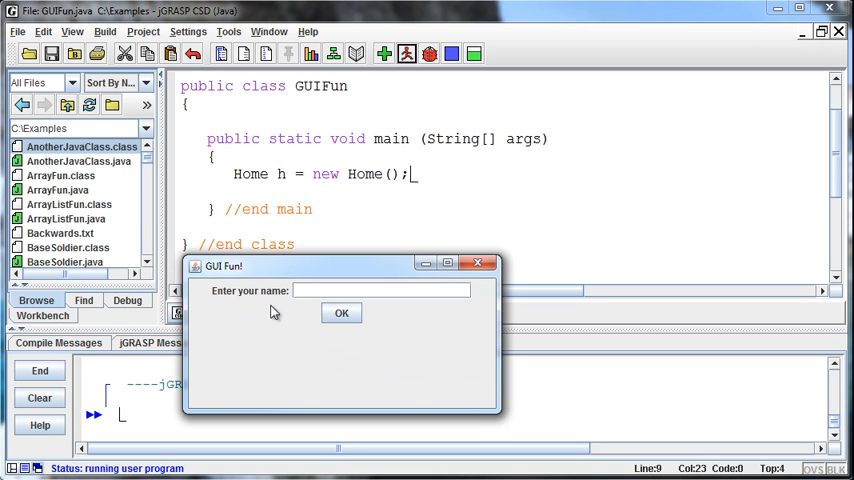
mouse_move(410, 312)
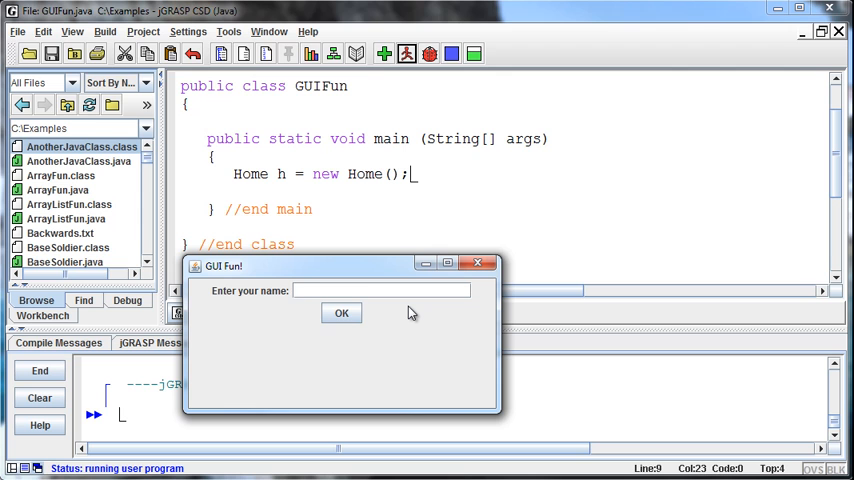
type("Spencer")
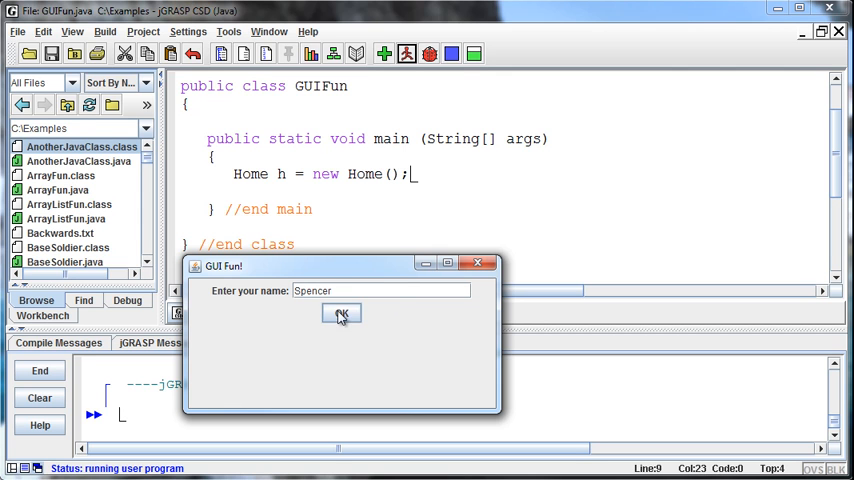
left_click(340, 312)
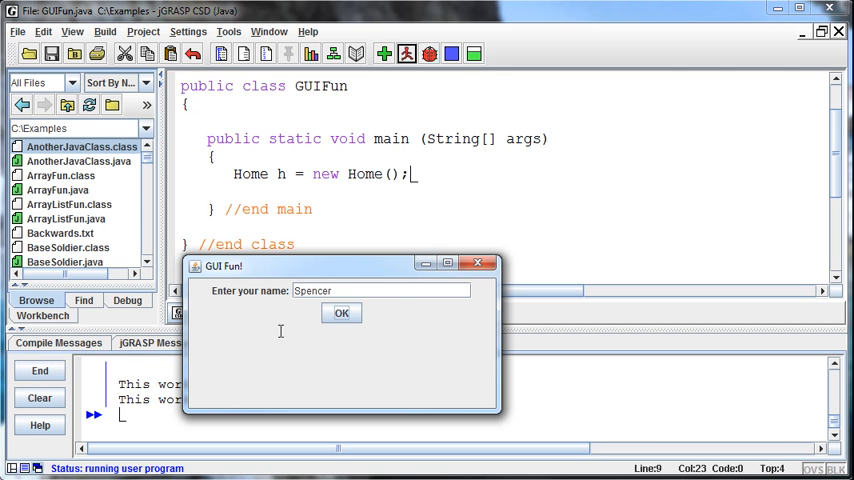
left_click(340, 312)
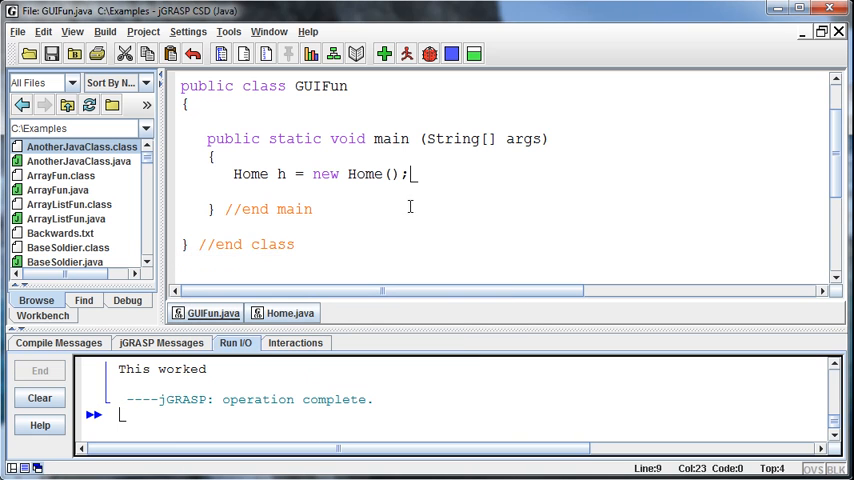
Step: Back in Home.java, add txtName.addActionListener(listen1) below the OK button's registration
left_click(290, 312)
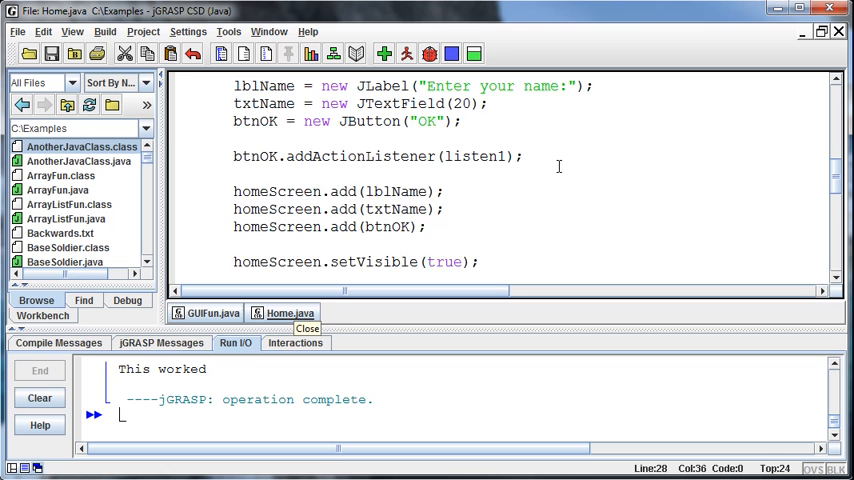
type("txtName")
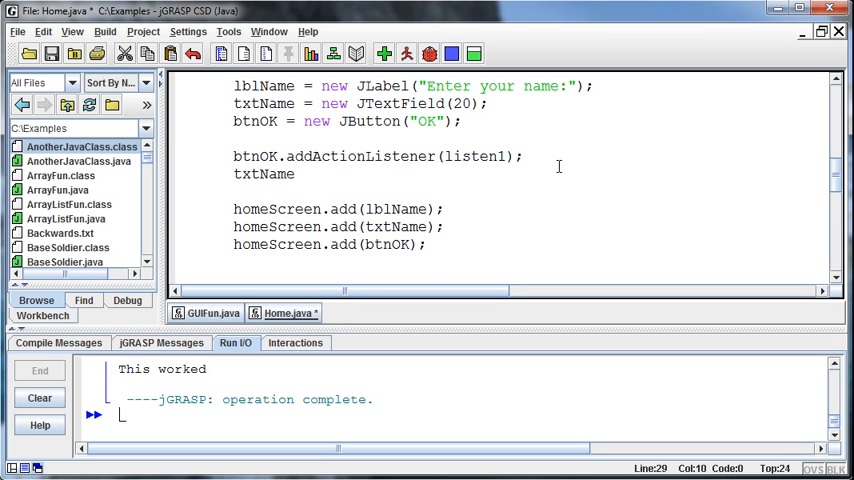
type(".addAd")
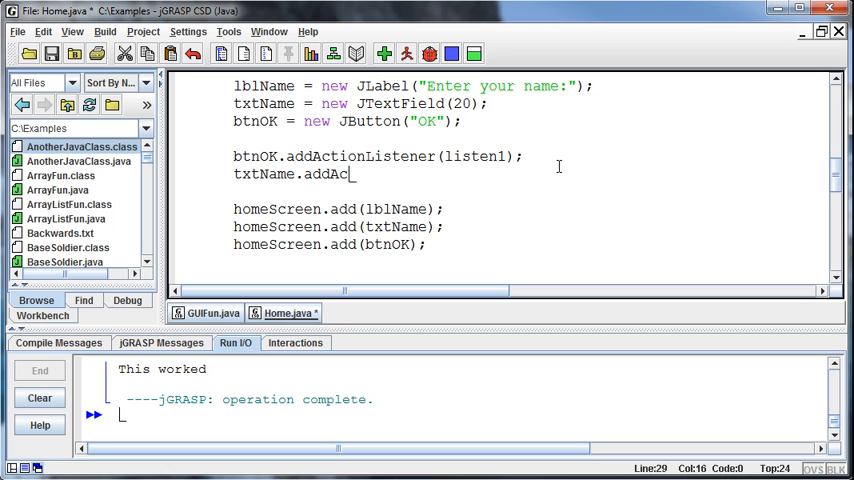
type("tion")
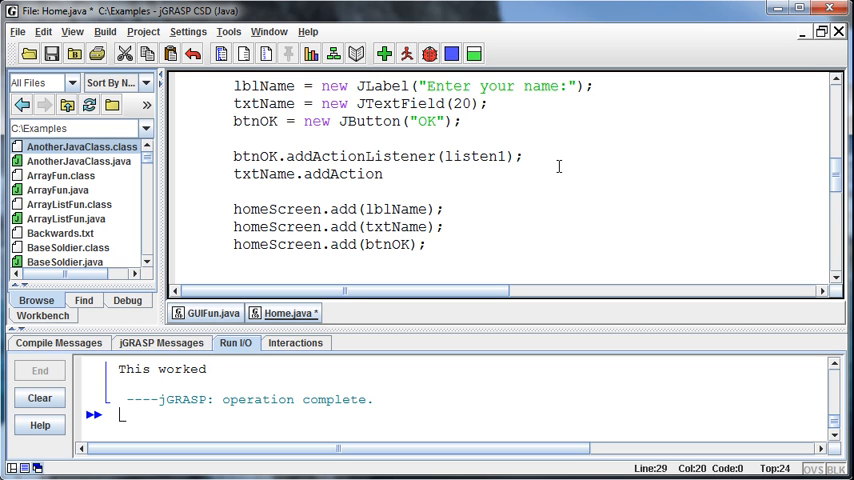
type("Listen")
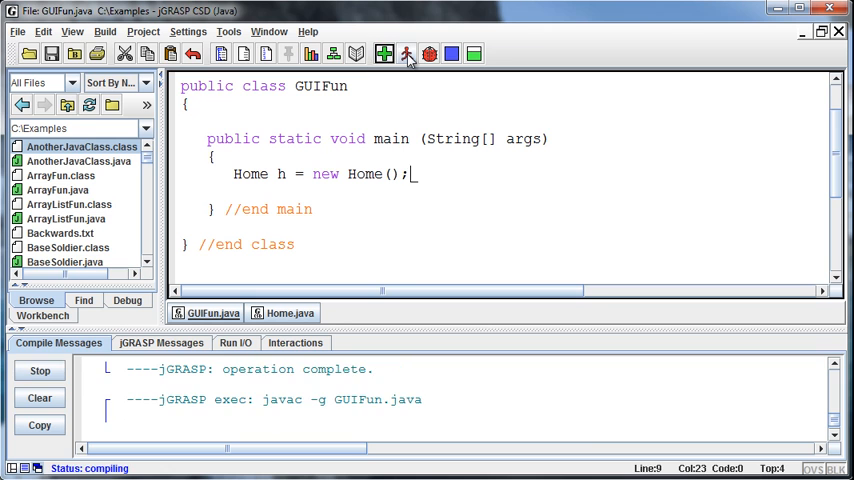
Step: Run GUIFun, enter 'Spencer', confirm 'This worked' prints, close the window and return to Home.java
left_click(408, 54)
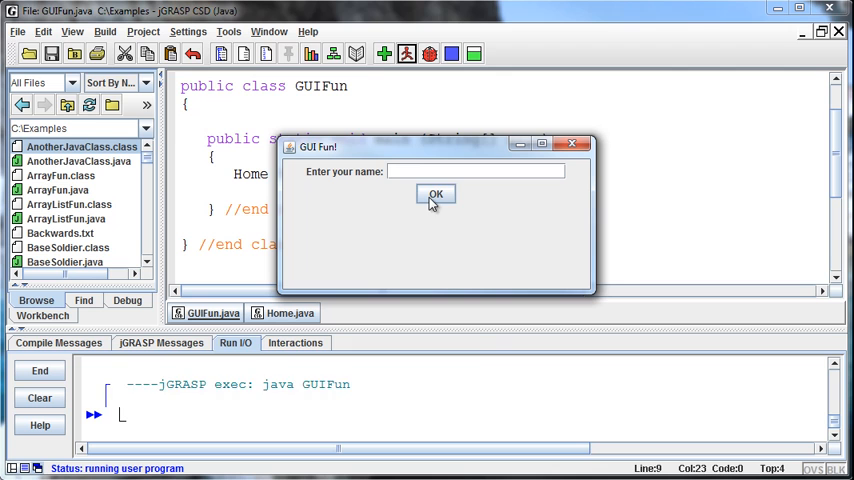
left_click(436, 192)
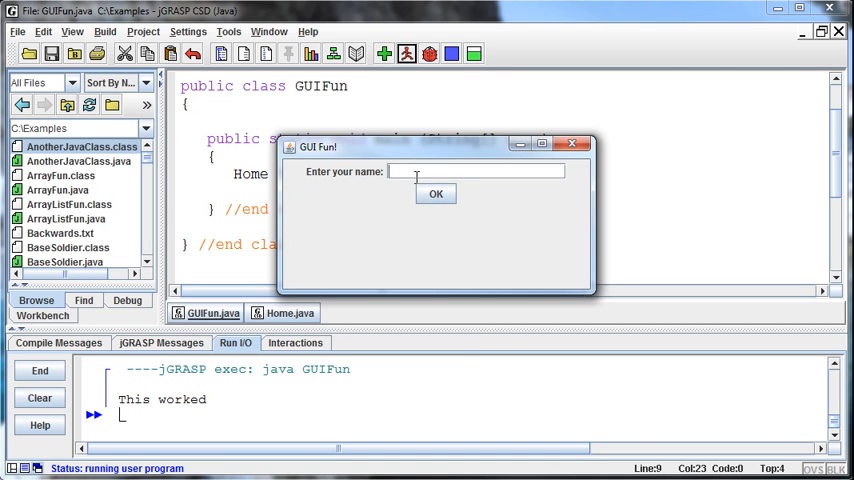
type("Spencer")
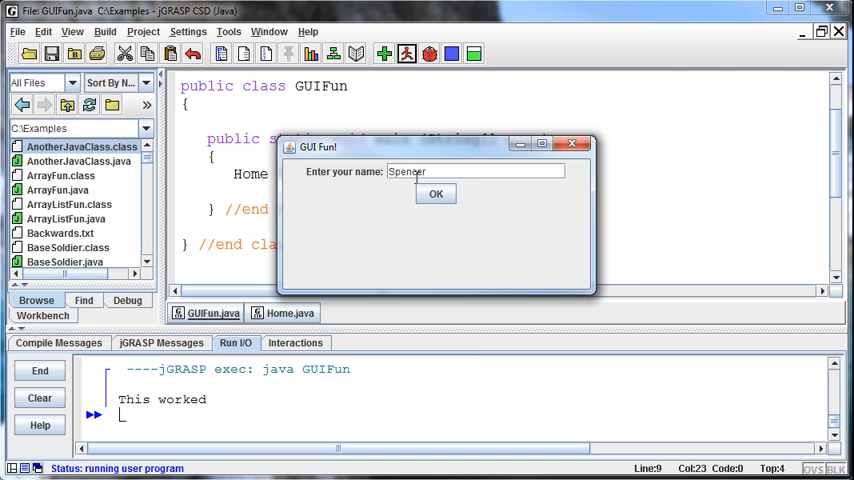
left_click(436, 192)
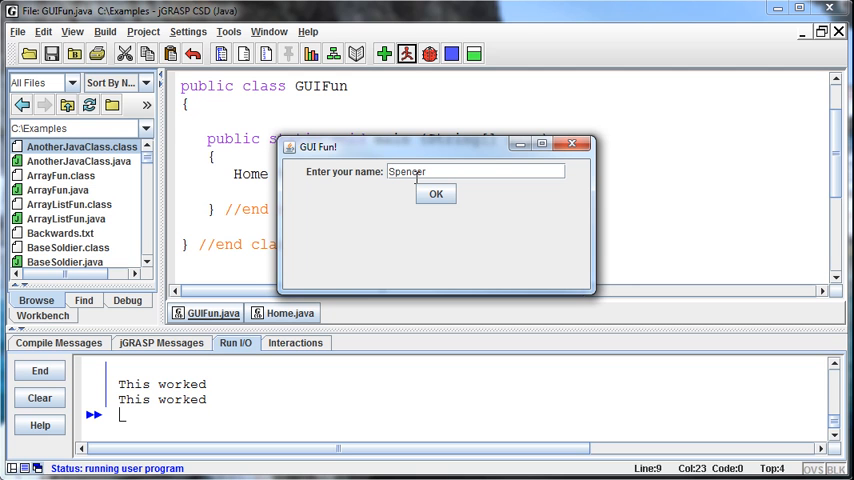
left_click(436, 192)
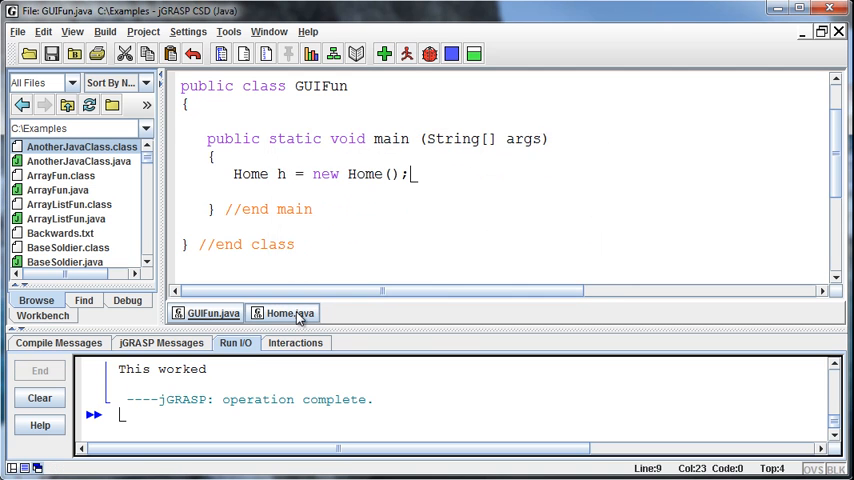
left_click(288, 312)
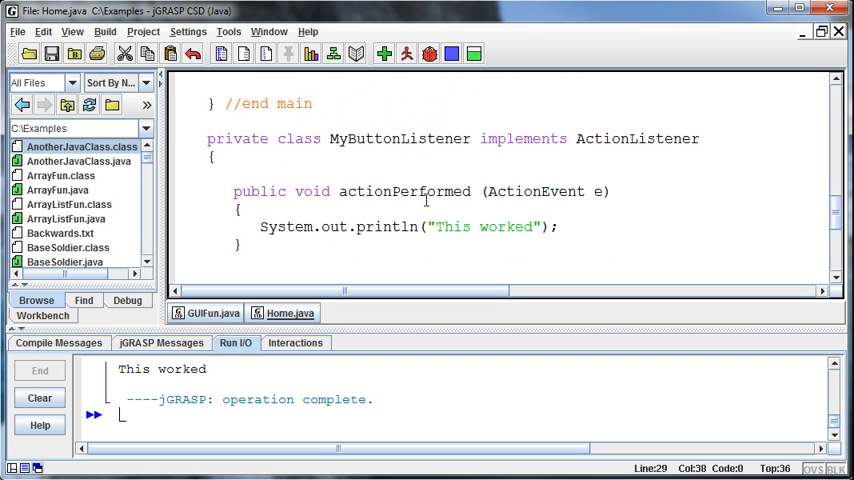
Step: Scroll Home.java to review the MyButtonListener class and its actionPerformed method
scroll("down", 3)
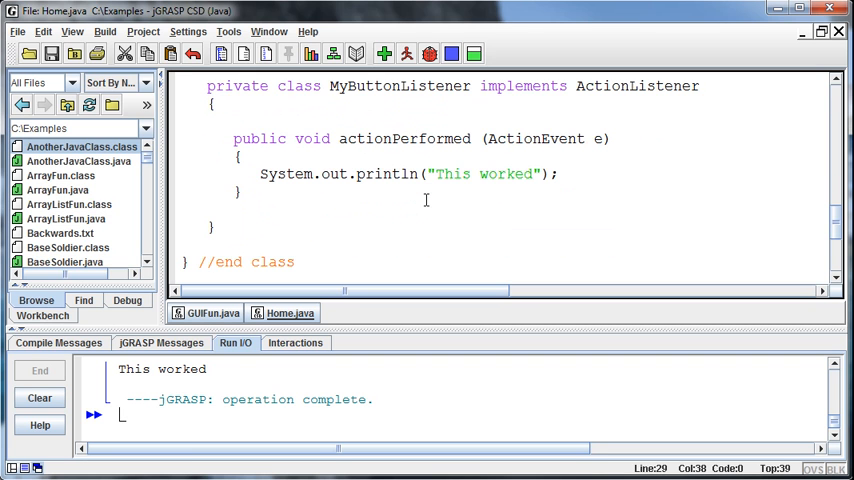
scroll("up", 3)
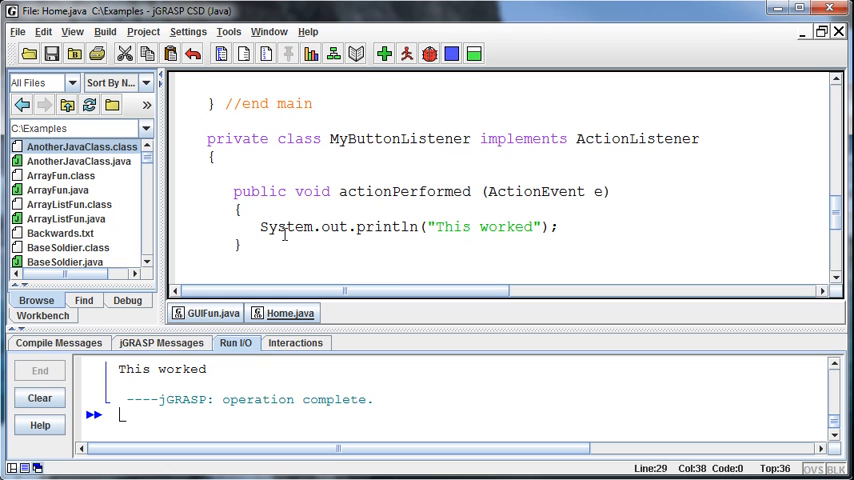
mouse_move(308, 260)
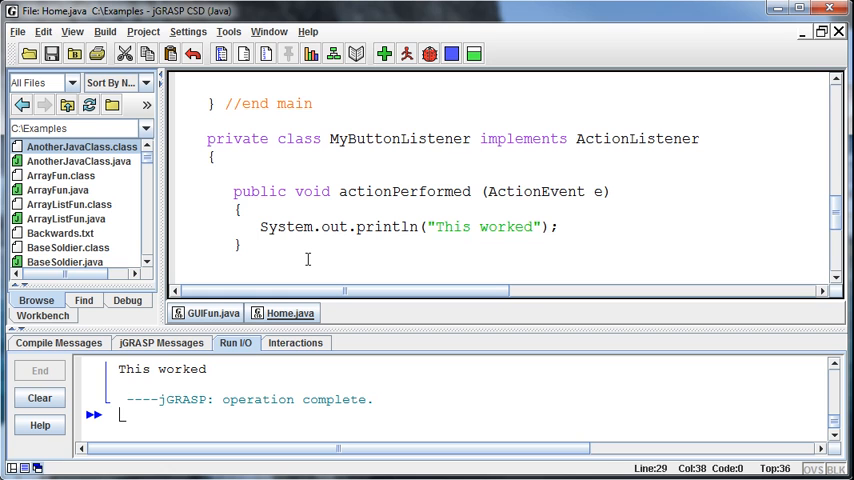
mouse_move(368, 220)
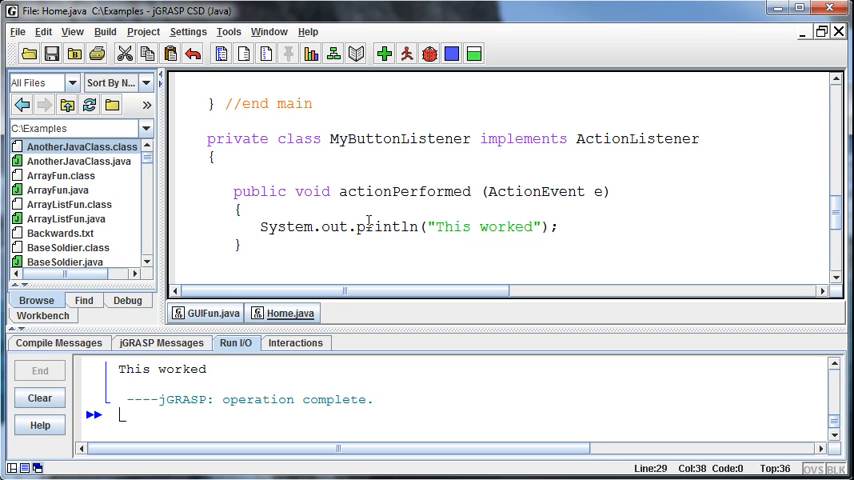
scroll("down", 3)
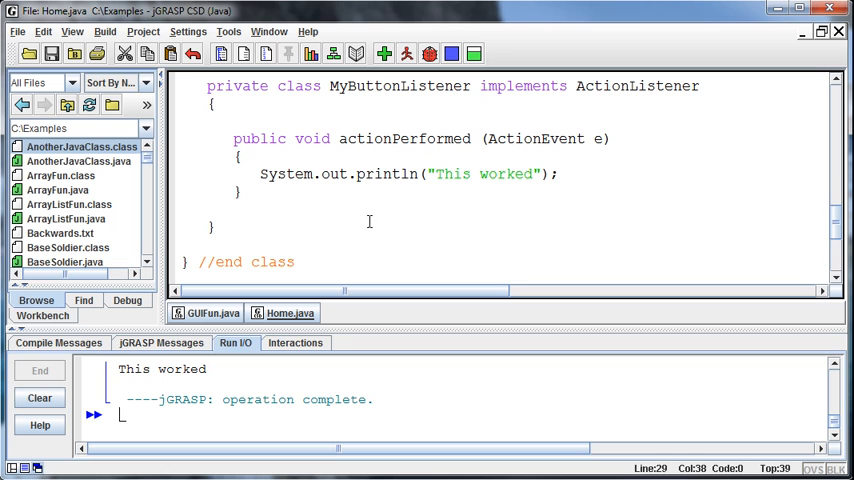
mouse_move(548, 188)
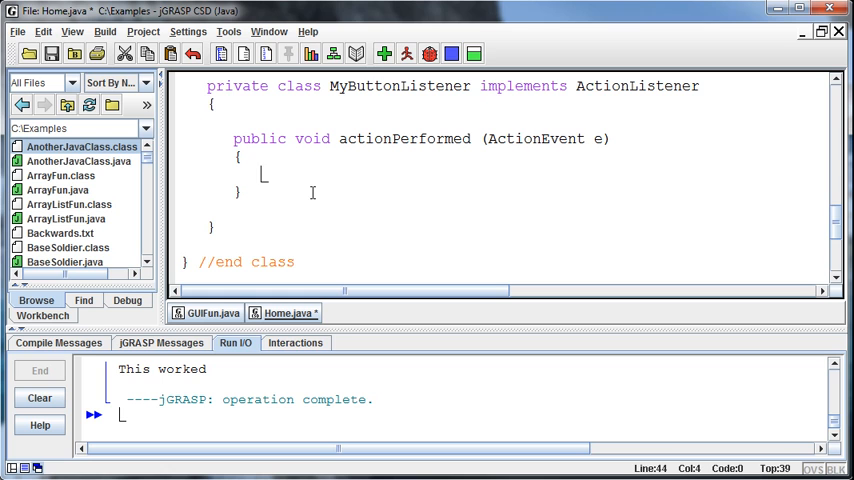
scroll("up", 3)
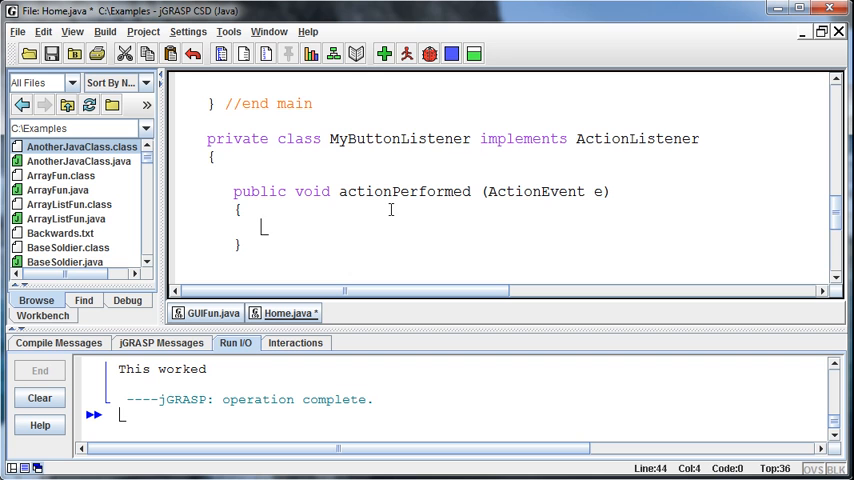
scroll("up", 3)
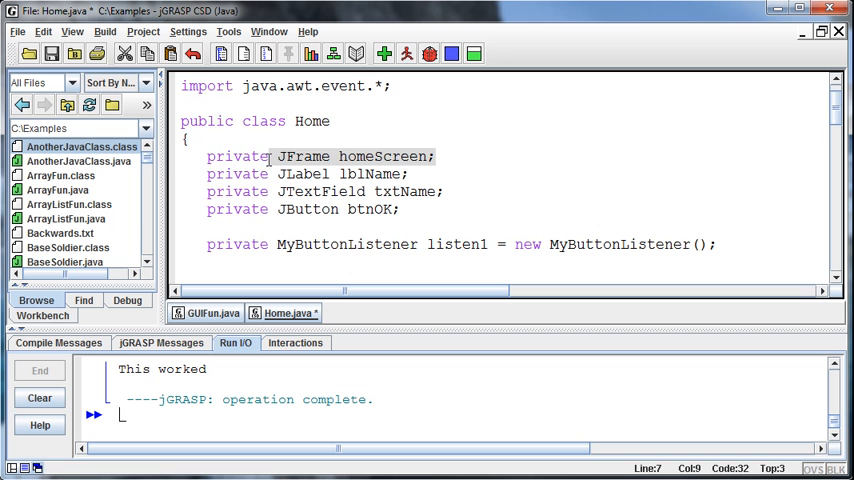
scroll("down", 3)
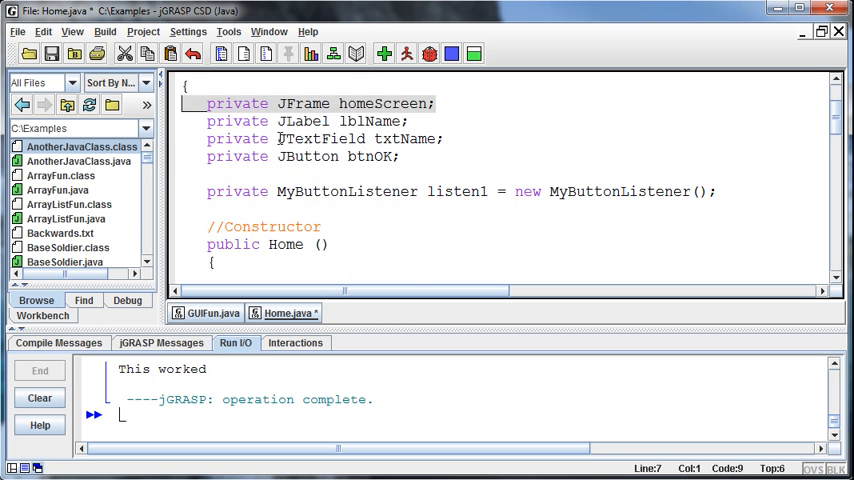
scroll("down", 3)
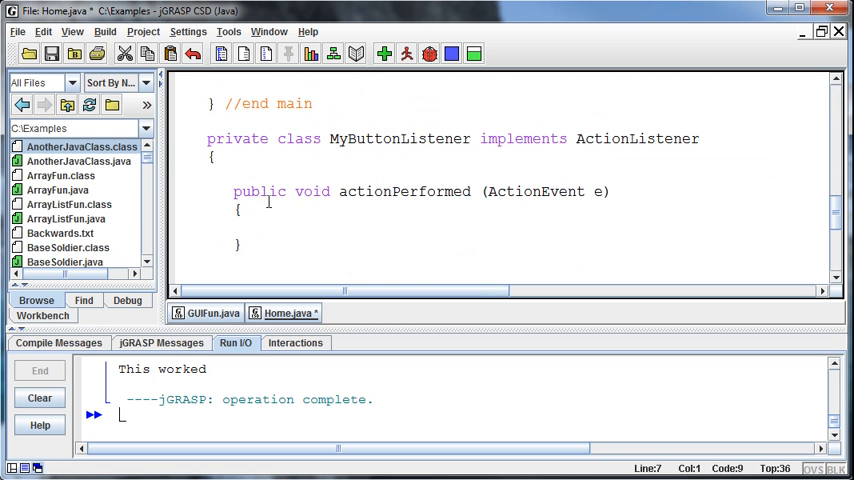
left_click(304, 230)
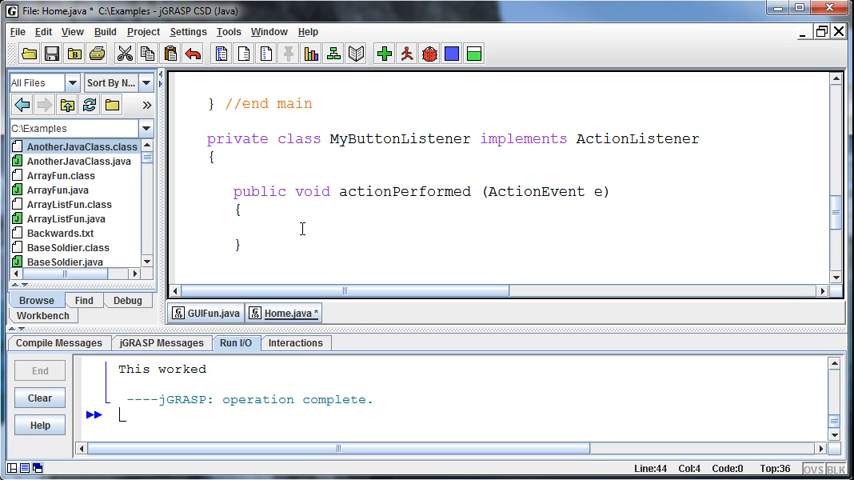
Step: Write homeScreen.setBackground( inside actionPerformed, correcting the mistyped method name
type("homes")
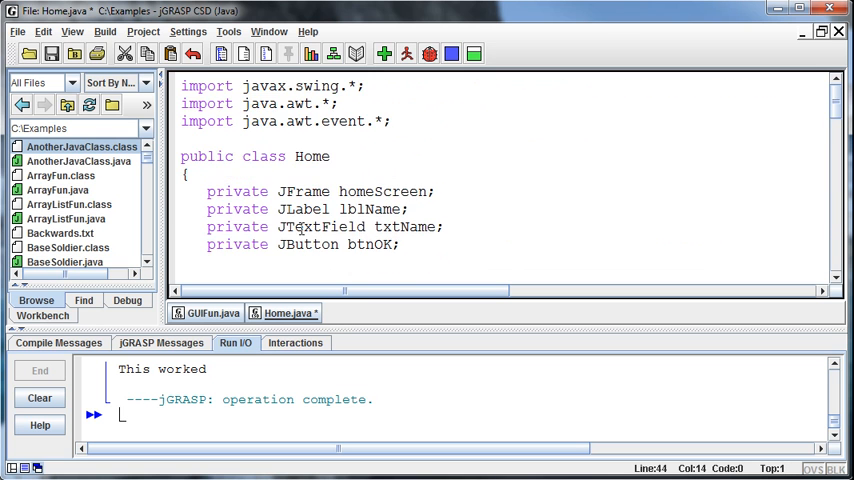
scroll("down", 3)
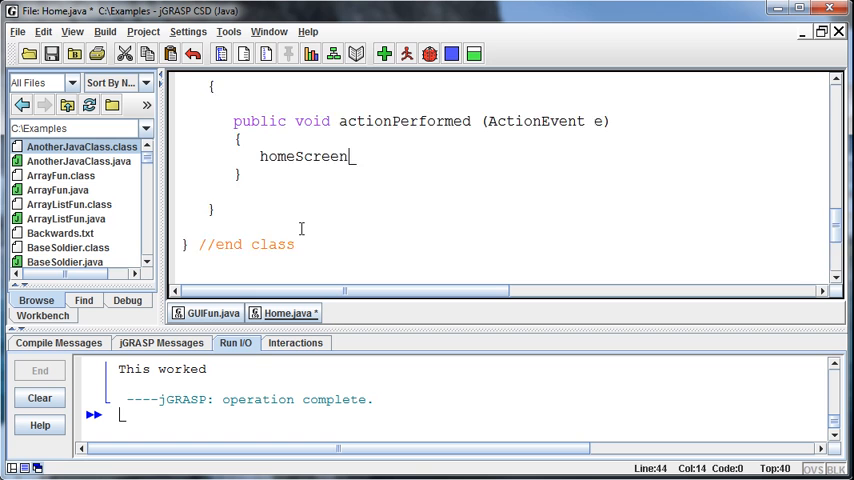
scroll("up", 3)
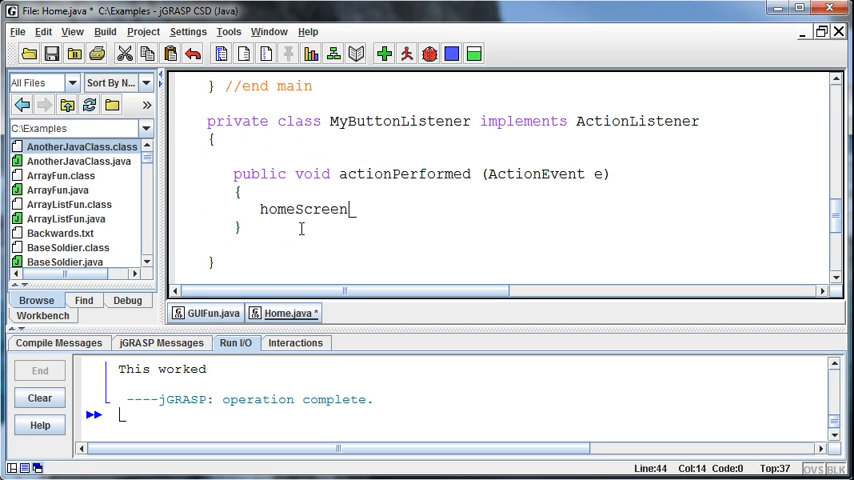
type(".")
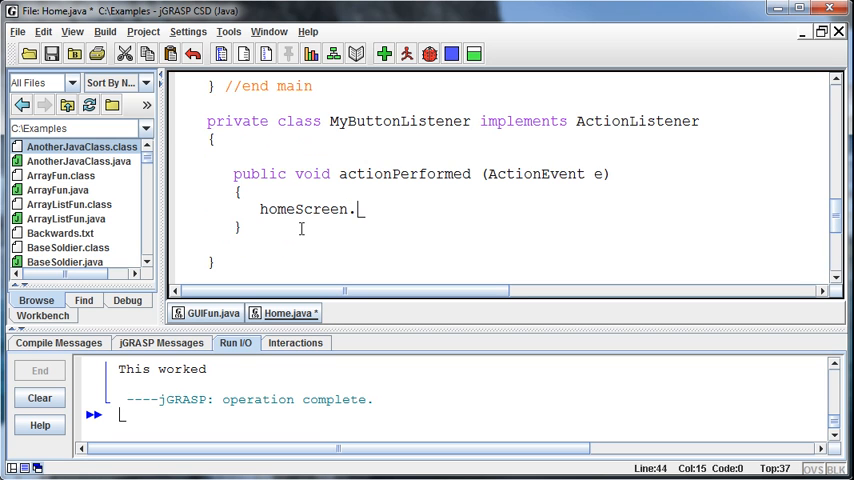
type("setBack")
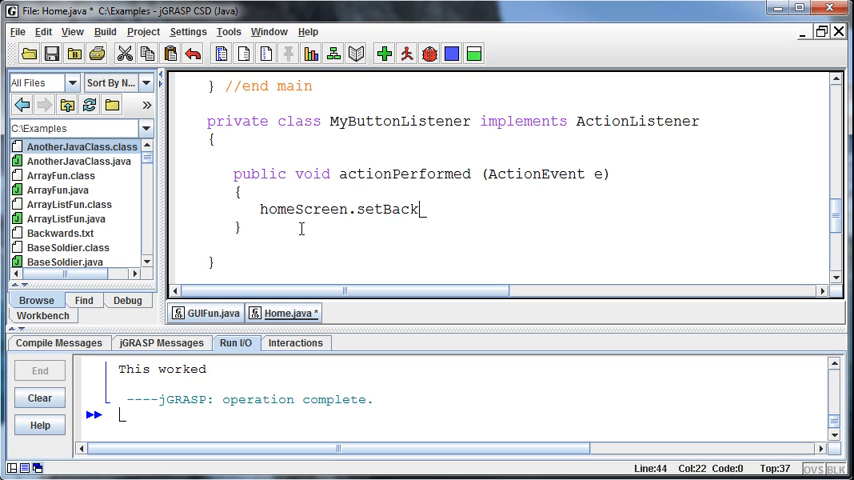
type("ground")
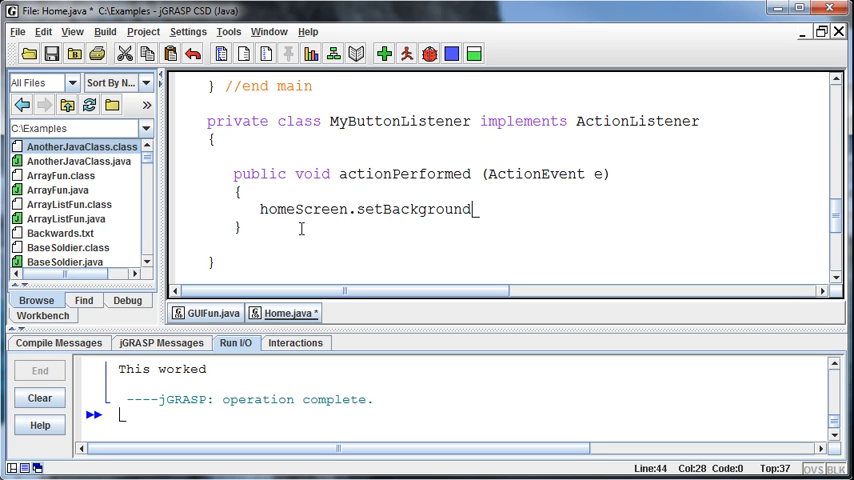
type("Color(")
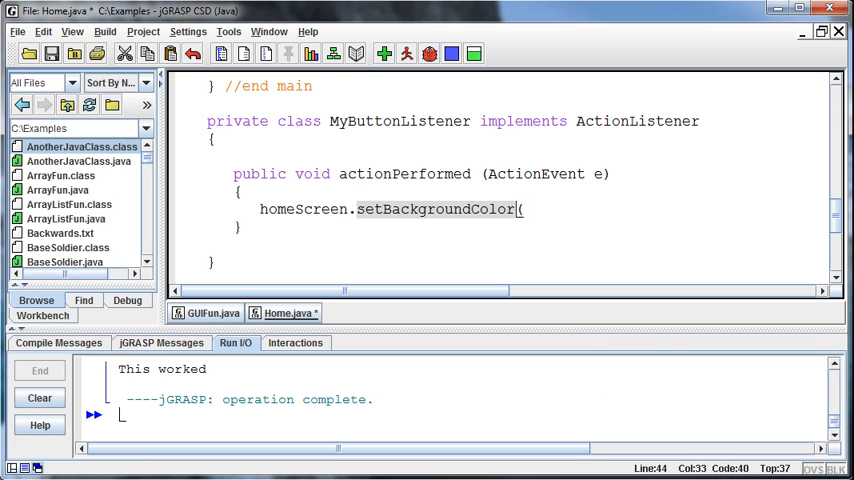
mouse_move(564, 348)
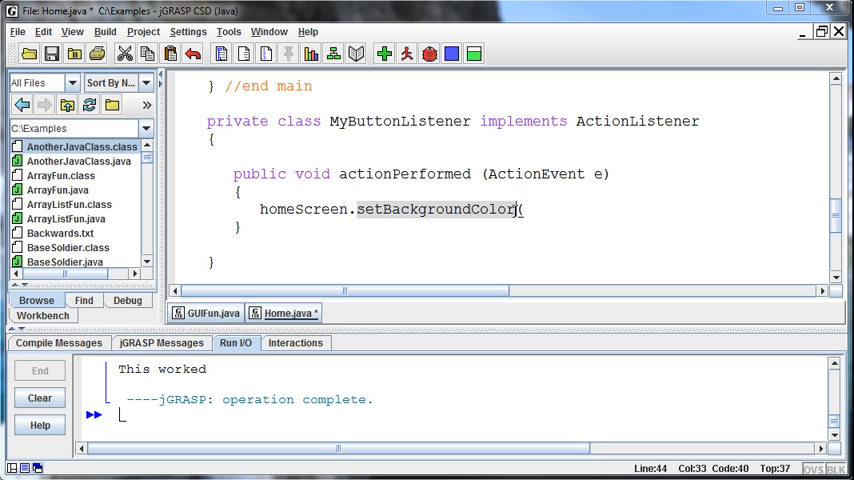
key("BackSpace")
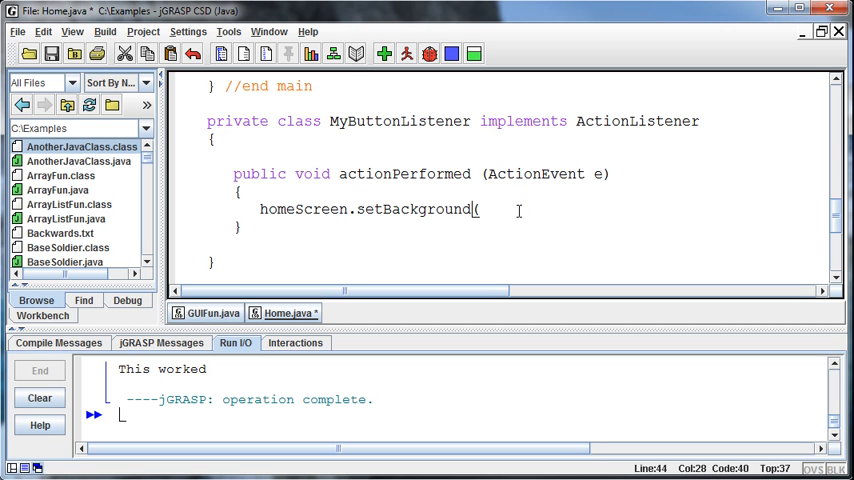
type("(")
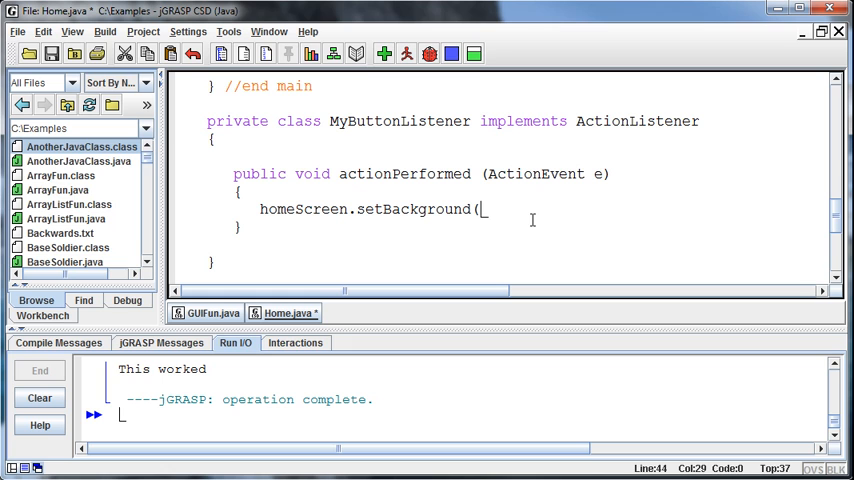
mouse_move(482, 234)
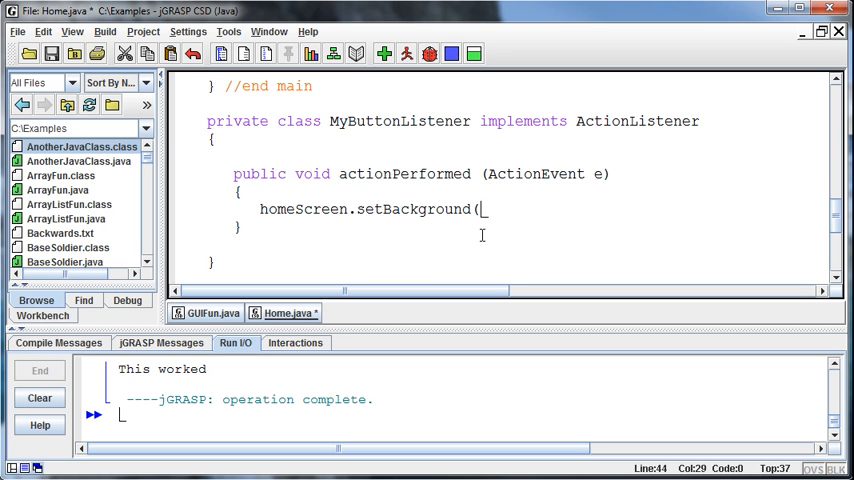
mouse_move(338, 228)
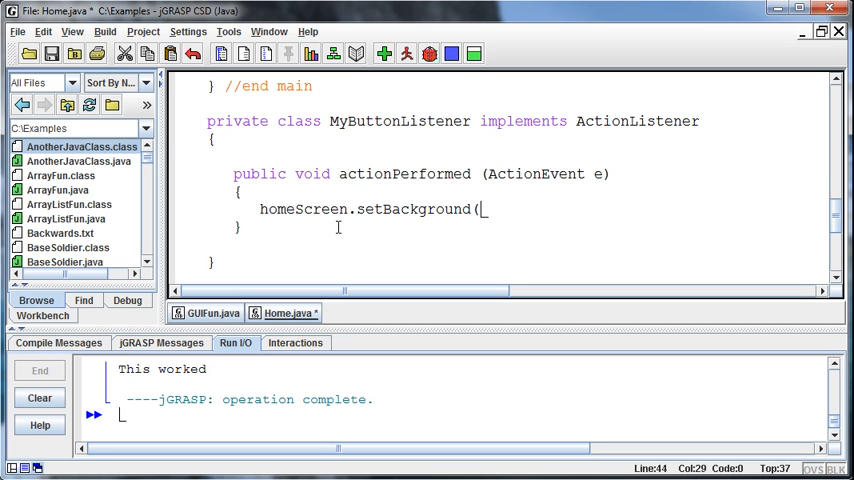
Step: Complete the call with Color.BLUE); as the background argument
scroll("up", 3)
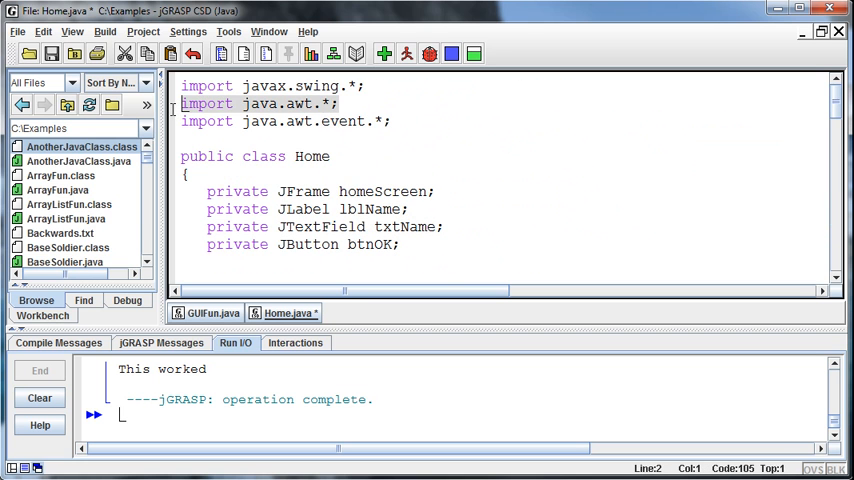
scroll("down", 3)
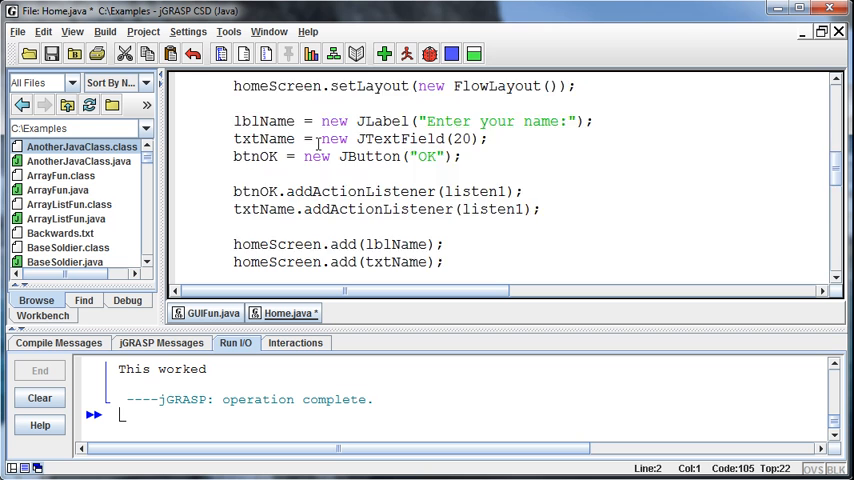
scroll("down", 3)
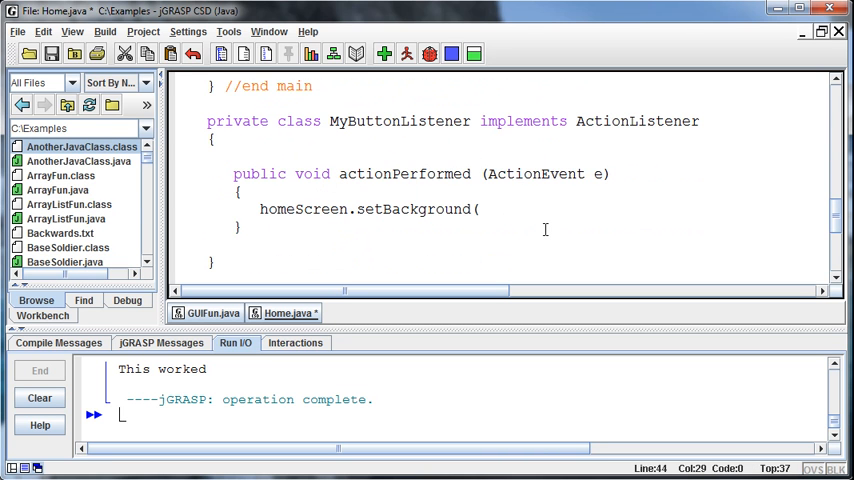
type("Color")
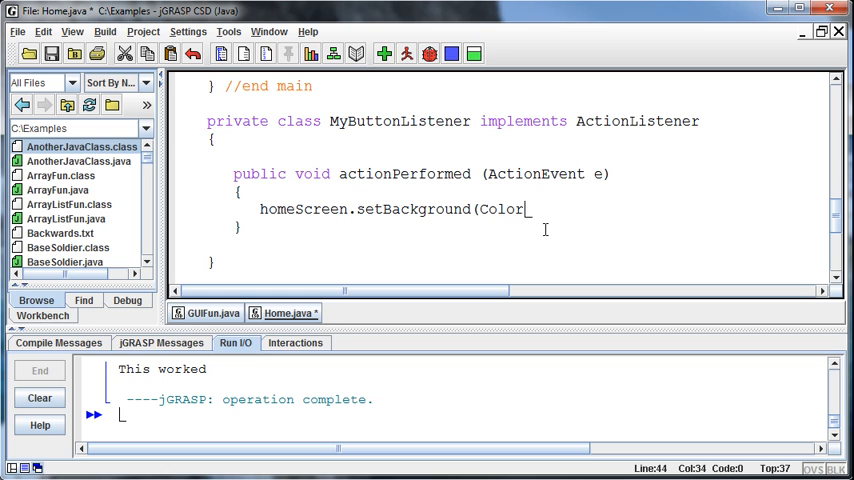
type(".")
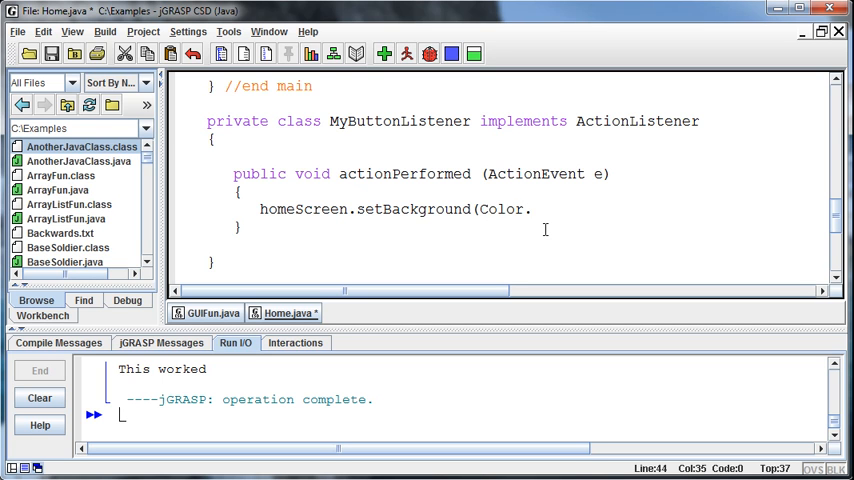
type("BLUE);")
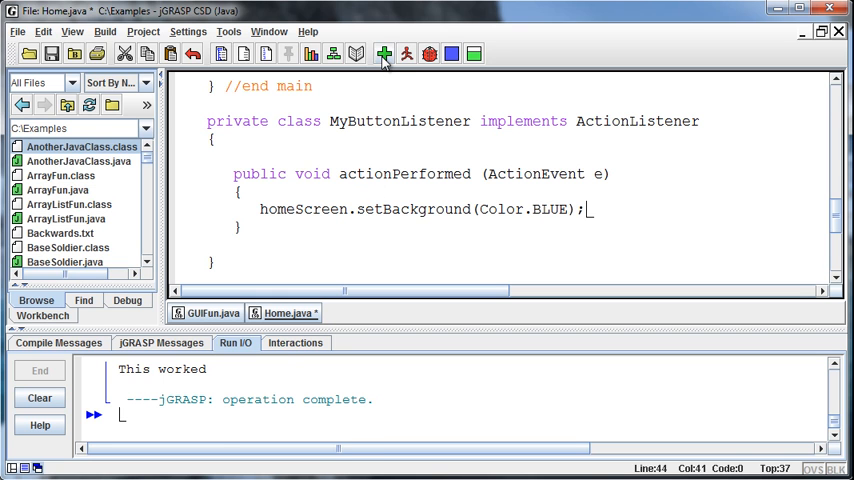
Step: Compile Home.java, then run GUIFun to bring up the name-entry window
left_click(384, 54)
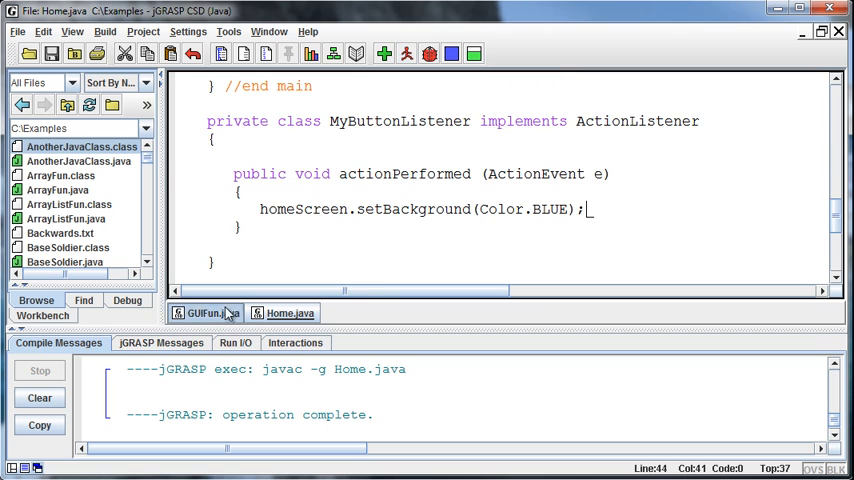
left_click(204, 312)
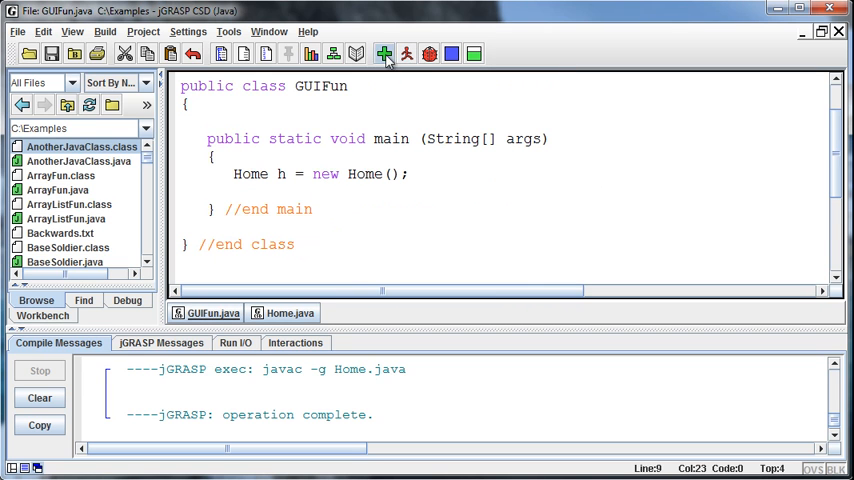
left_click(384, 52)
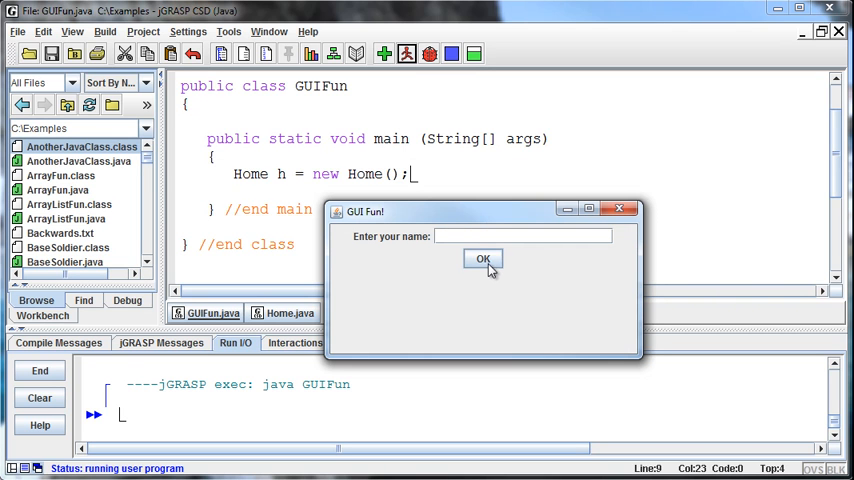
mouse_move(498, 288)
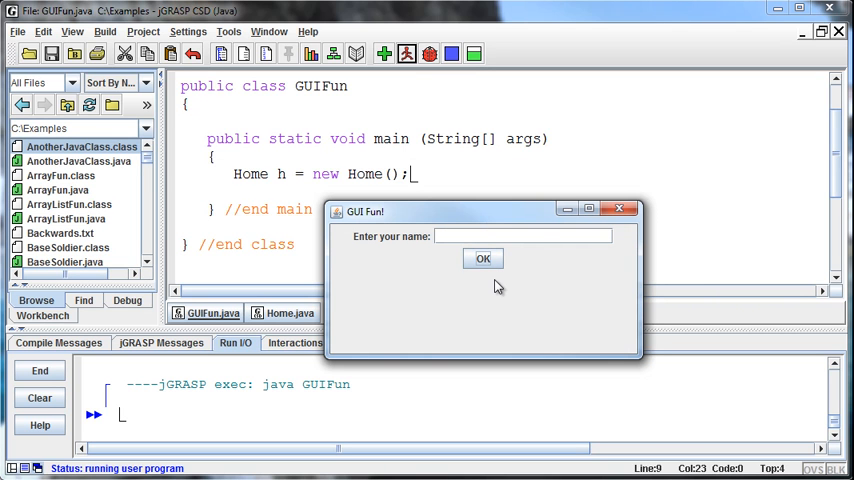
mouse_move(500, 238)
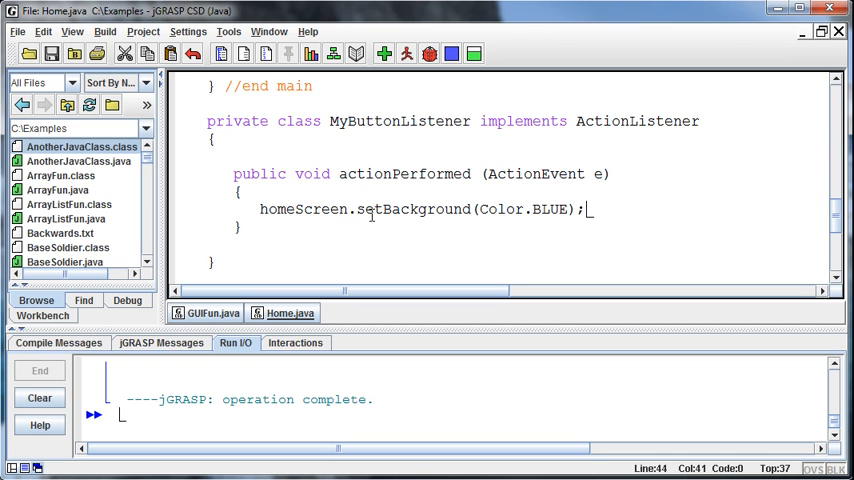
mouse_move(476, 210)
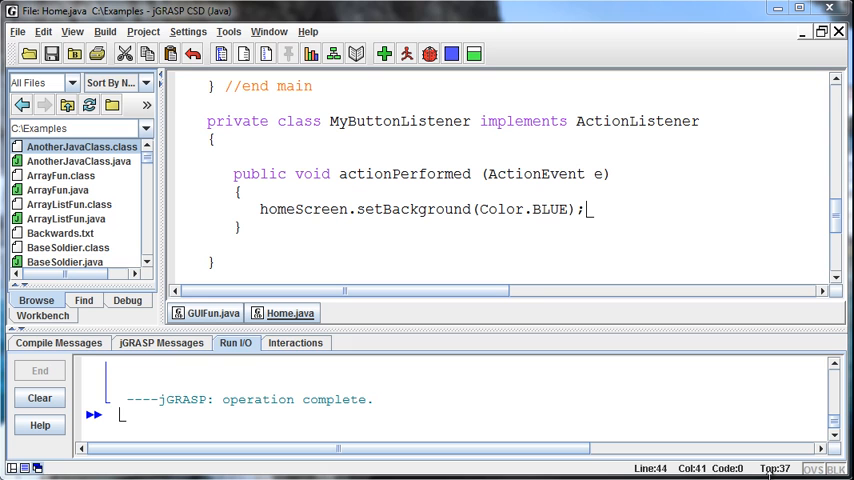
mouse_move(704, 330)
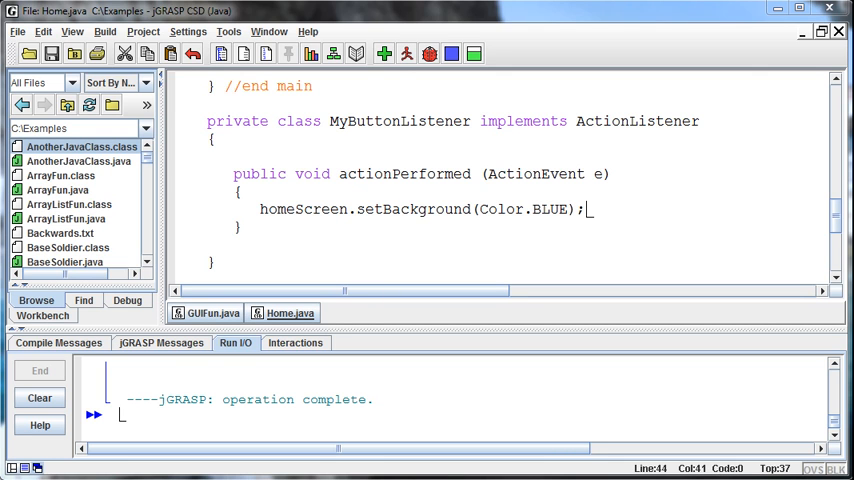
mouse_move(398, 76)
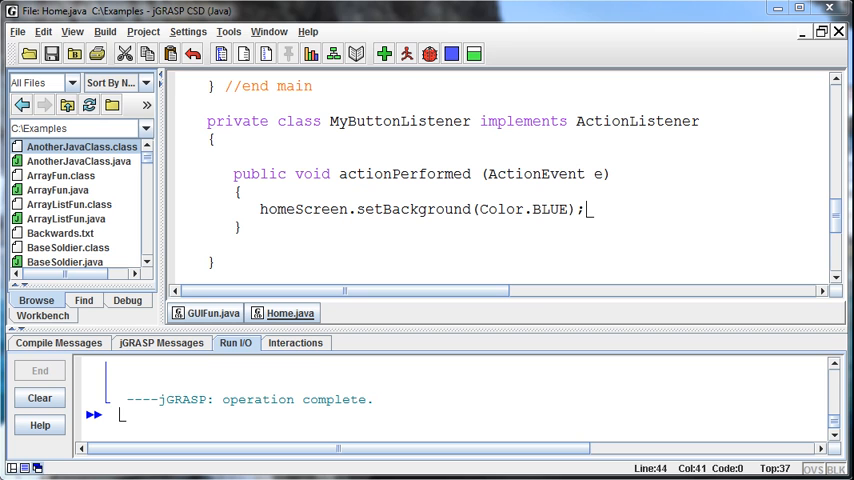
mouse_move(344, 280)
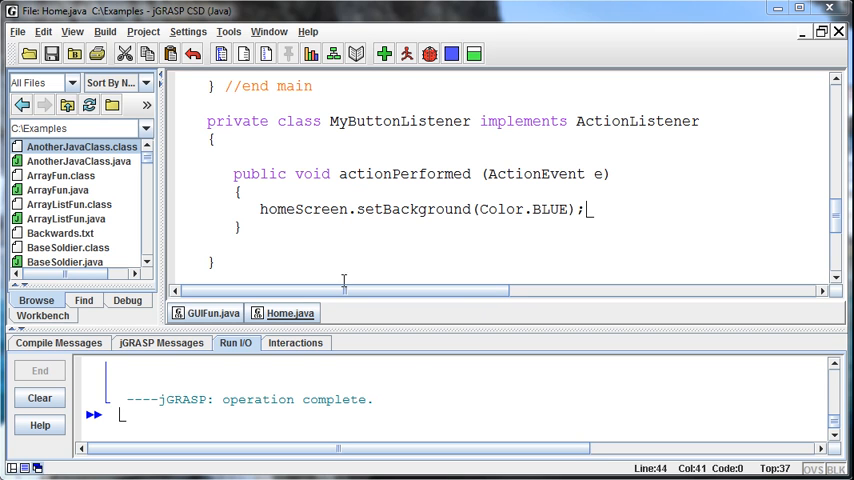
left_click(210, 312)
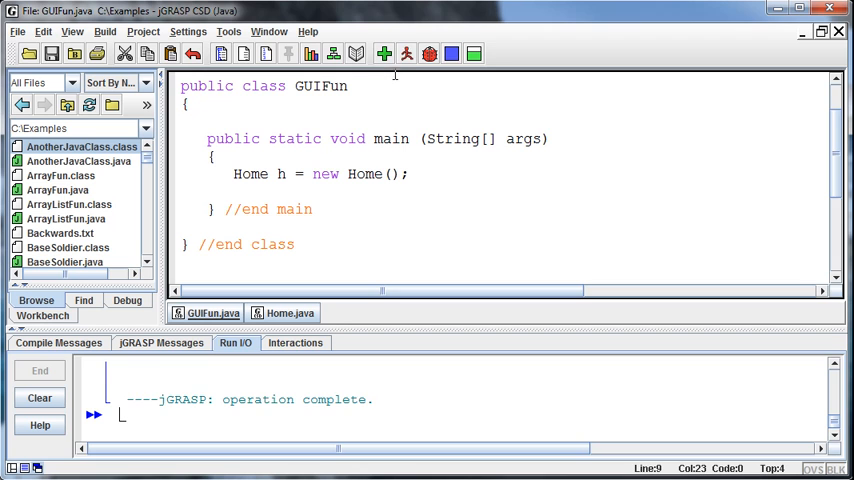
left_click(406, 54)
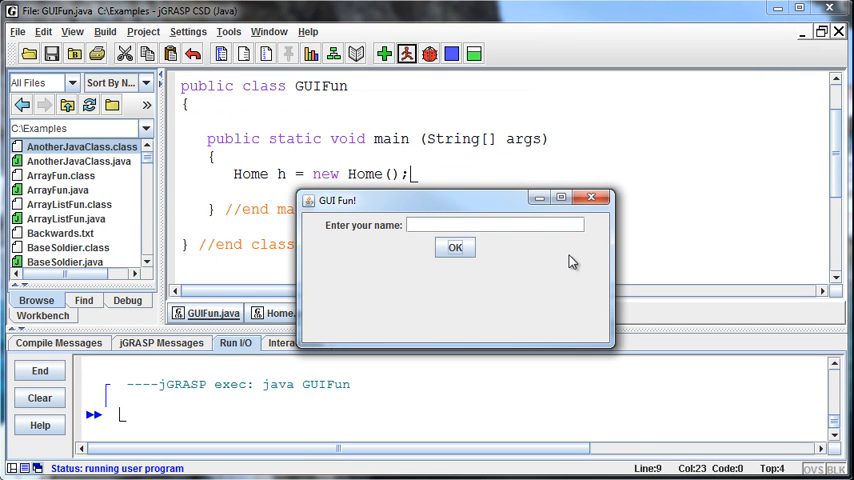
left_click(454, 246)
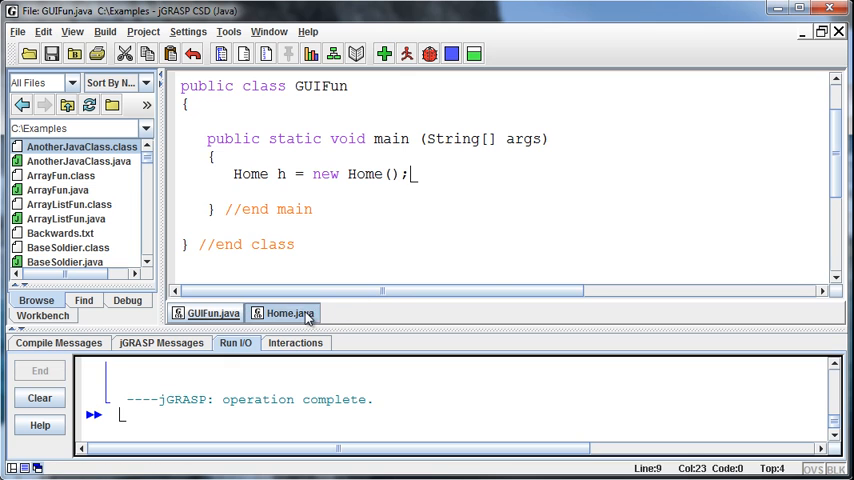
left_click(290, 312)
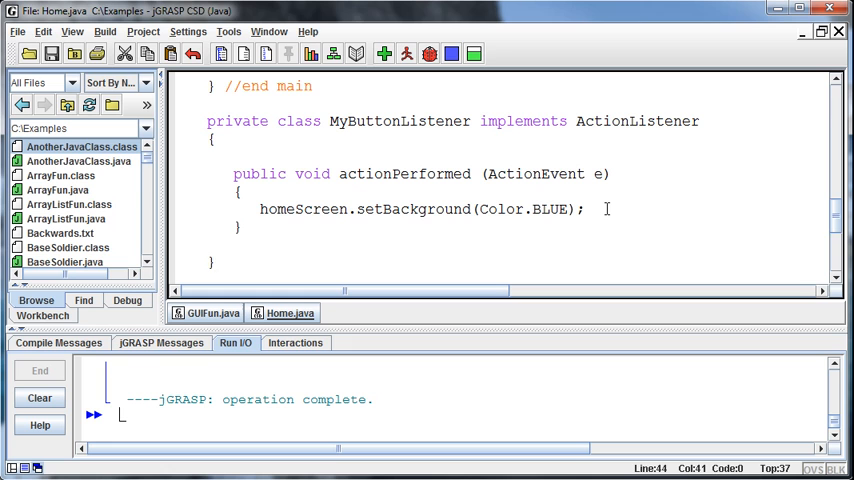
Step: Add homeScreen.setVisible(true); after the setBackground line in actionPerformed
type("homeS")
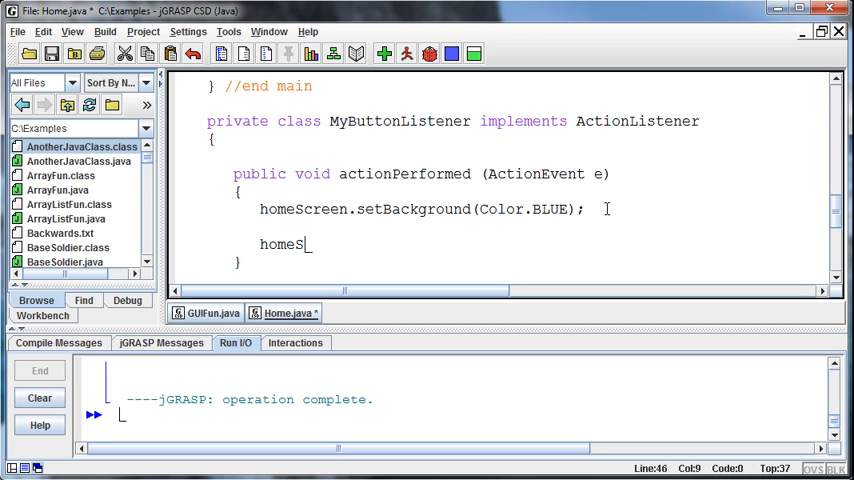
type("creen.setVisi")
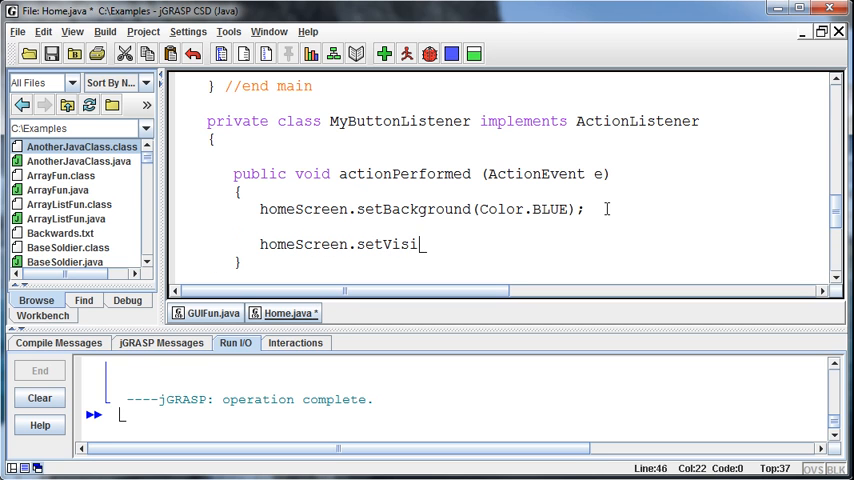
type("ble(true;")
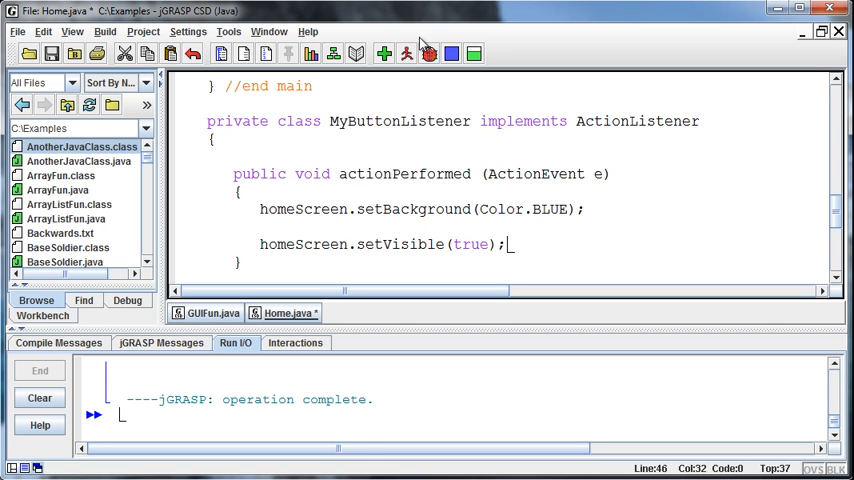
Step: Rerun GUIFun to test the change, close the GUI Fun! window and return to Home.java
left_click(288, 52)
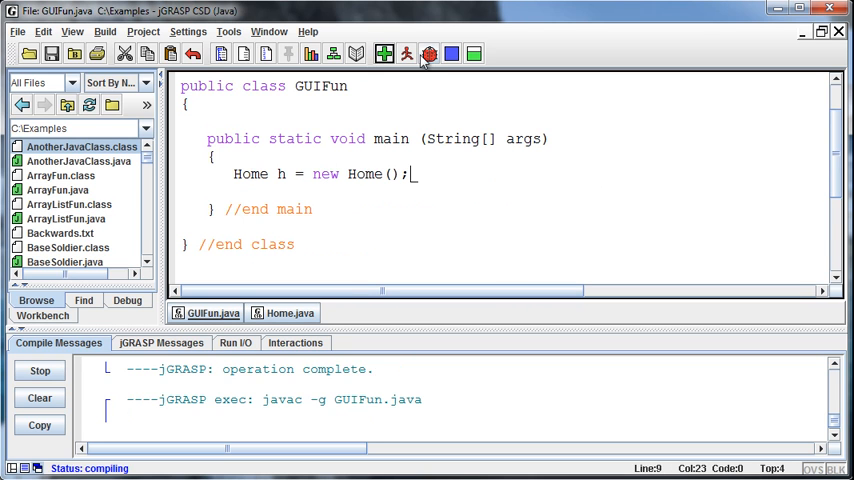
left_click(428, 54)
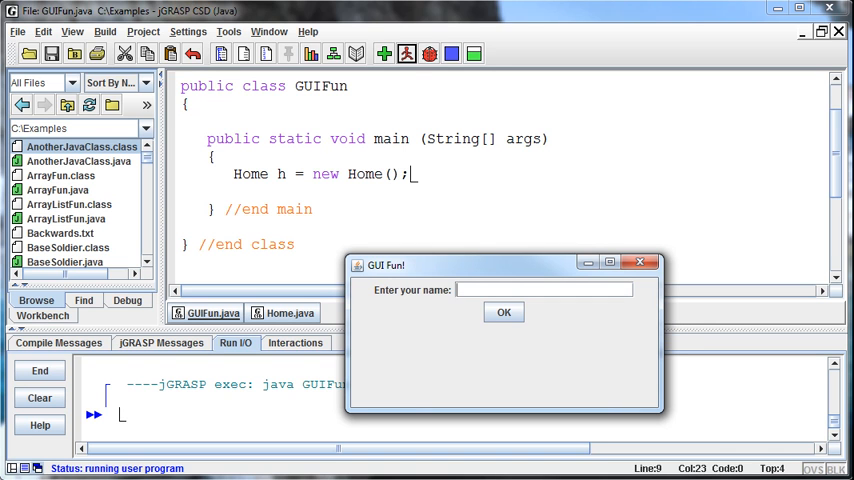
left_click(504, 312)
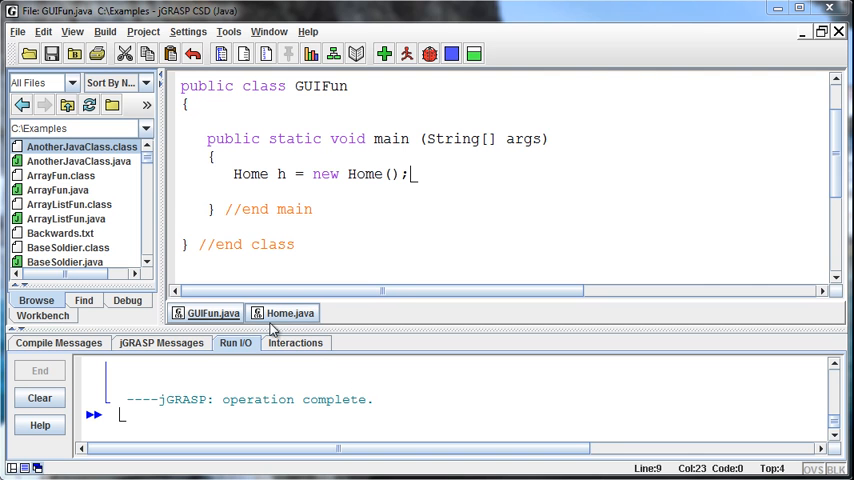
left_click(284, 312)
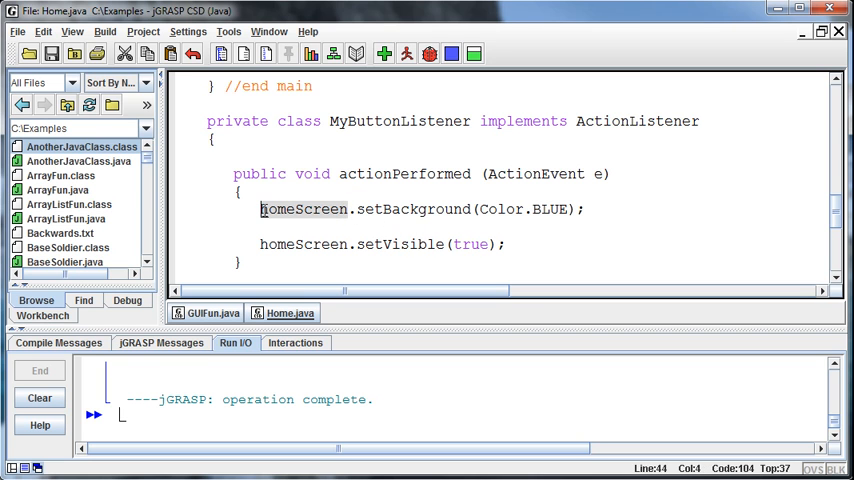
Step: Change the background call to target txtName, then compile Home.java and run GUIFun
type("txt")
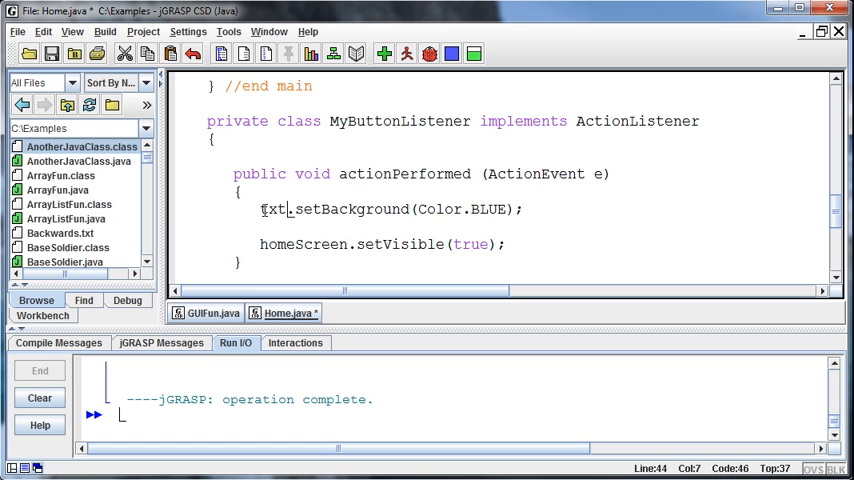
type("Name")
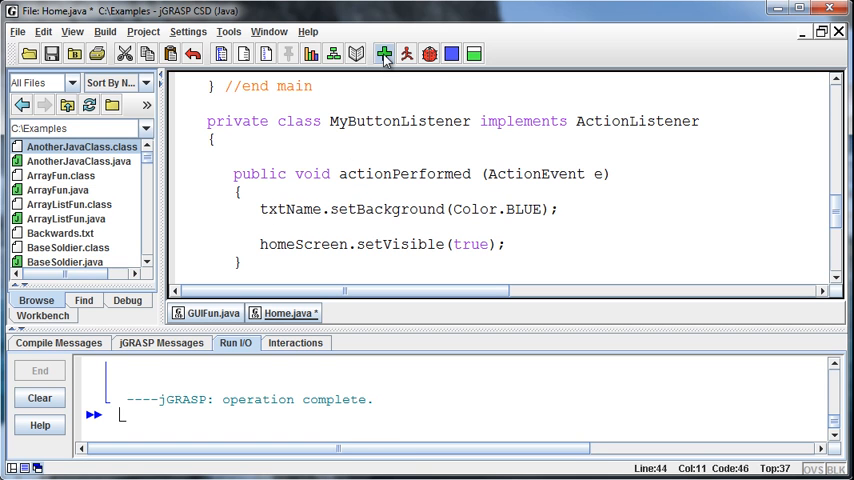
left_click(408, 54)
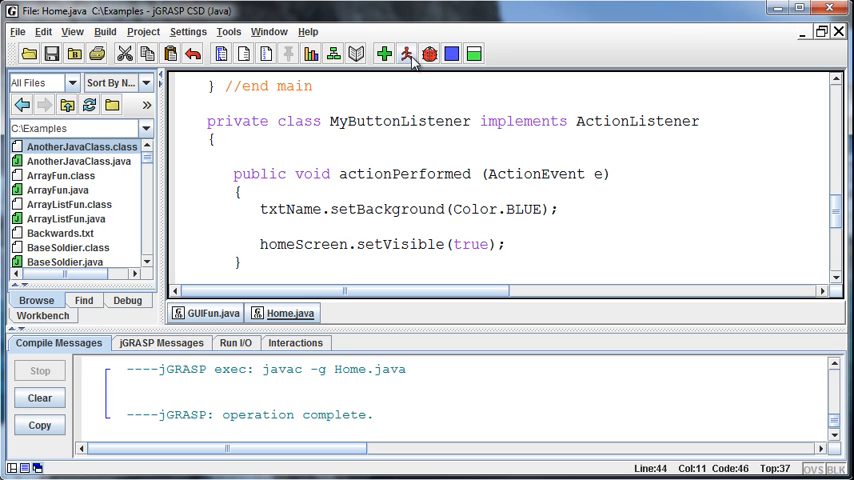
mouse_move(210, 312)
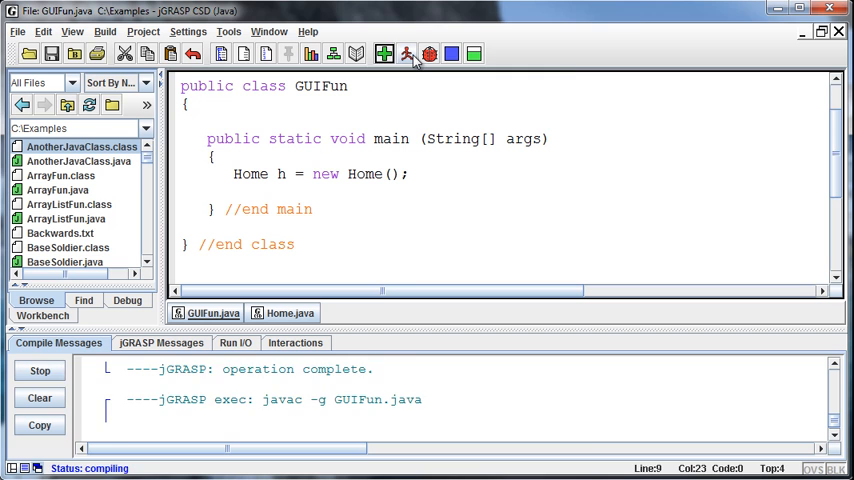
left_click(406, 54)
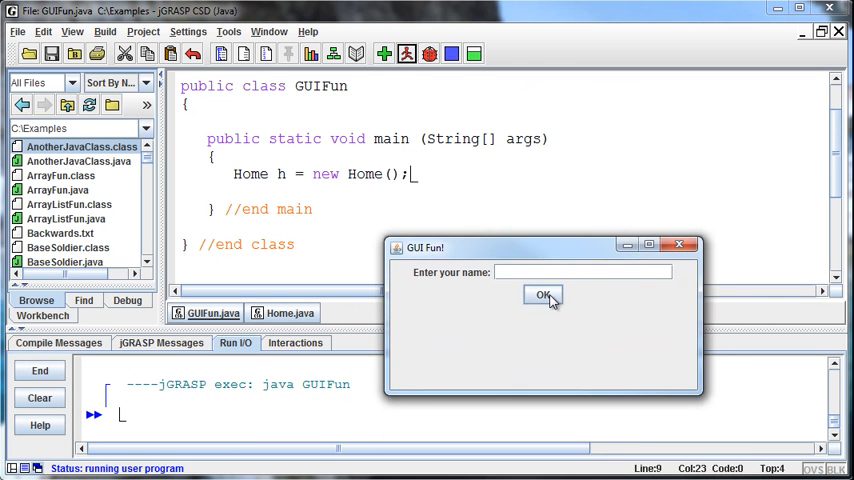
Step: Confirm OK turns the name field blue, close the GUI Fun! window and run again
left_click(582, 272)
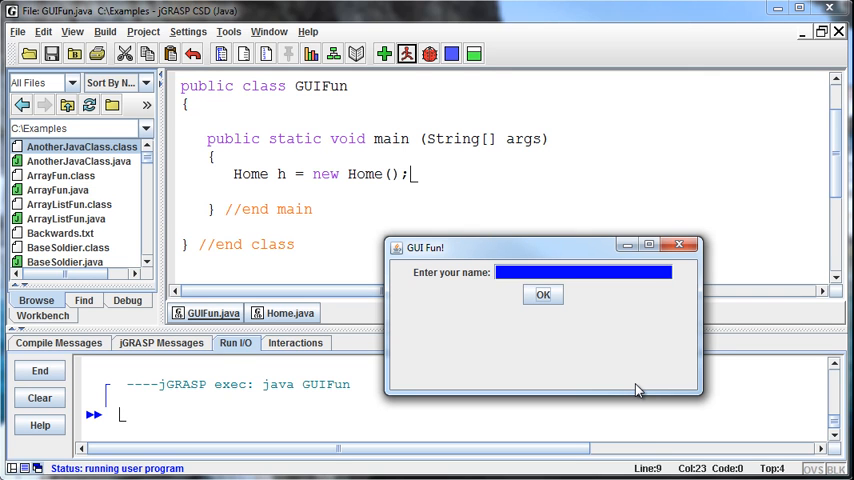
mouse_move(656, 380)
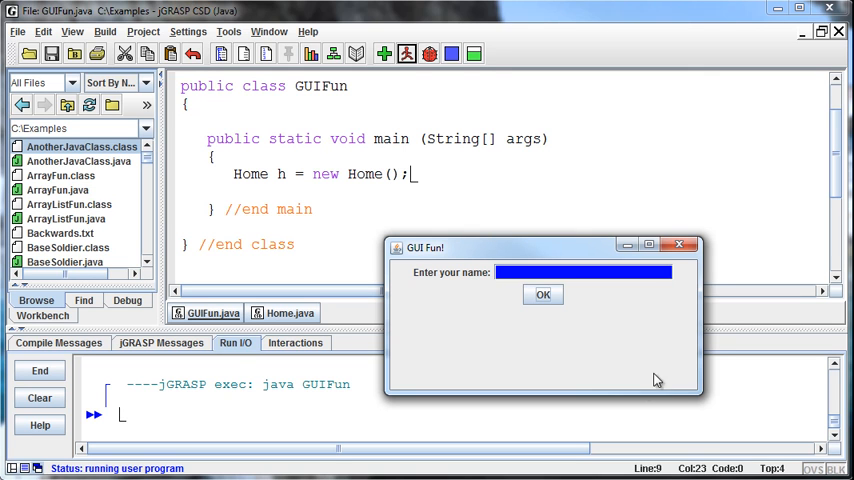
mouse_move(644, 370)
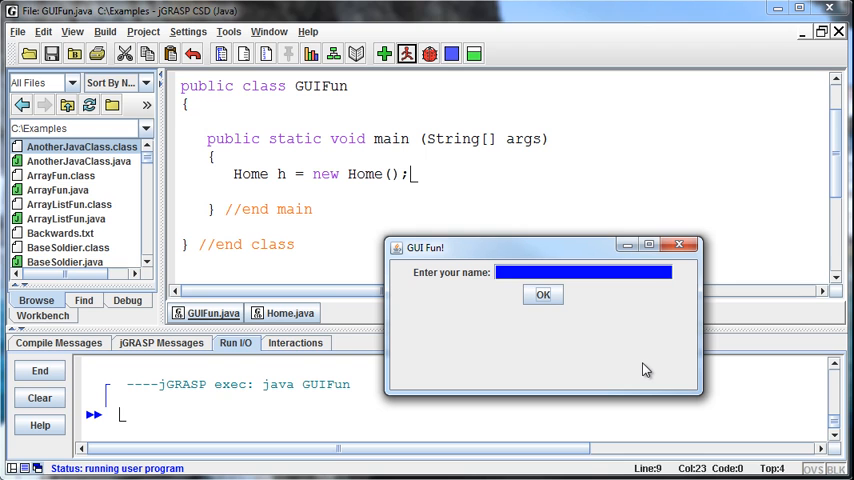
mouse_move(632, 264)
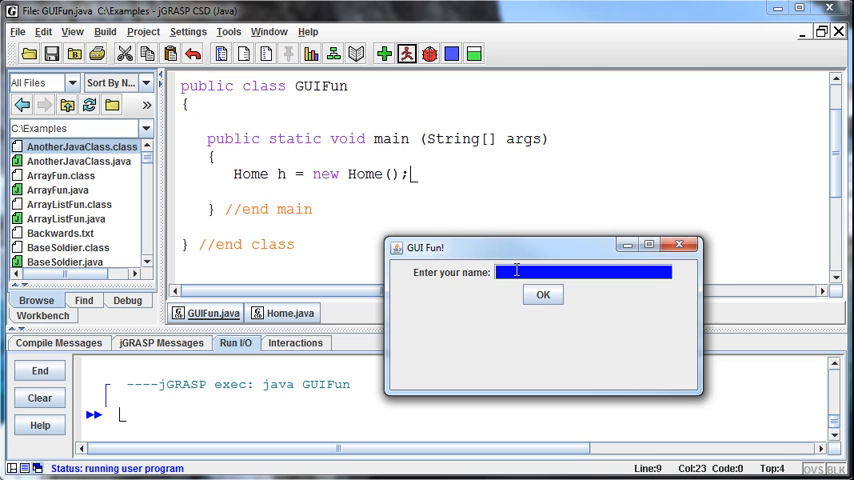
left_click(542, 294)
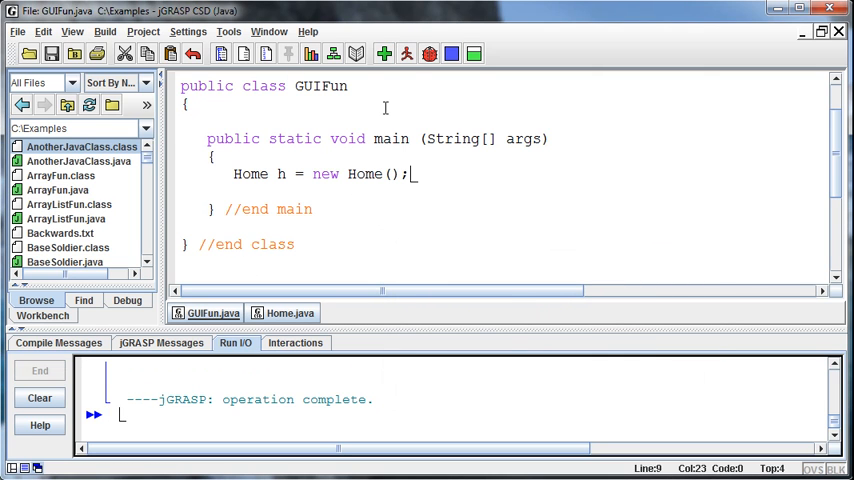
left_click(428, 54)
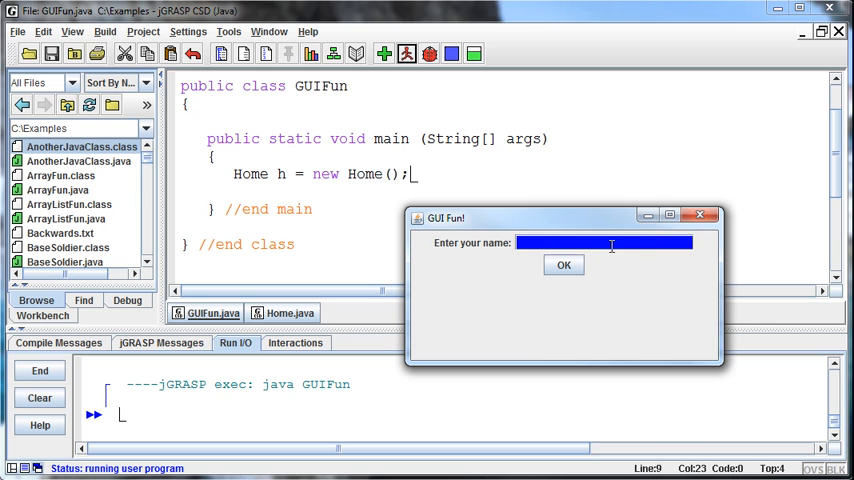
Step: Close the GUI Fun! window and bring Home.java's actionPerformed back on screen
left_click(564, 264)
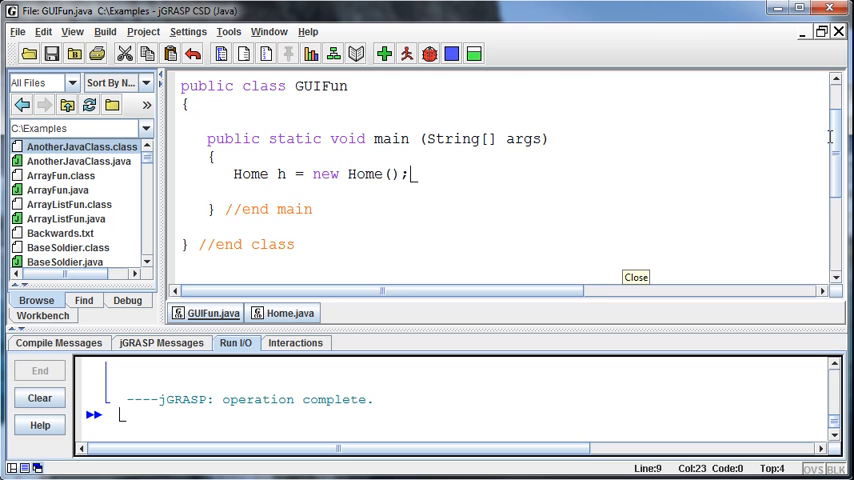
scroll("up", 3)
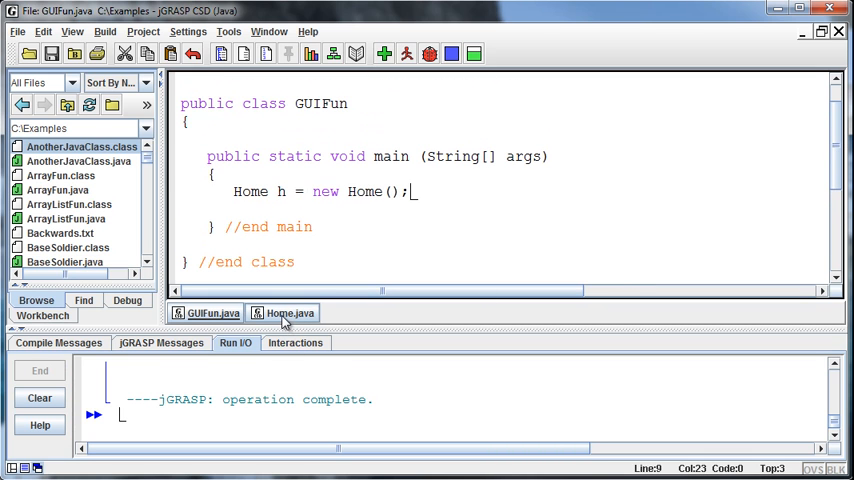
left_click(288, 312)
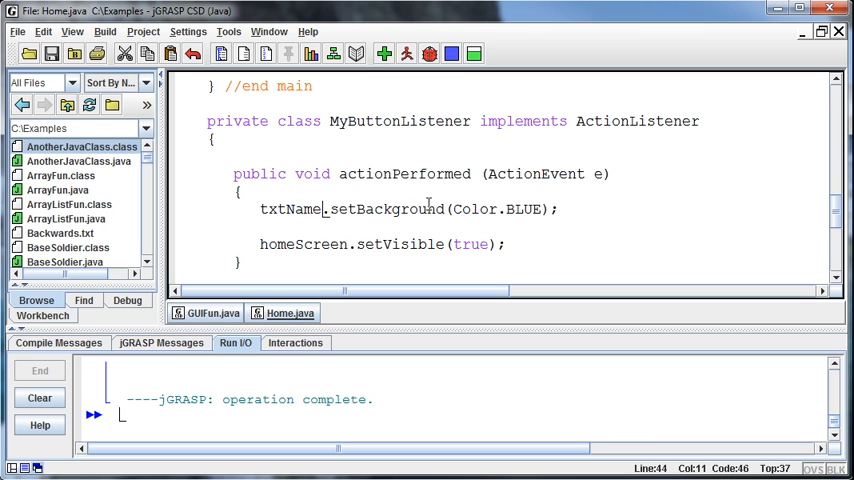
scroll("down", 3)
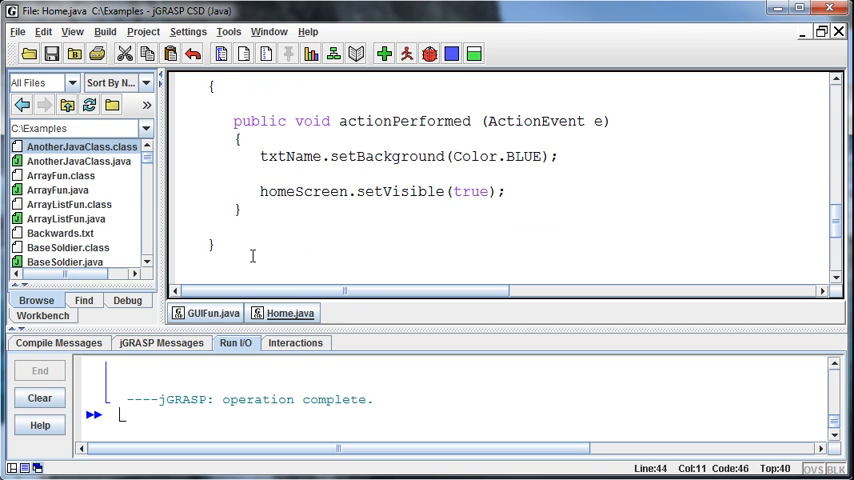
scroll("up", 3)
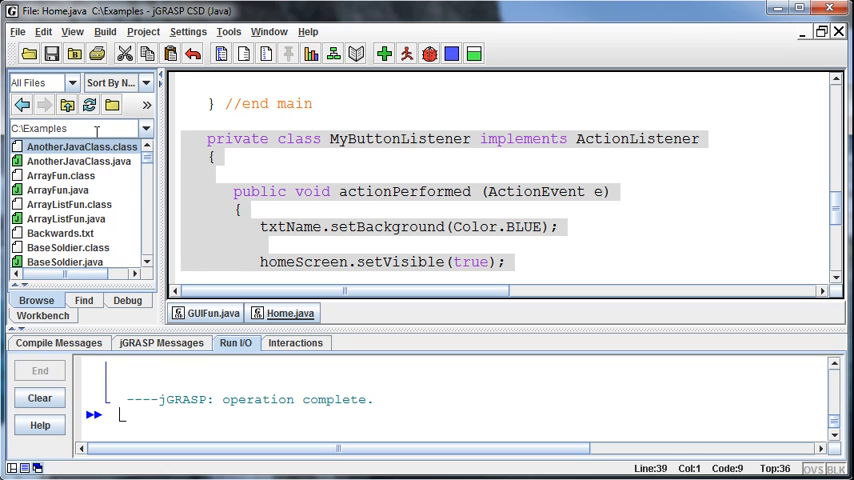
mouse_move(458, 152)
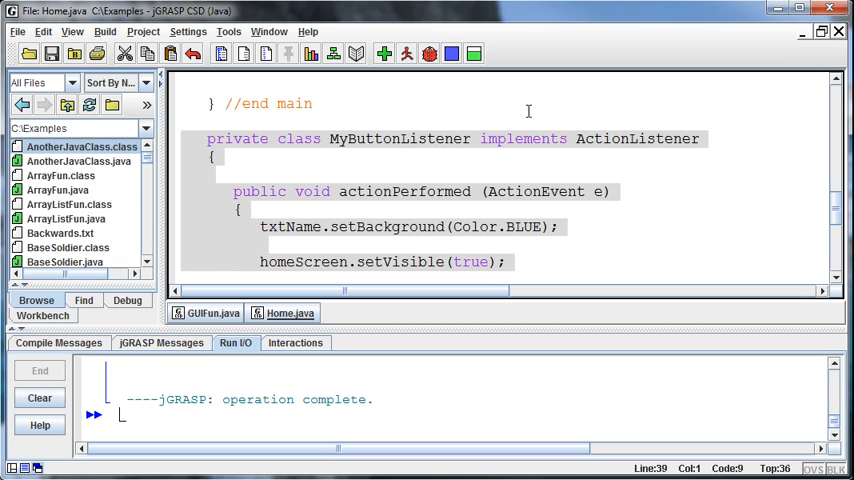
mouse_move(358, 312)
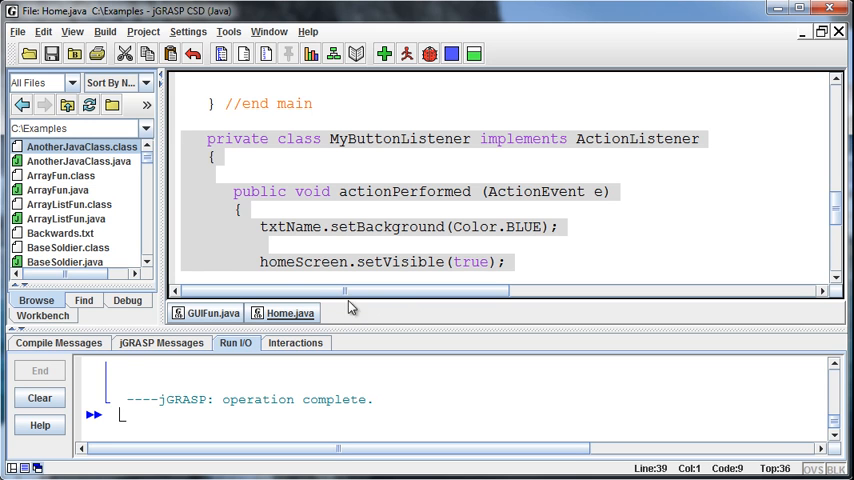
scroll("up", 3)
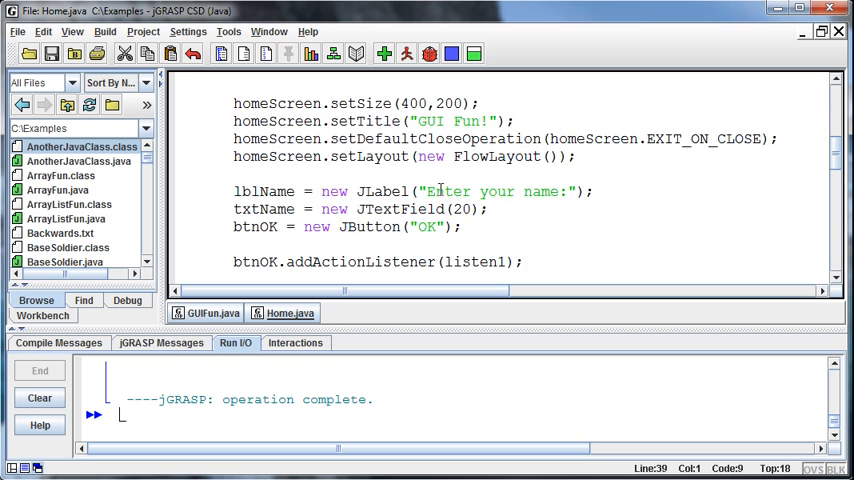
scroll("up", 3)
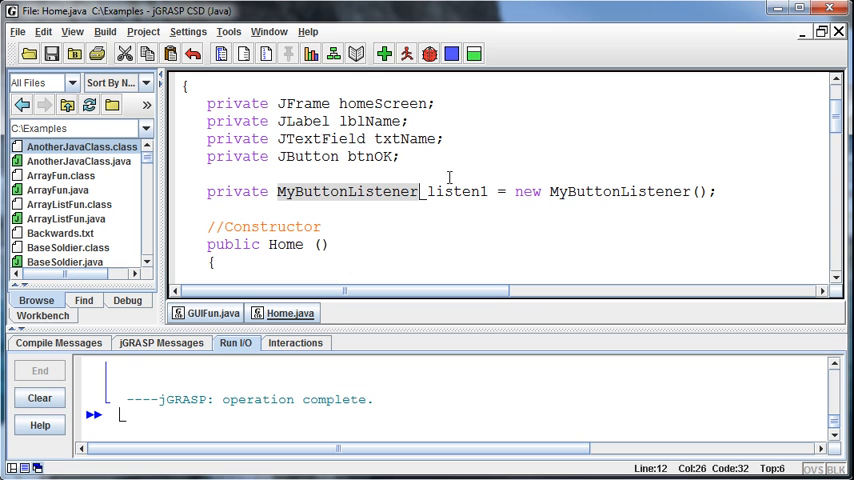
mouse_move(360, 172)
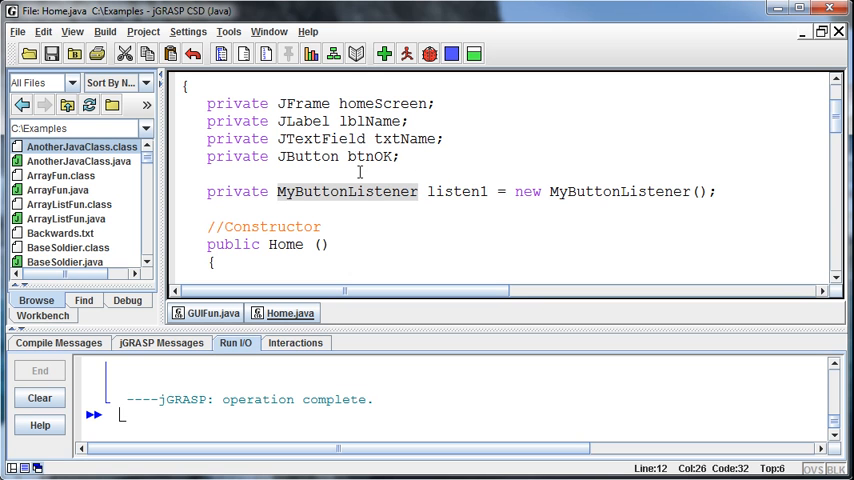
scroll("down", 3)
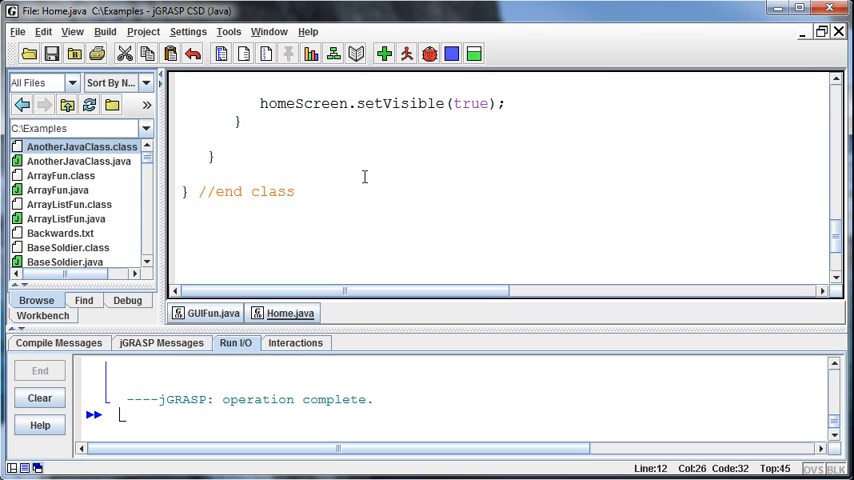
scroll("up", 3)
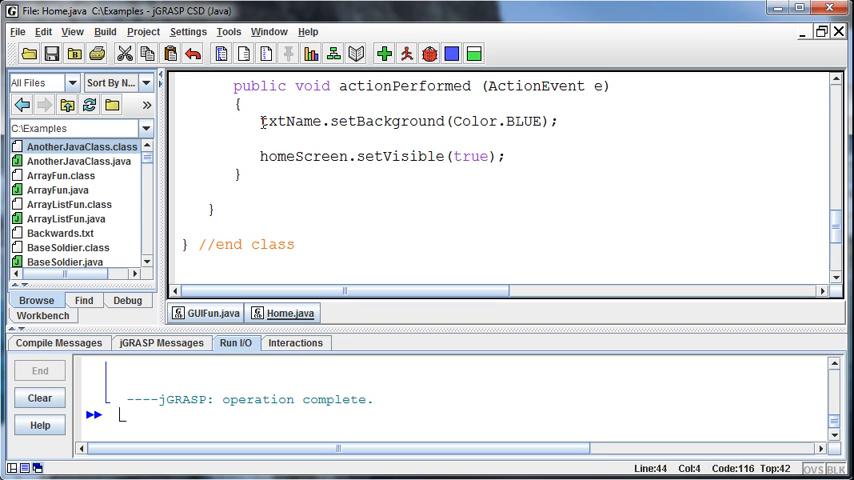
scroll("up", 3)
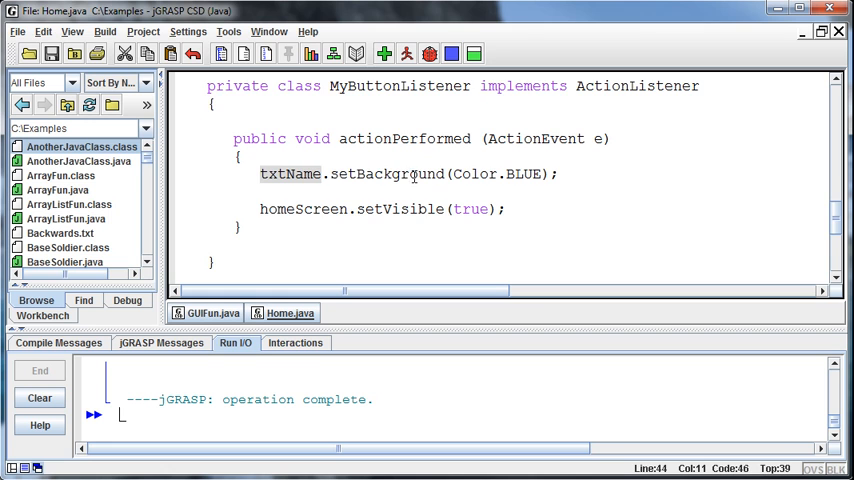
scroll("up", 3)
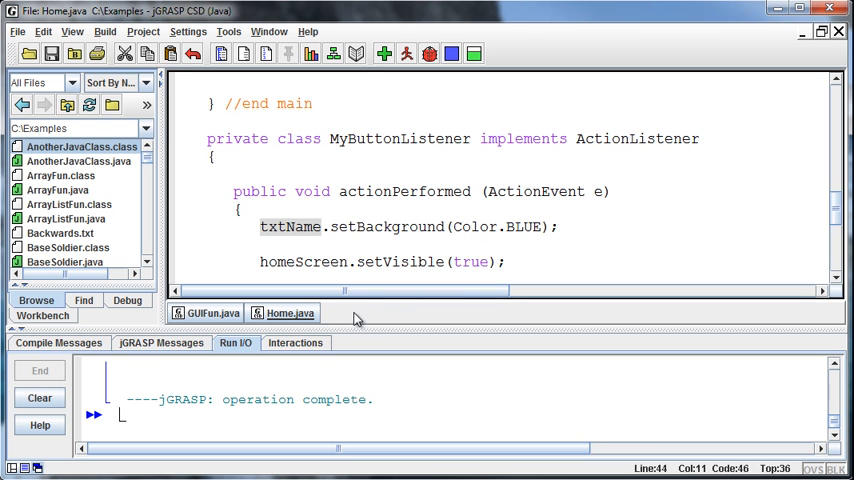
mouse_move(284, 216)
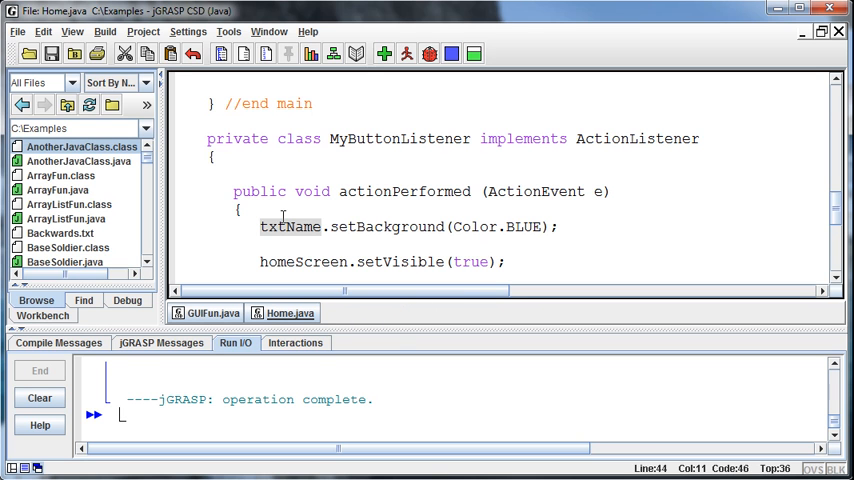
scroll("up", 3)
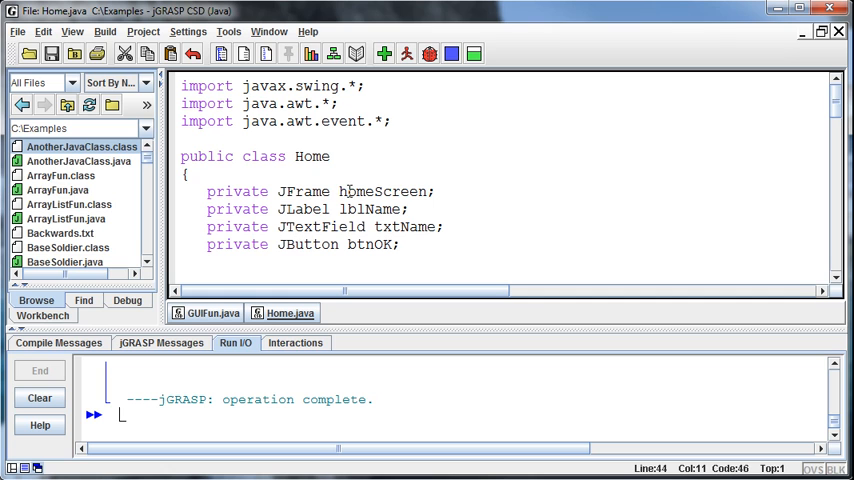
mouse_move(458, 238)
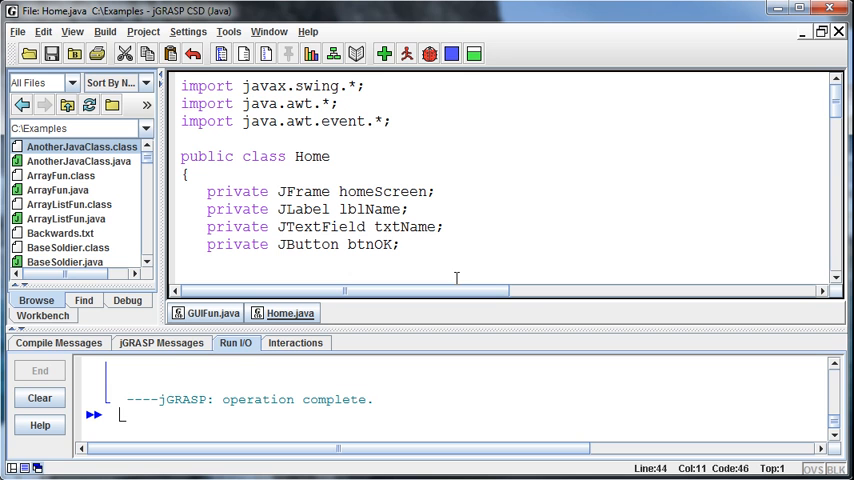
mouse_move(372, 180)
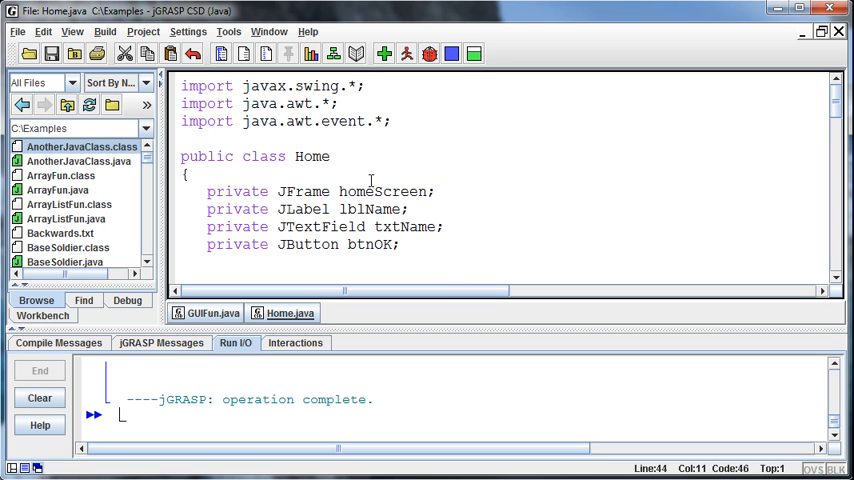
scroll("down", 3)
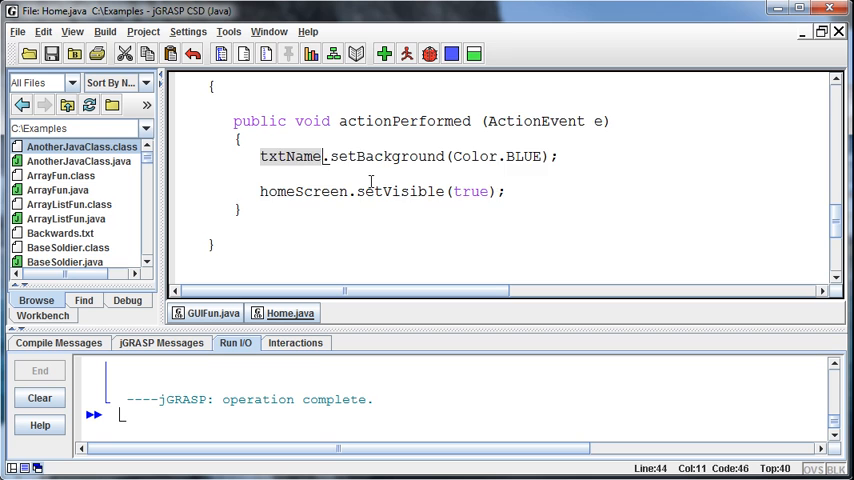
scroll("up", 3)
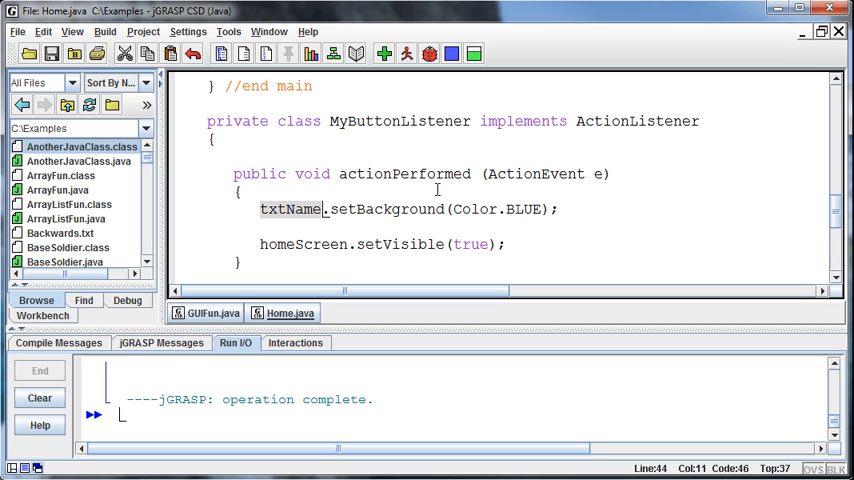
mouse_move(552, 224)
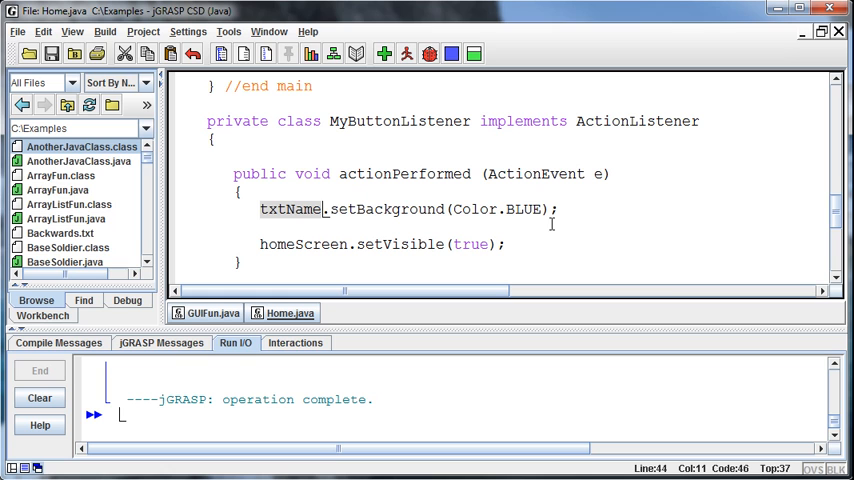
mouse_move(664, 284)
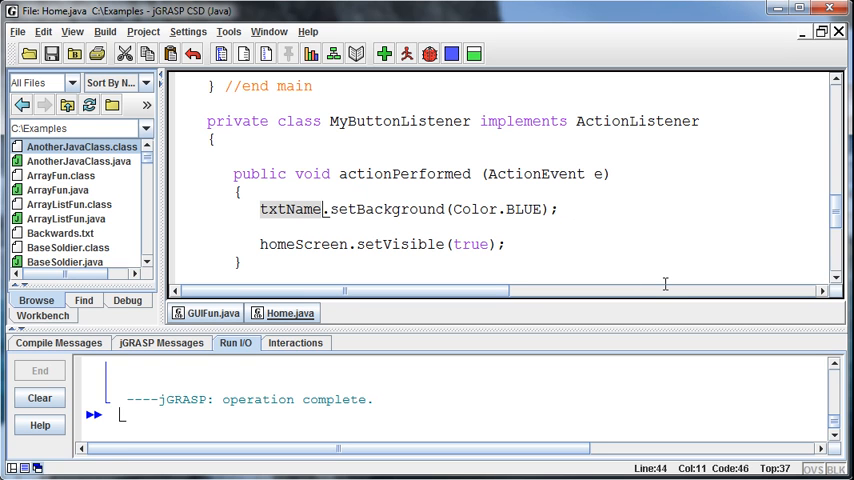
mouse_move(598, 328)
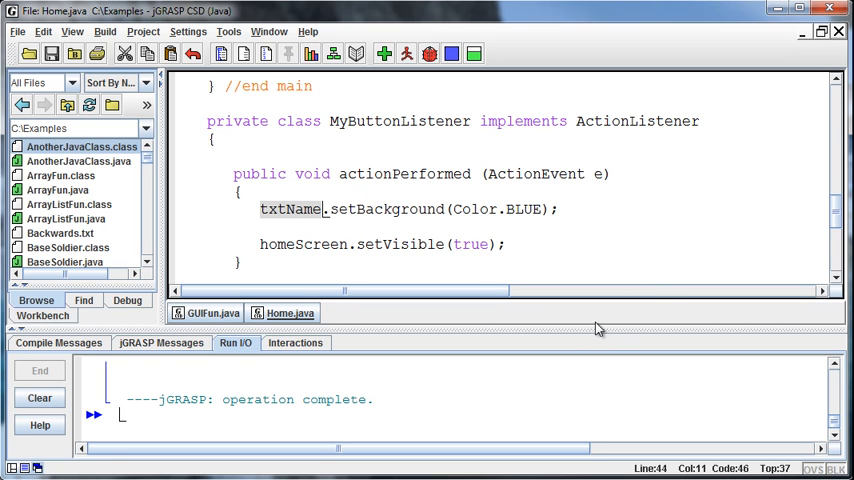